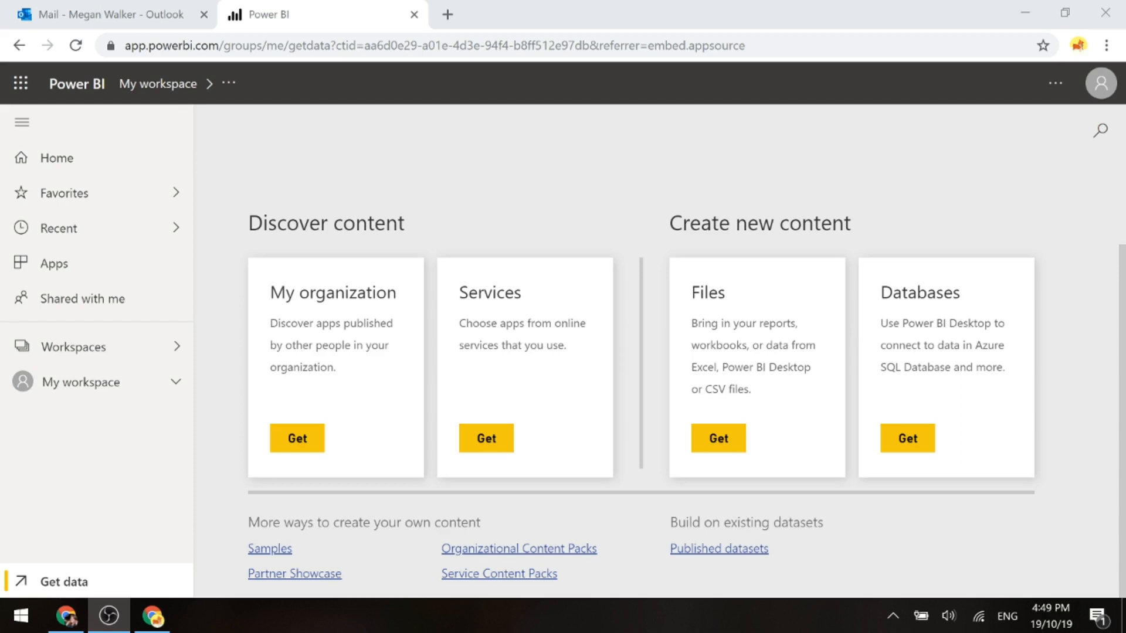
pyautogui.moveTo(618, 156)
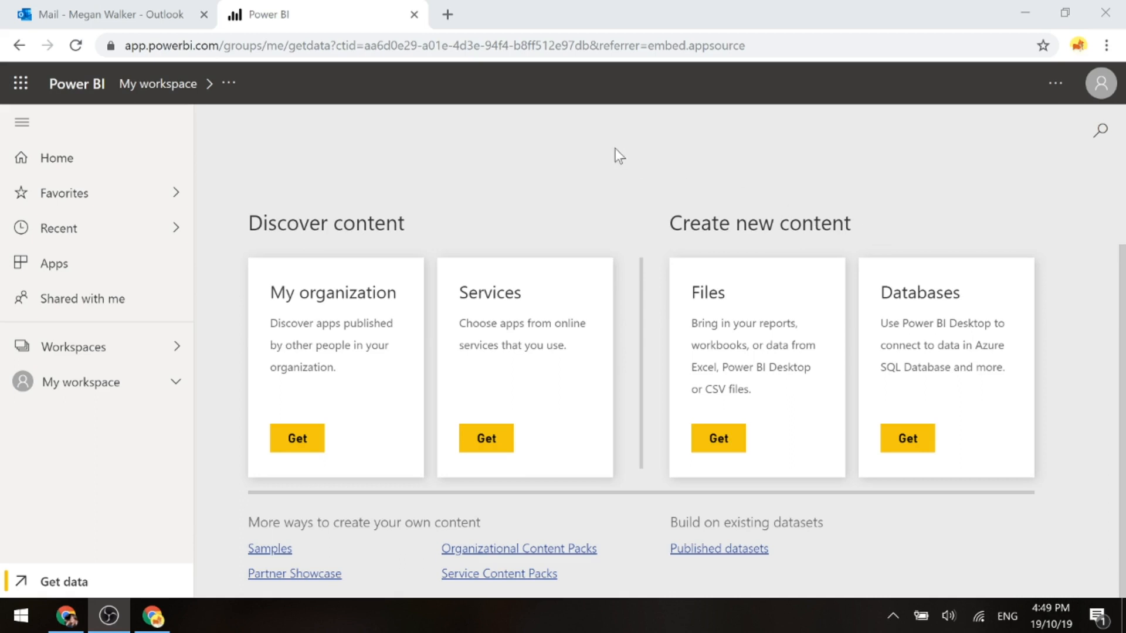
pyautogui.moveTo(120, 525)
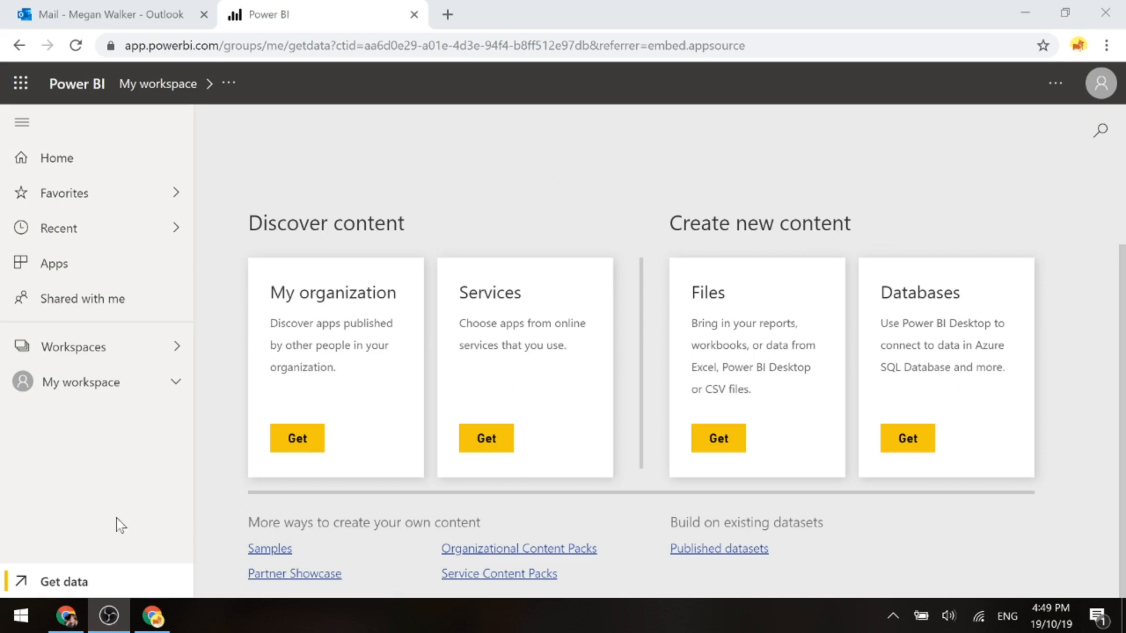
pyautogui.moveTo(342, 181)
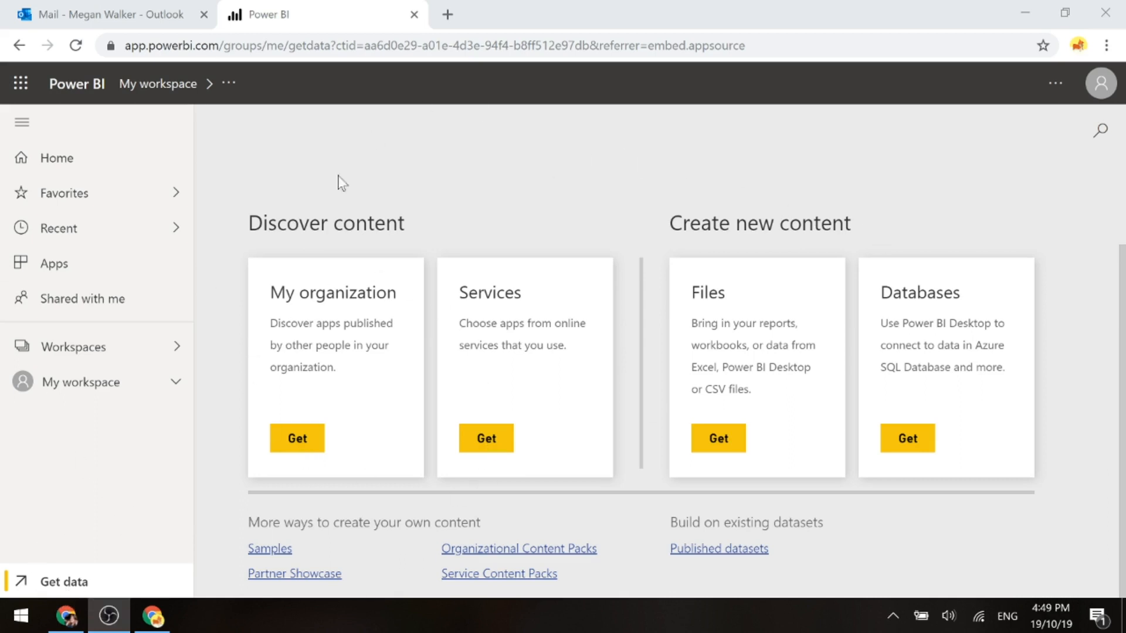
pyautogui.moveTo(298, 244)
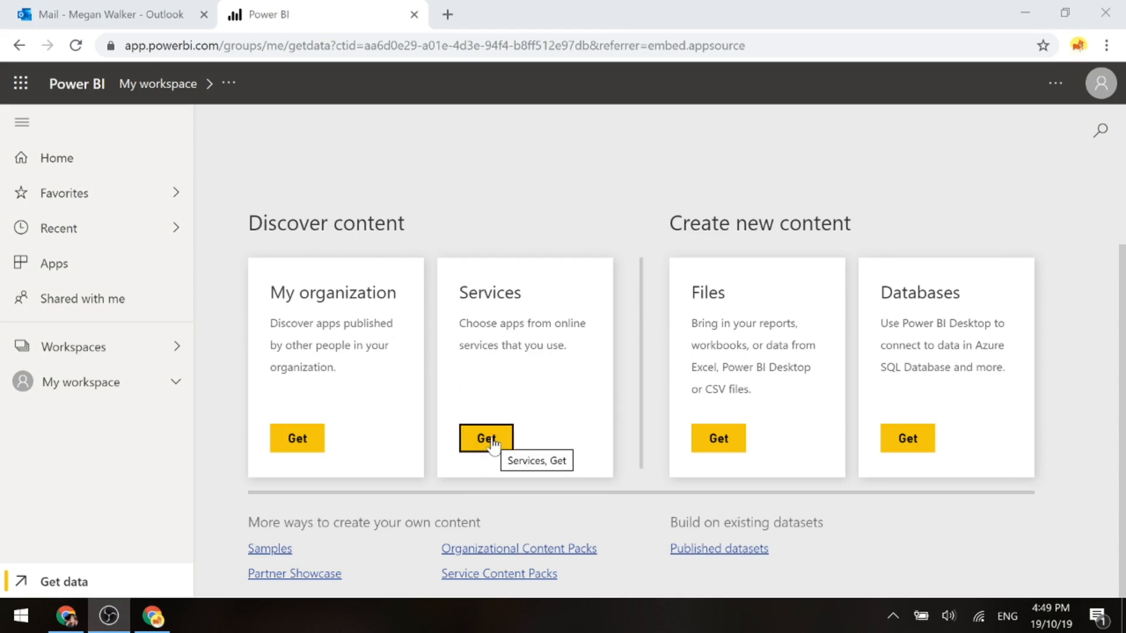
# Search service apps for 'forms' and get the Microsoft Forms Pro Customer Satisfaction app
pyautogui.click(486, 438)
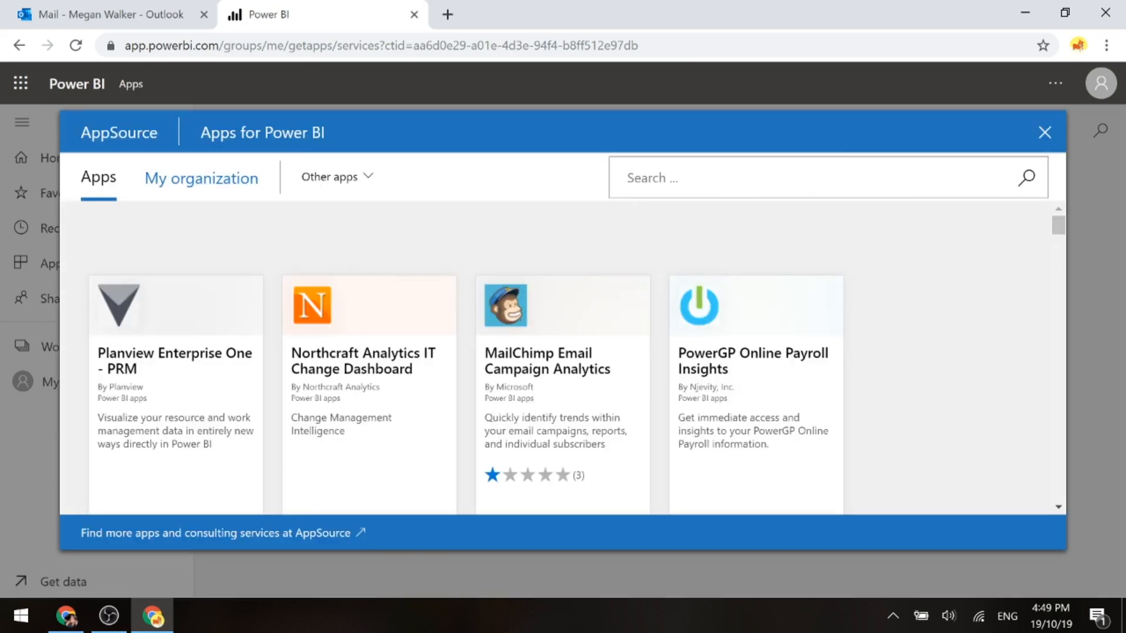
pyautogui.write('forms')
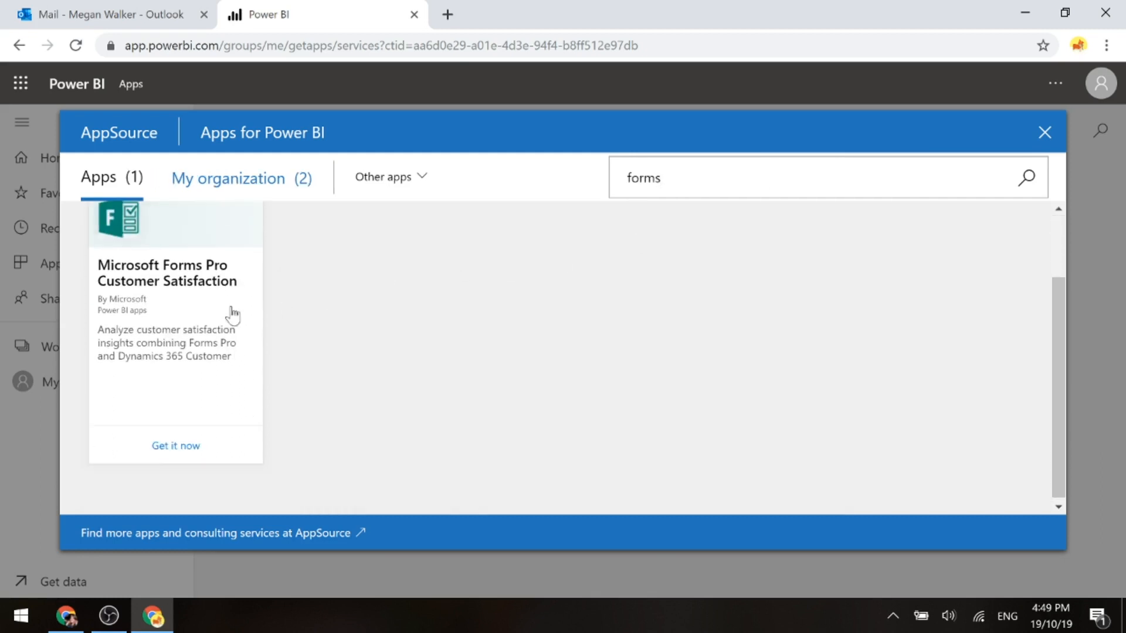
pyautogui.moveTo(321, 307)
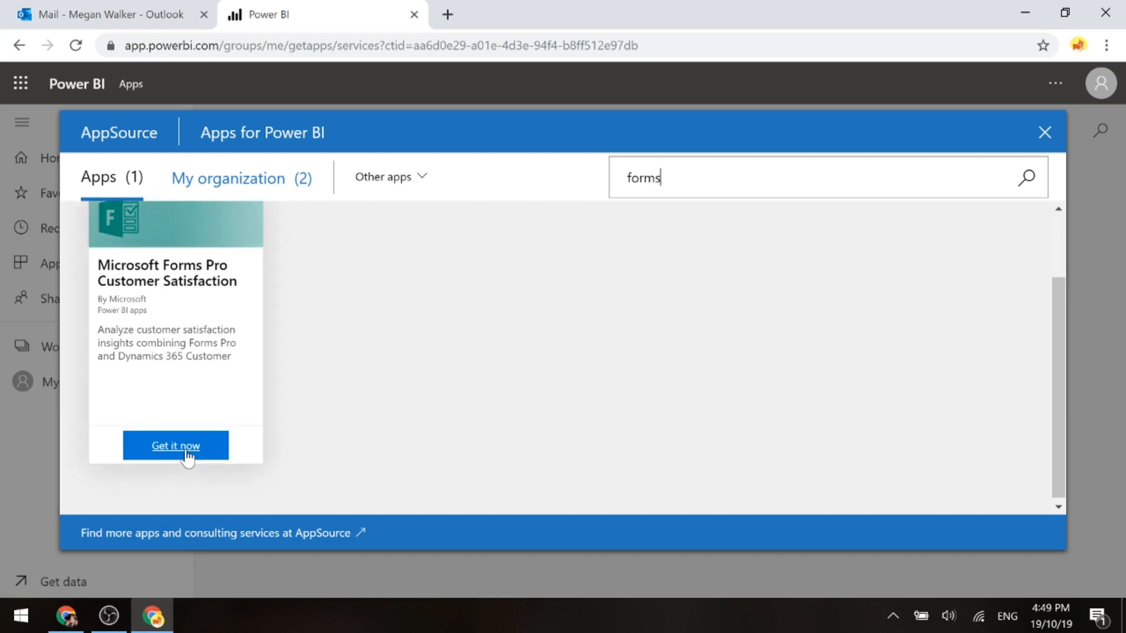
pyautogui.click(176, 445)
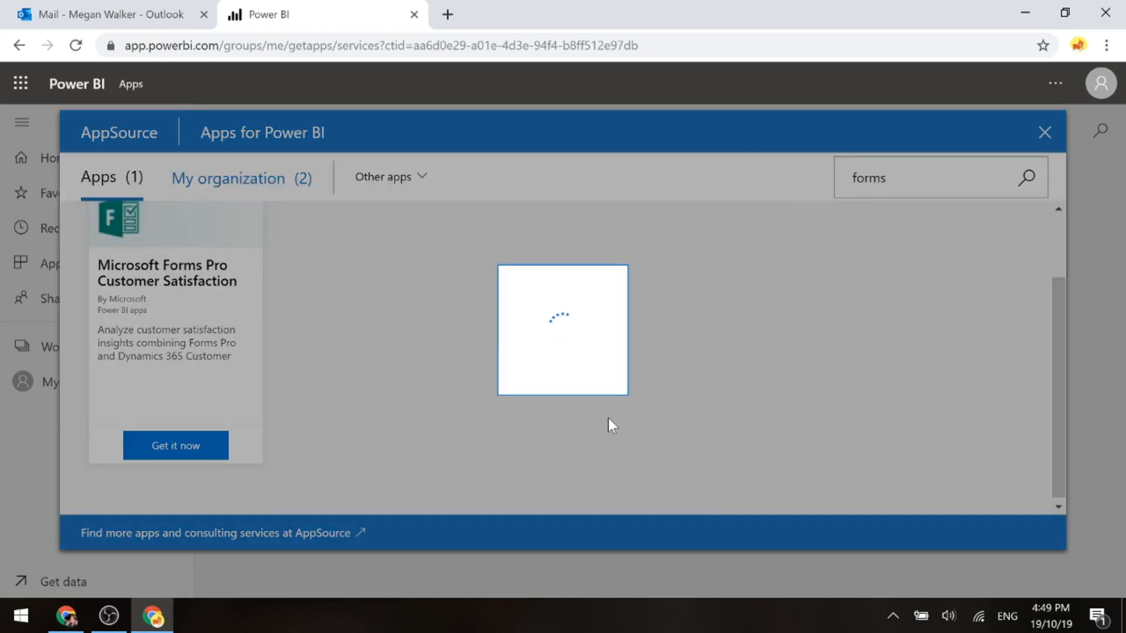
pyautogui.click(175, 445)
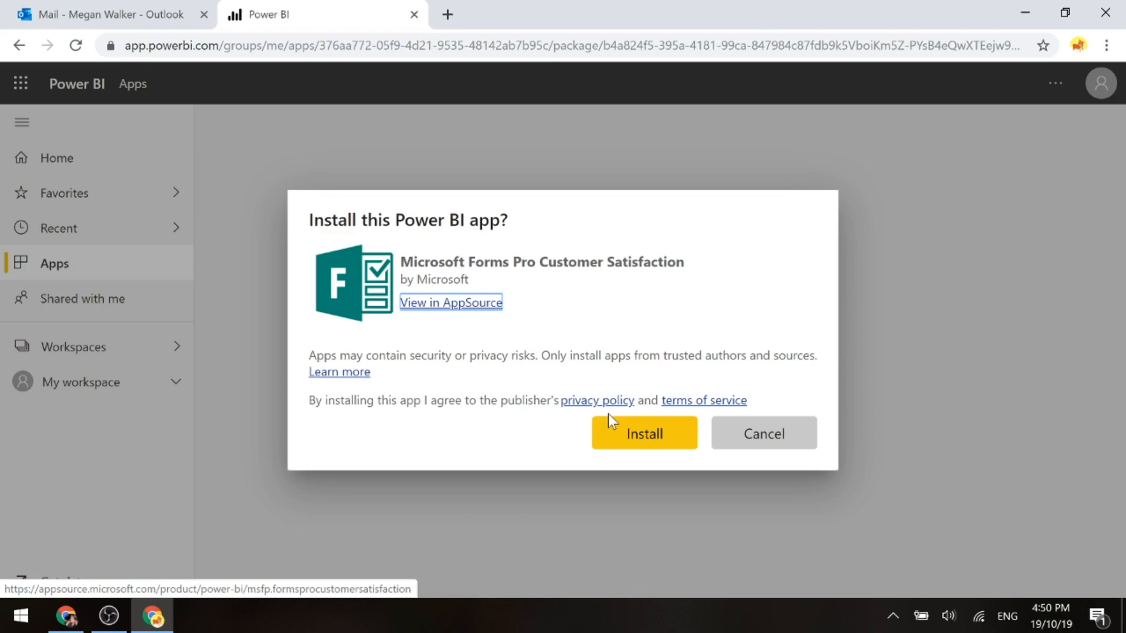
pyautogui.moveTo(449, 260)
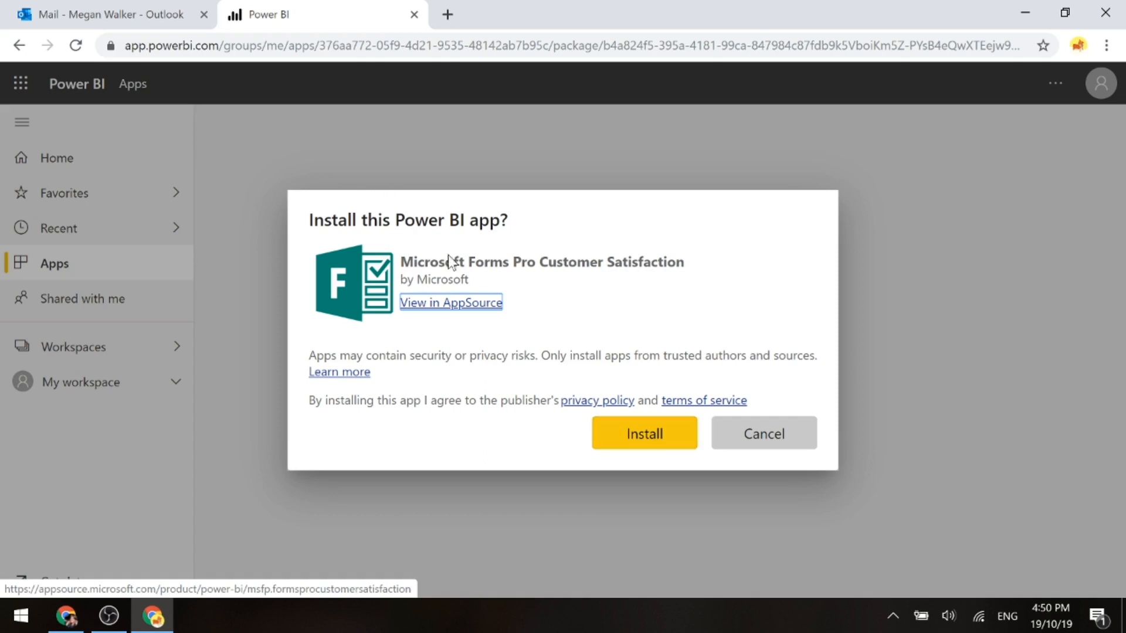
# Install the app choosing 'Overwrite an existing version (Preview)' for the Forms Pro workspace
pyautogui.click(642, 433)
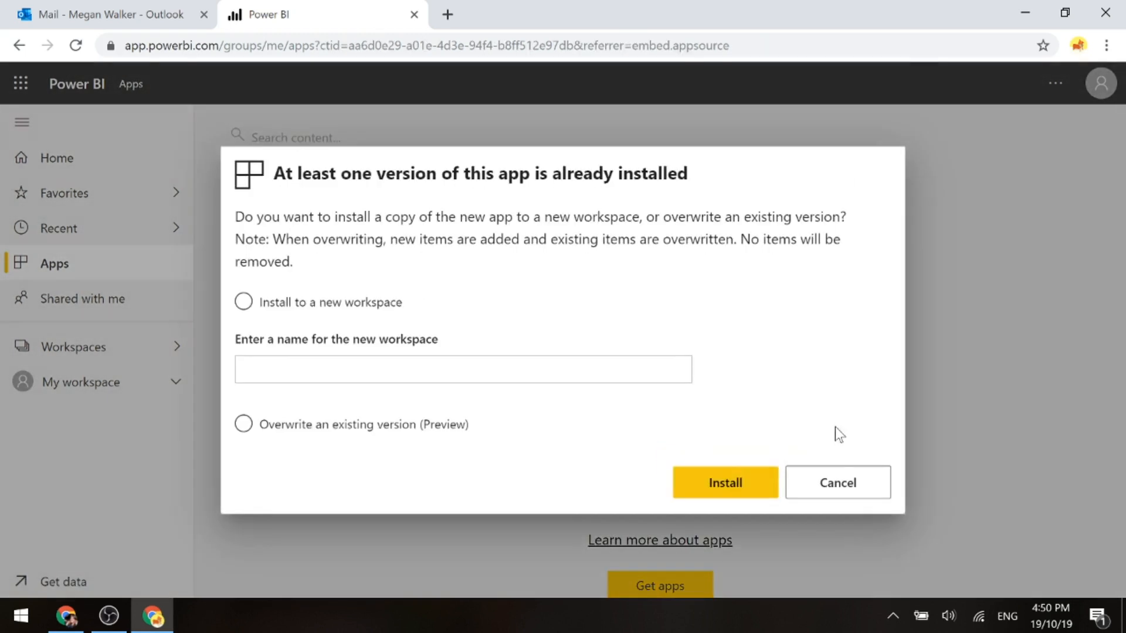
pyautogui.click(243, 301)
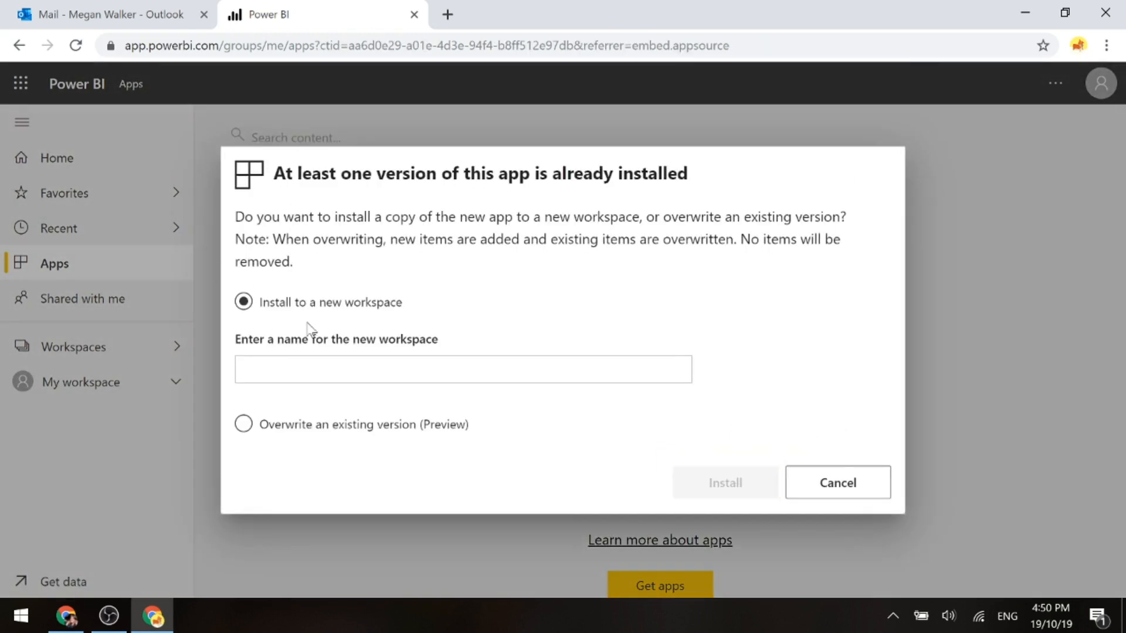
pyautogui.moveTo(638, 339)
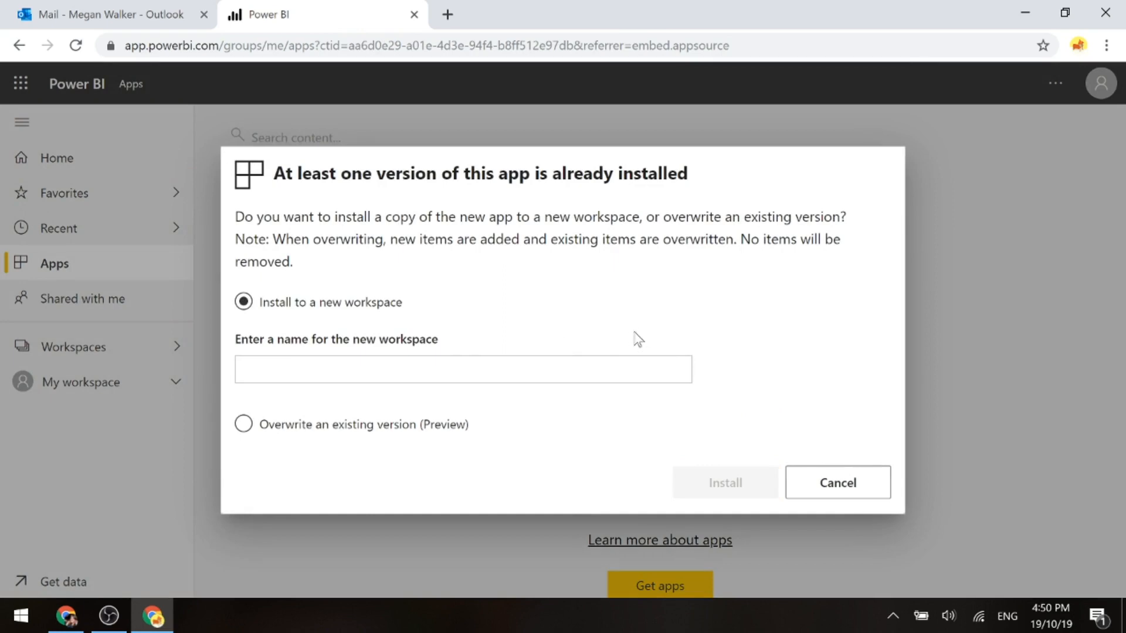
pyautogui.moveTo(301, 472)
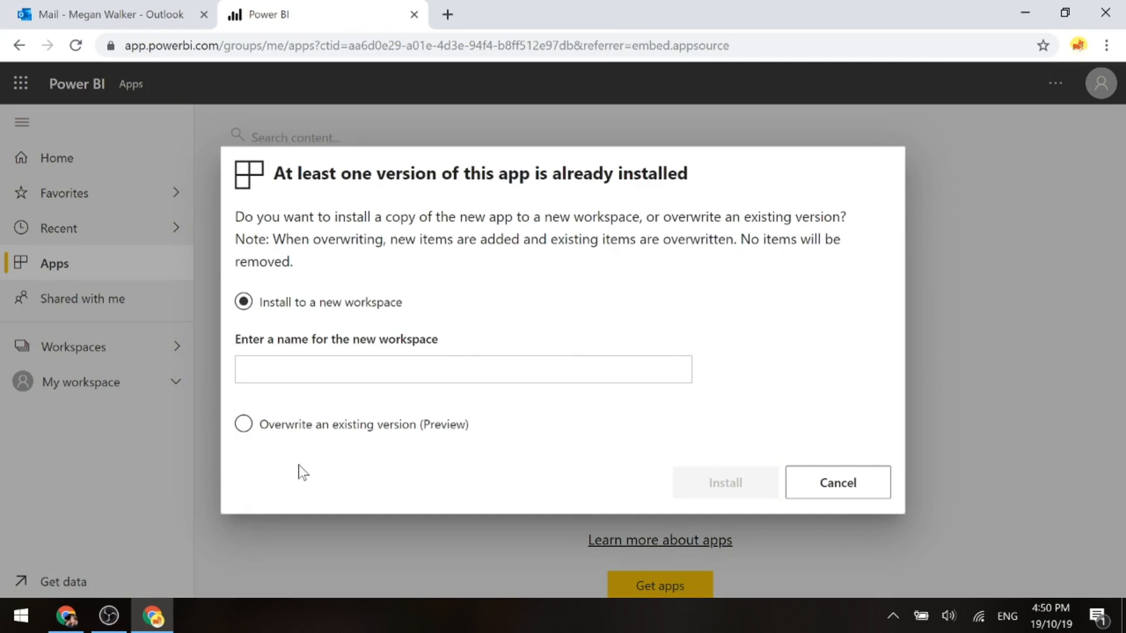
pyautogui.moveTo(256, 440)
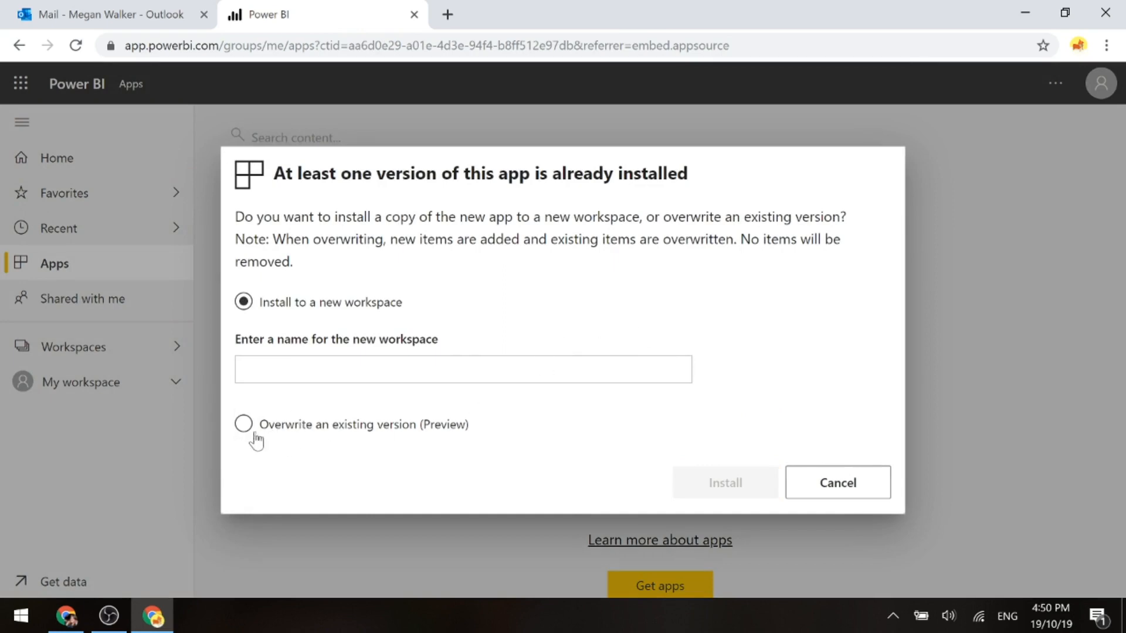
pyautogui.click(243, 424)
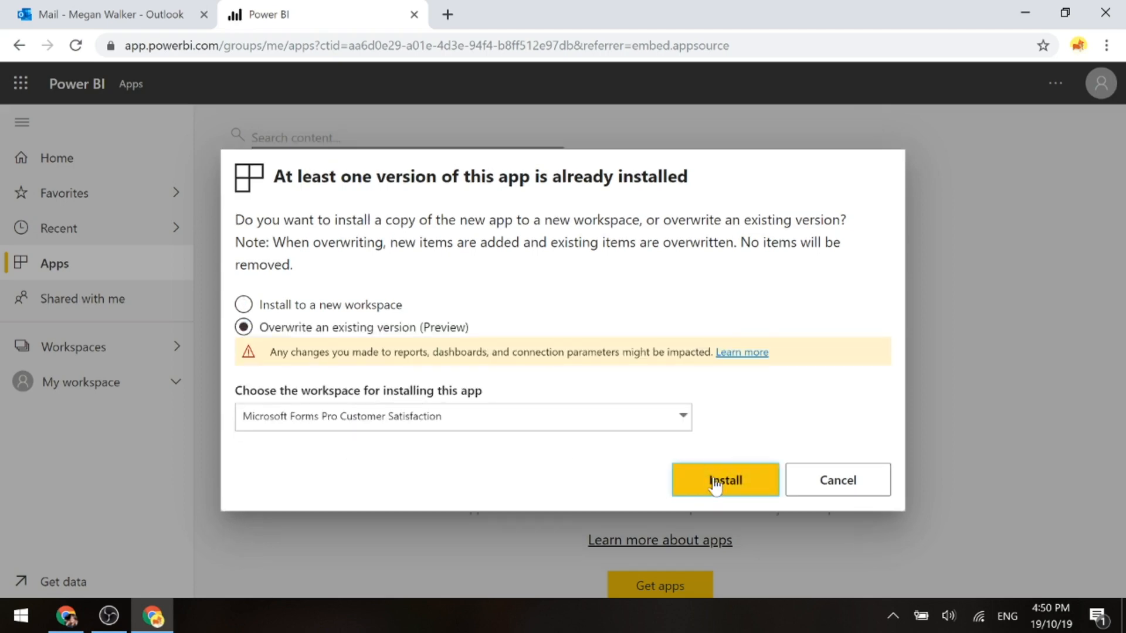
pyautogui.click(725, 480)
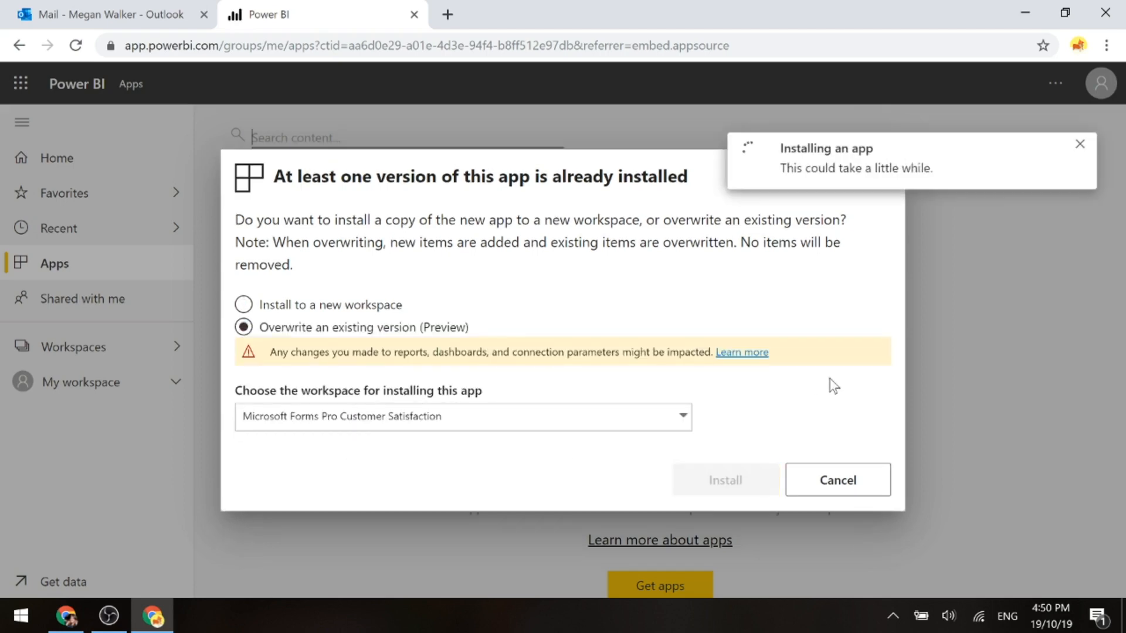
pyautogui.click(724, 479)
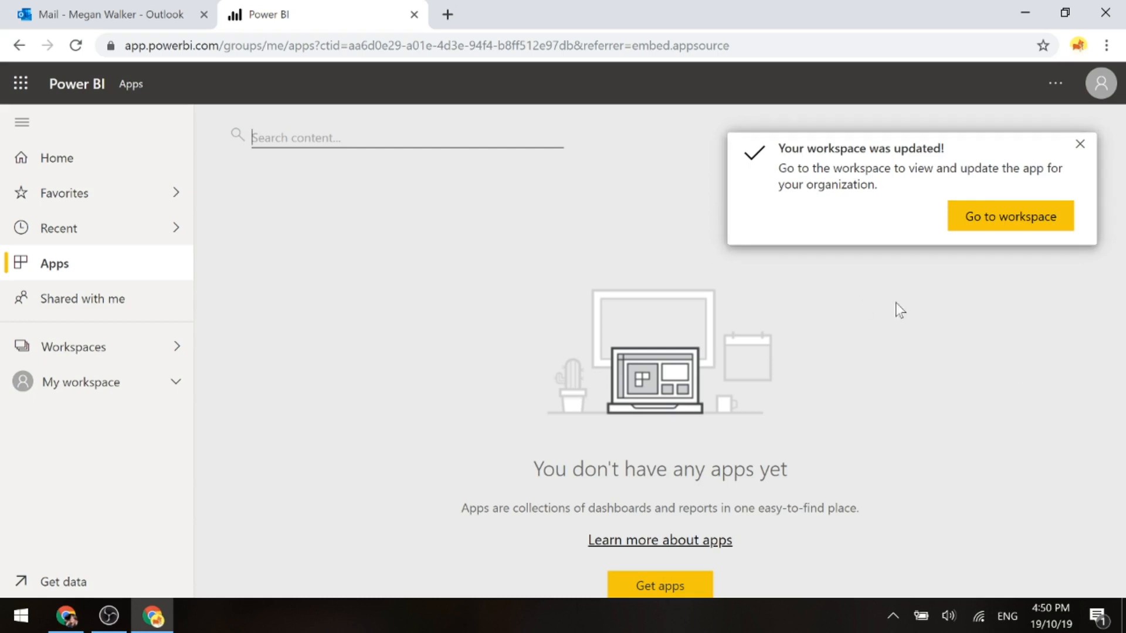
# Go to the updated app's workspace, bring up the connect-your-data dialog and dismiss it without connecting
pyautogui.click(1009, 215)
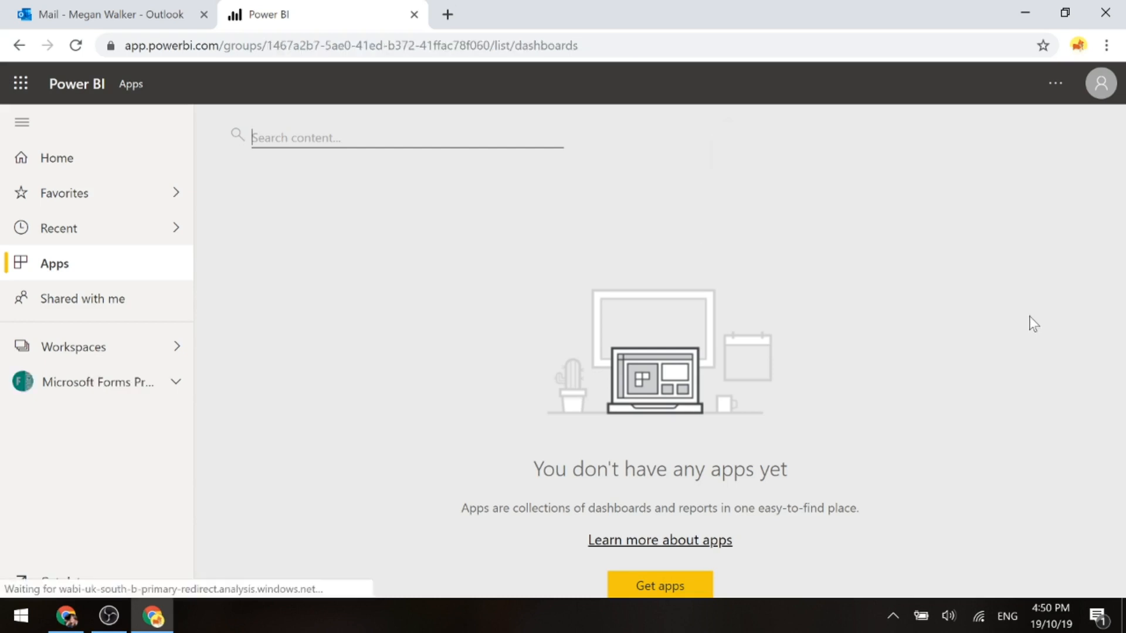
pyautogui.click(99, 381)
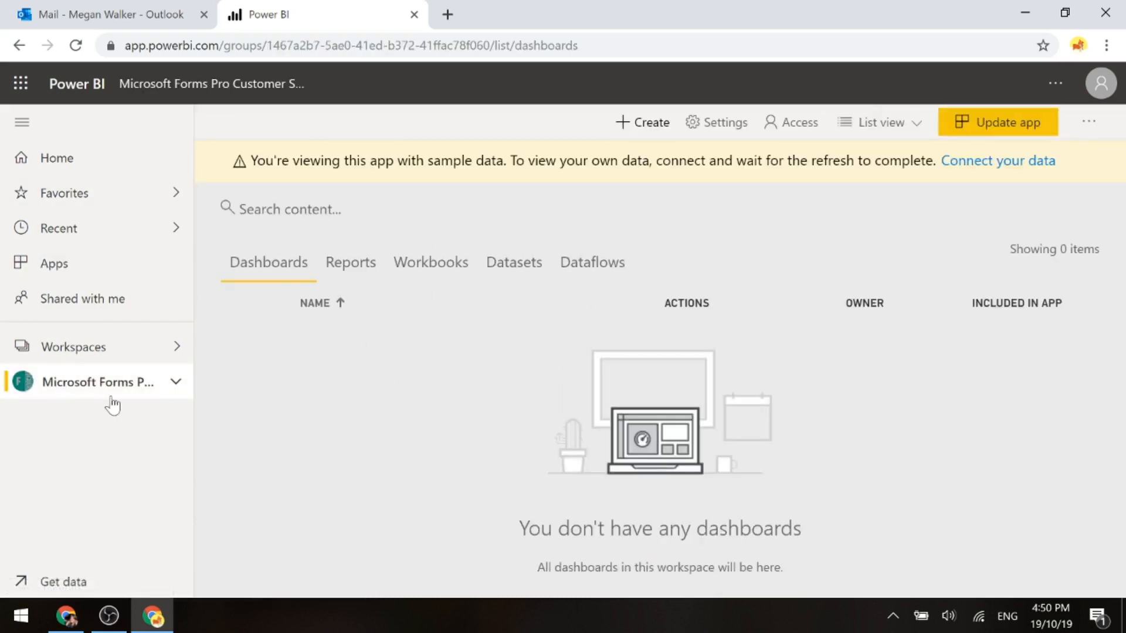
pyautogui.moveTo(79, 393)
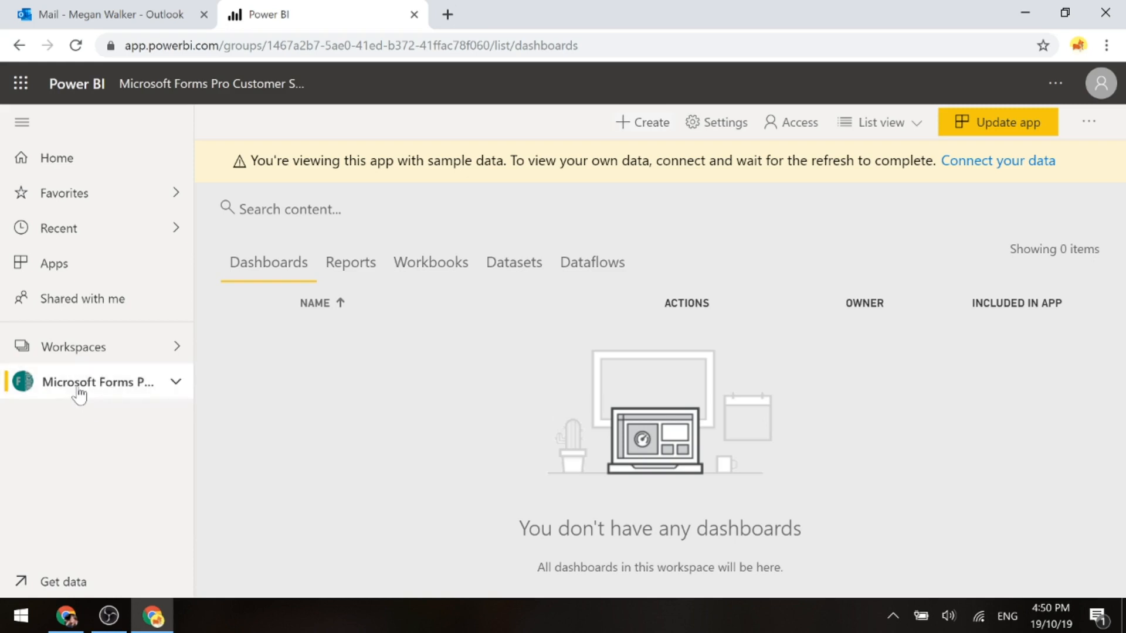
pyautogui.moveTo(133, 391)
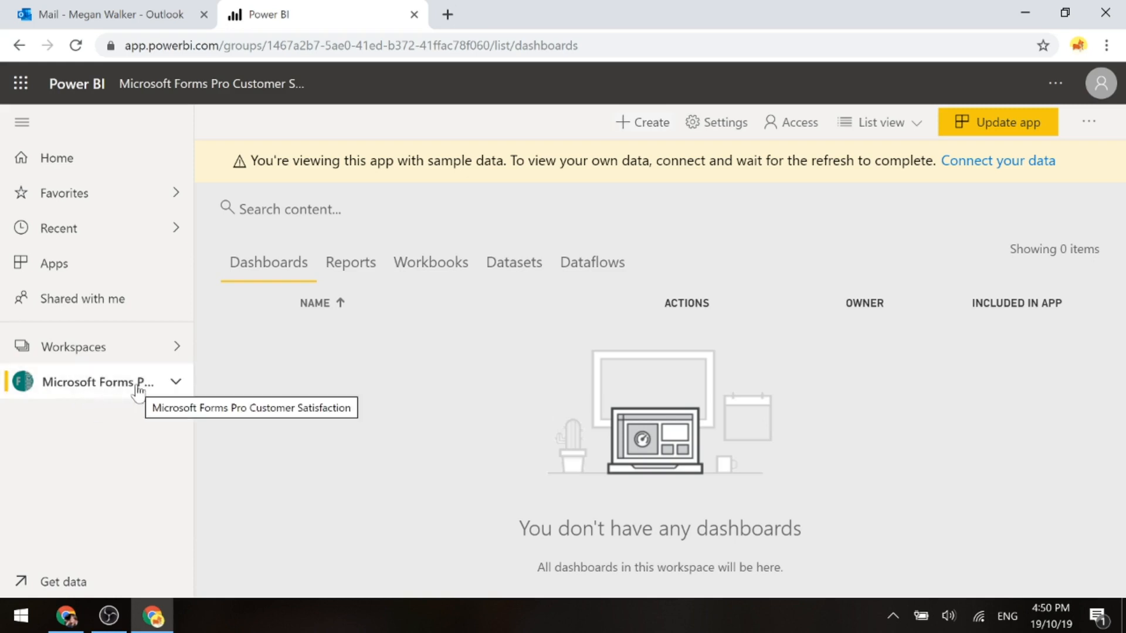
pyautogui.moveTo(249, 167)
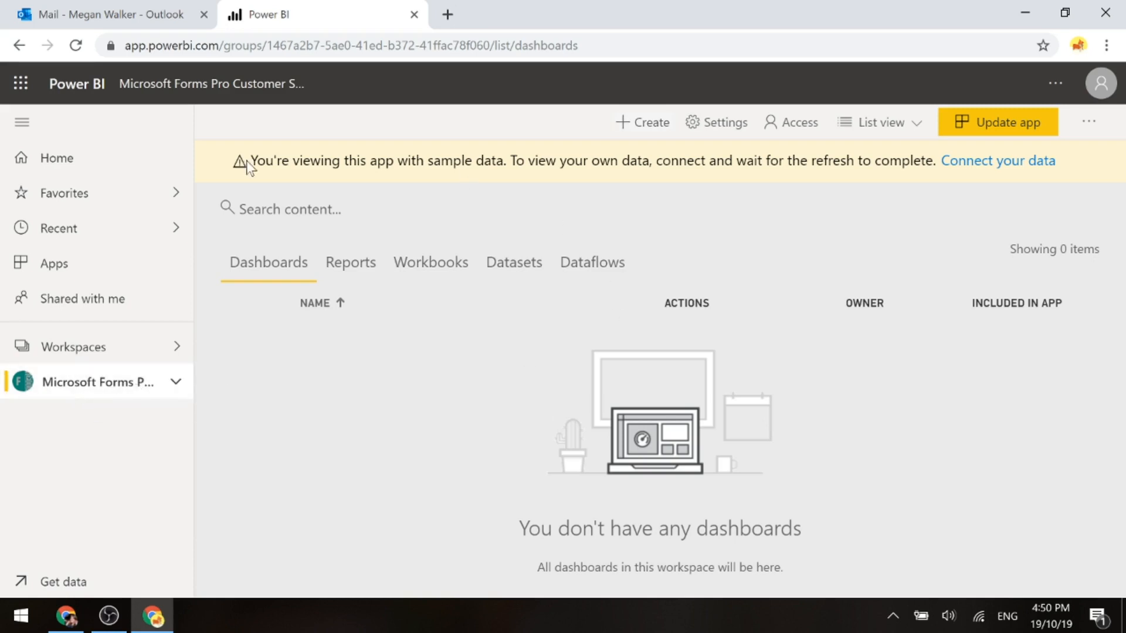
pyautogui.moveTo(569, 182)
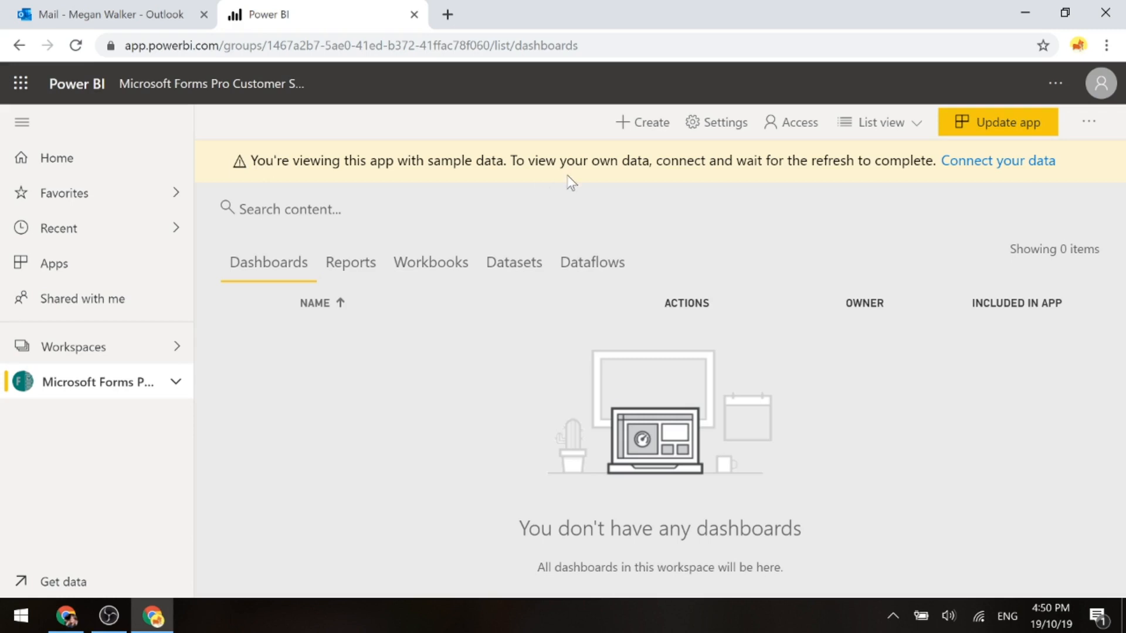
pyautogui.moveTo(740, 180)
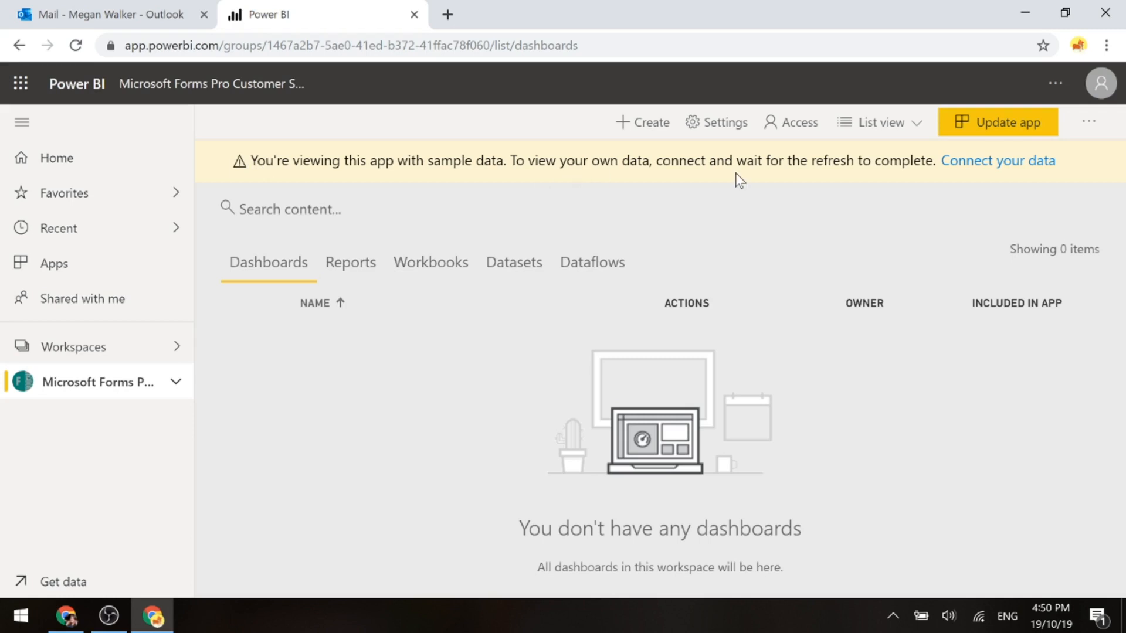
pyautogui.moveTo(998, 160)
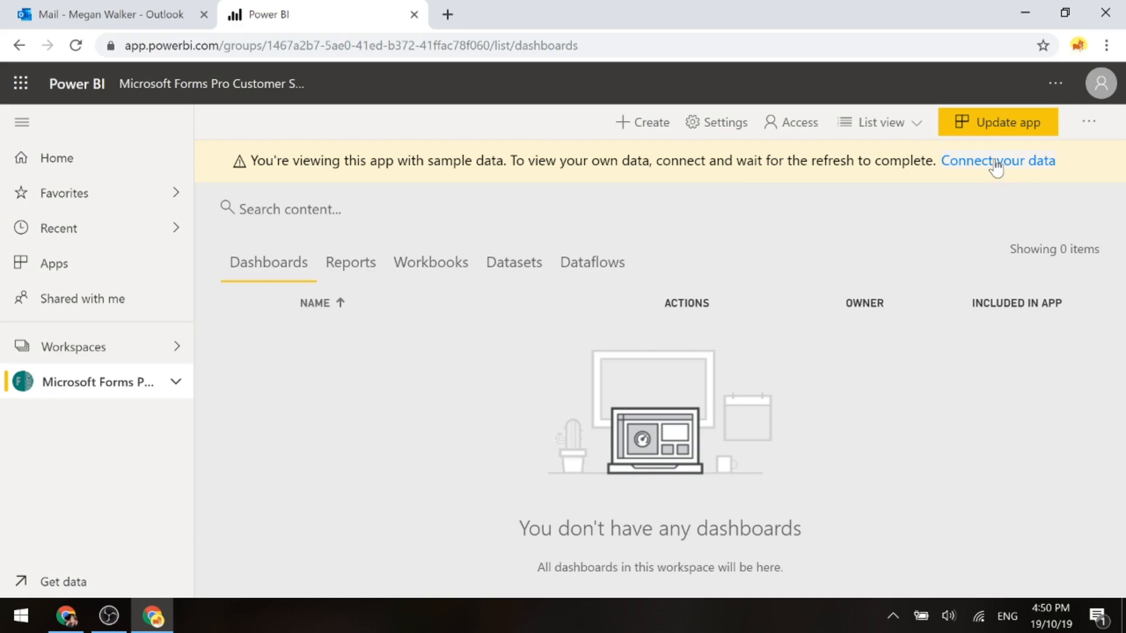
pyautogui.click(997, 161)
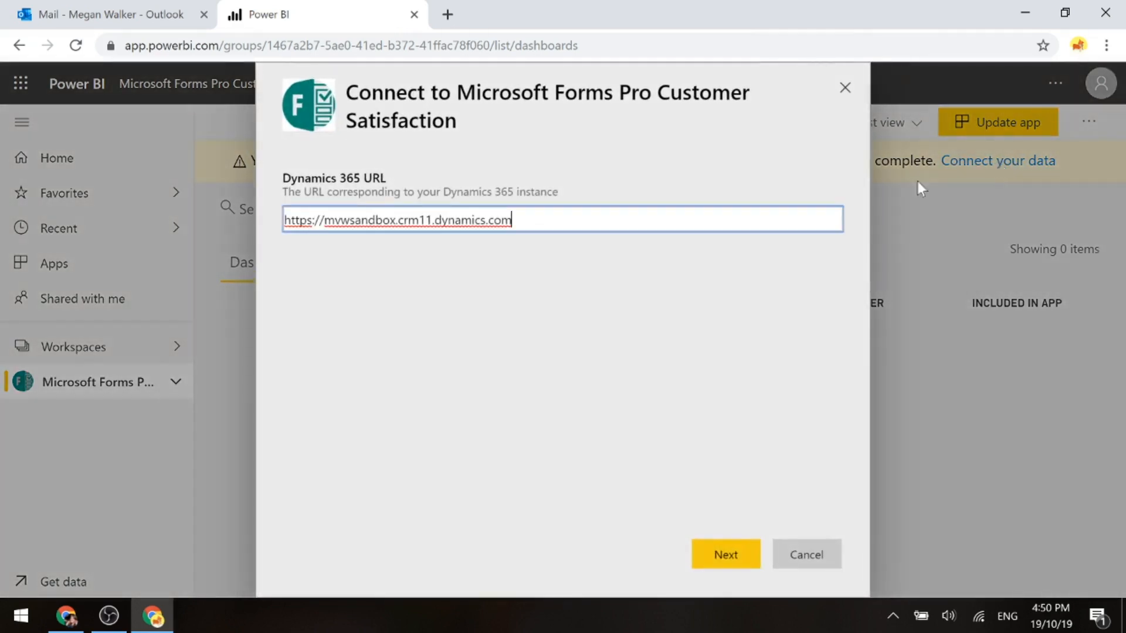
pyautogui.moveTo(521, 268)
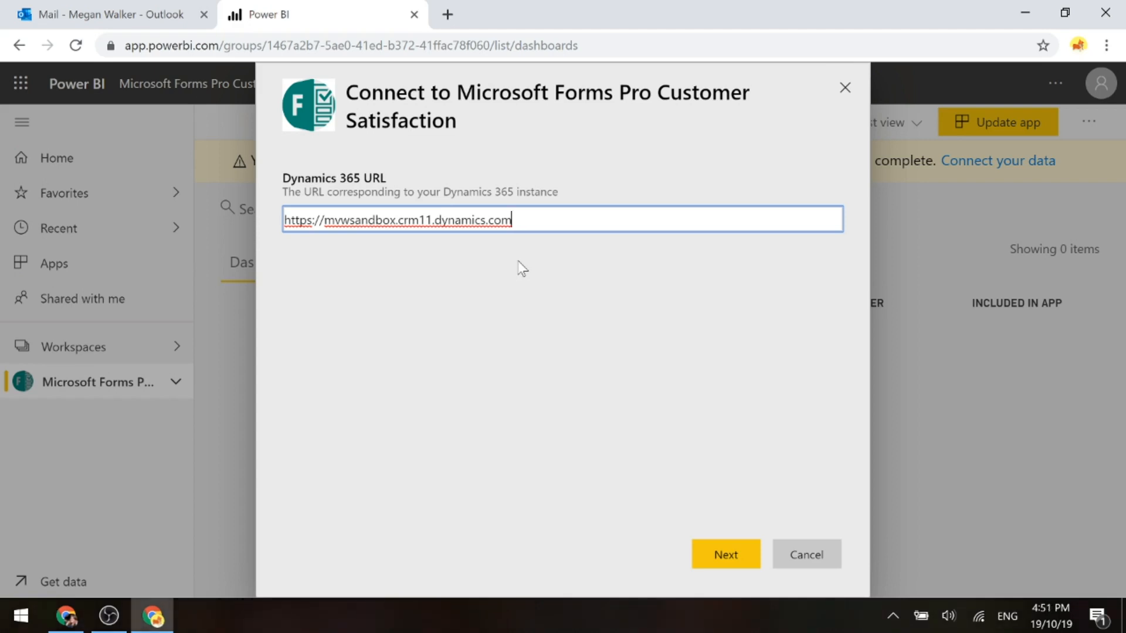
pyautogui.moveTo(630, 499)
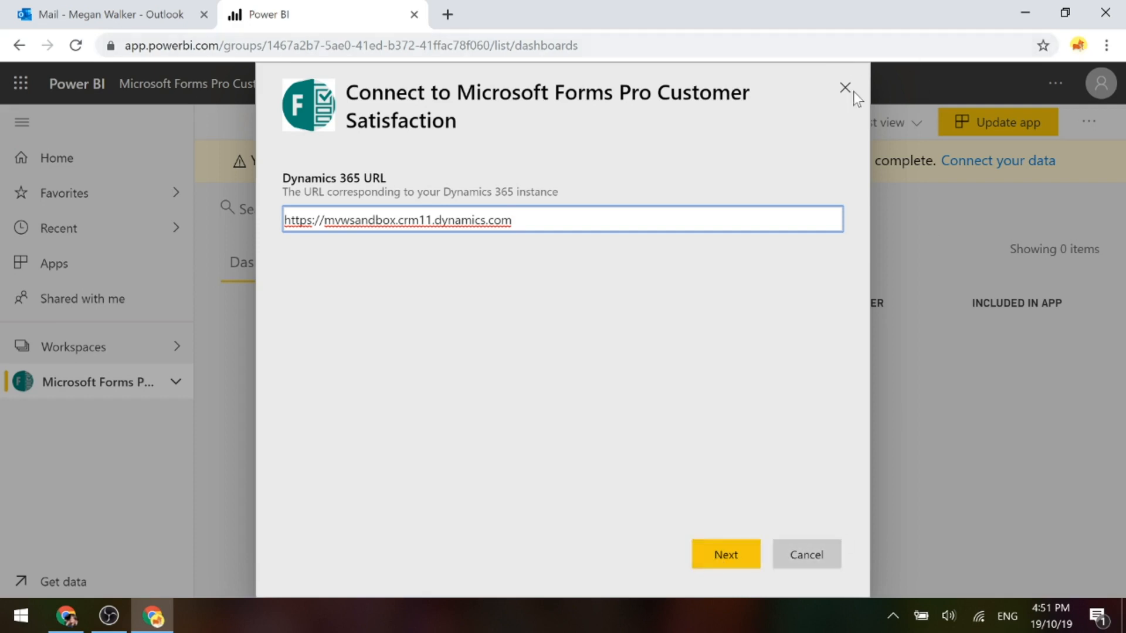
pyautogui.click(846, 87)
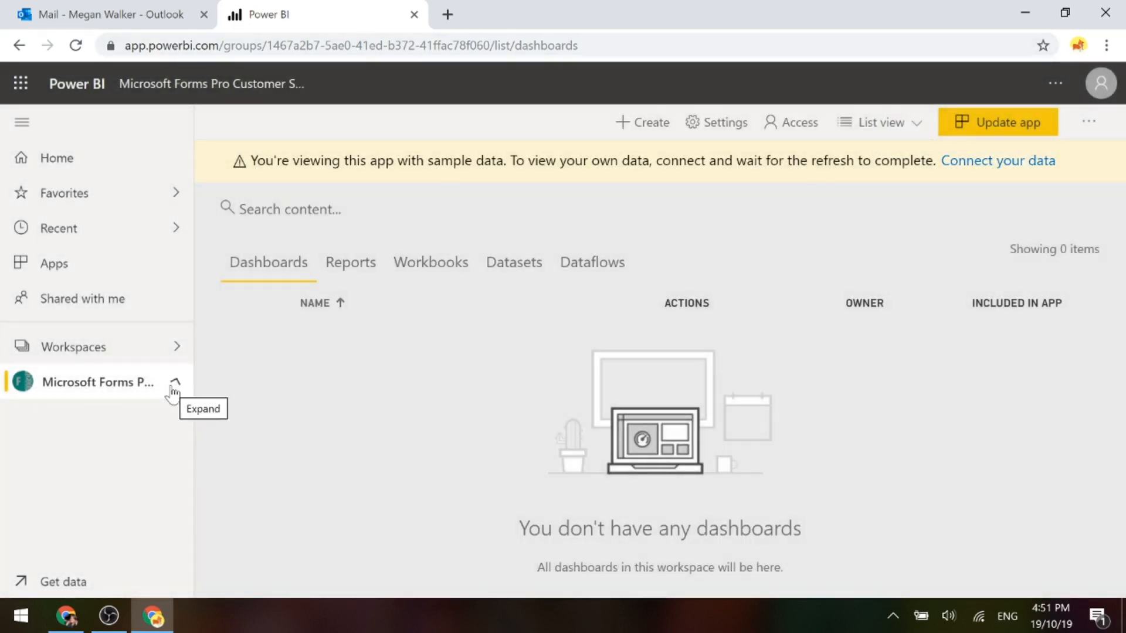
# Launch the Forms Pro report from the workspace, collapse the nav pane and close the sample-data banner
pyautogui.click(175, 382)
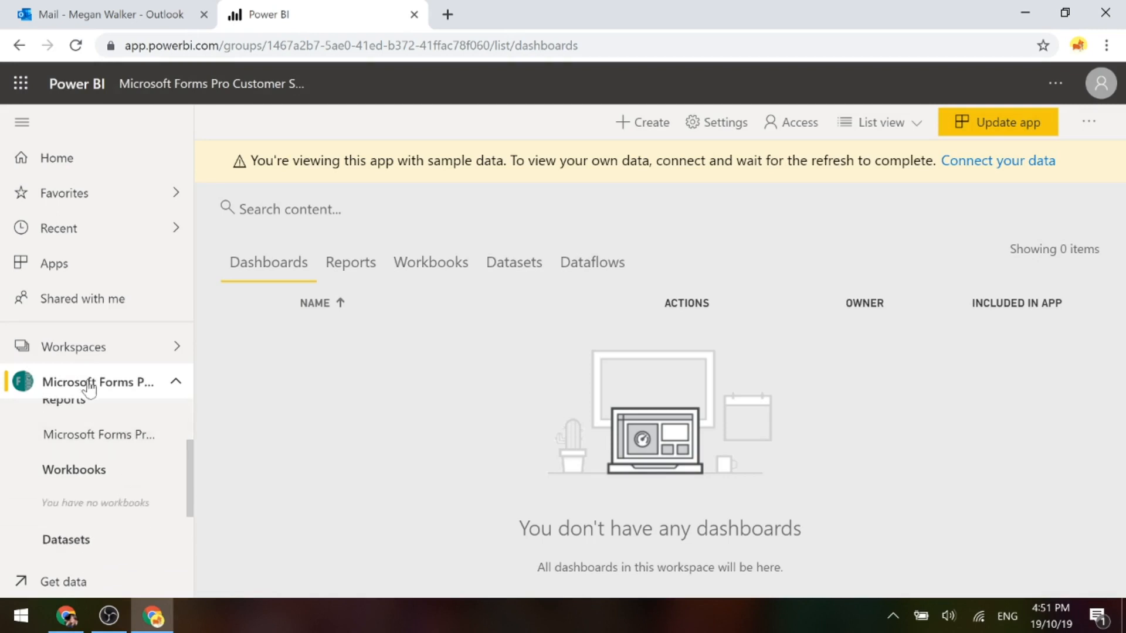
pyautogui.click(99, 435)
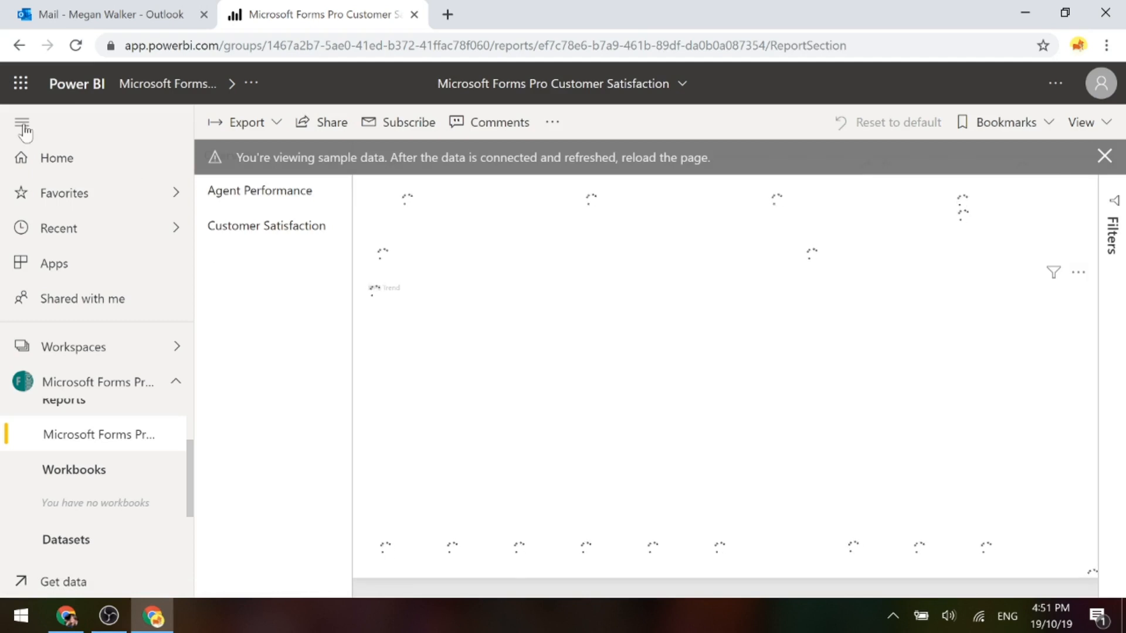
pyautogui.click(22, 122)
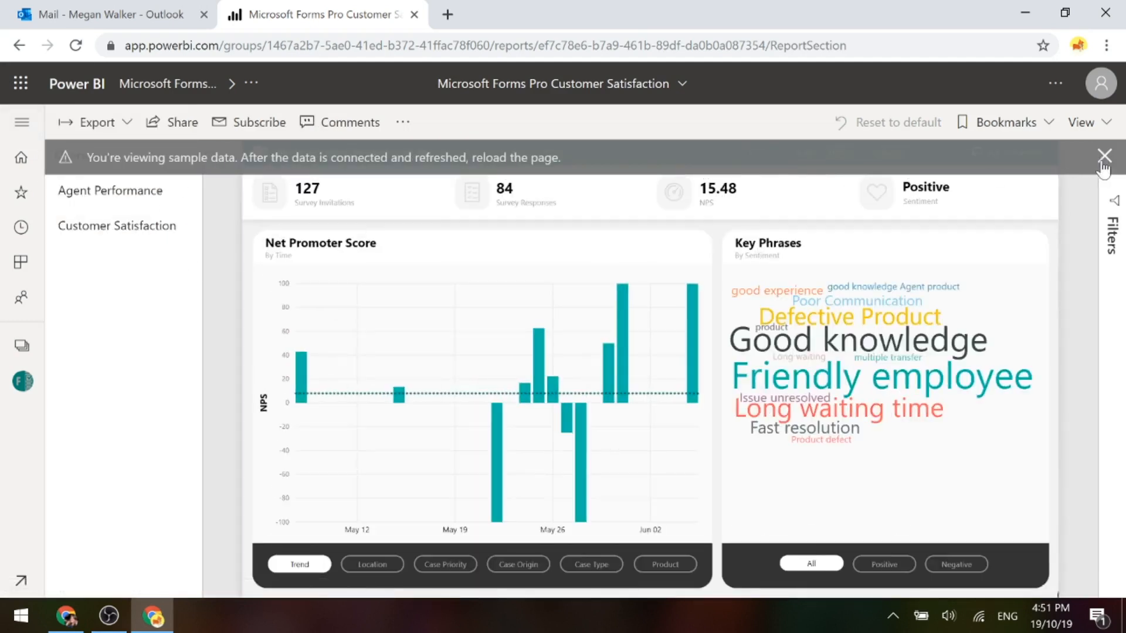
pyautogui.click(1104, 155)
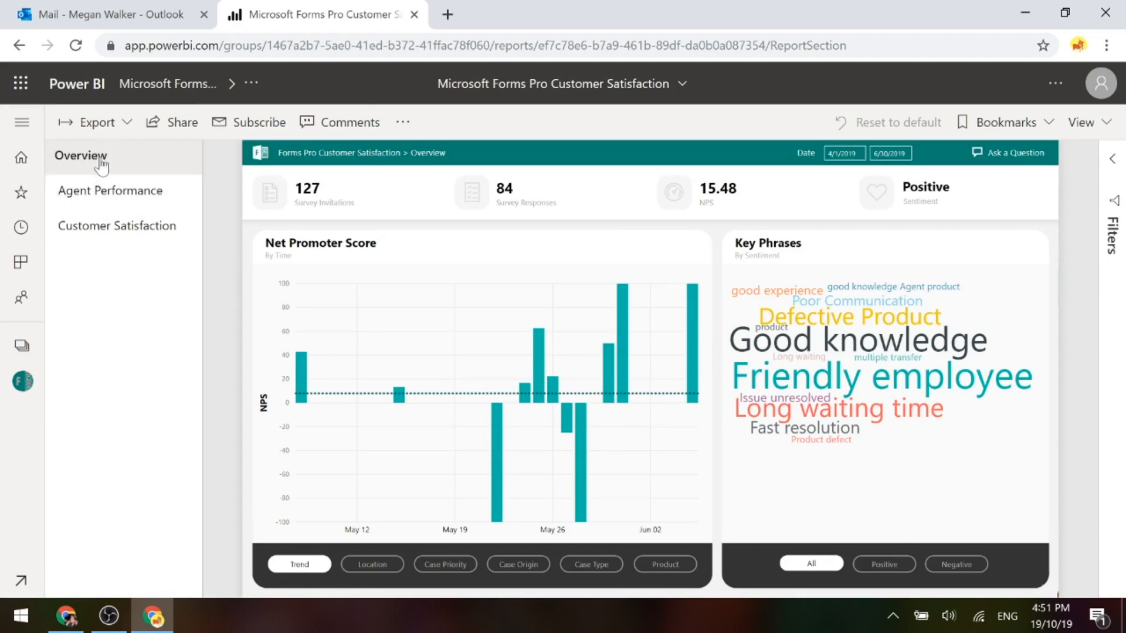
pyautogui.moveTo(77, 233)
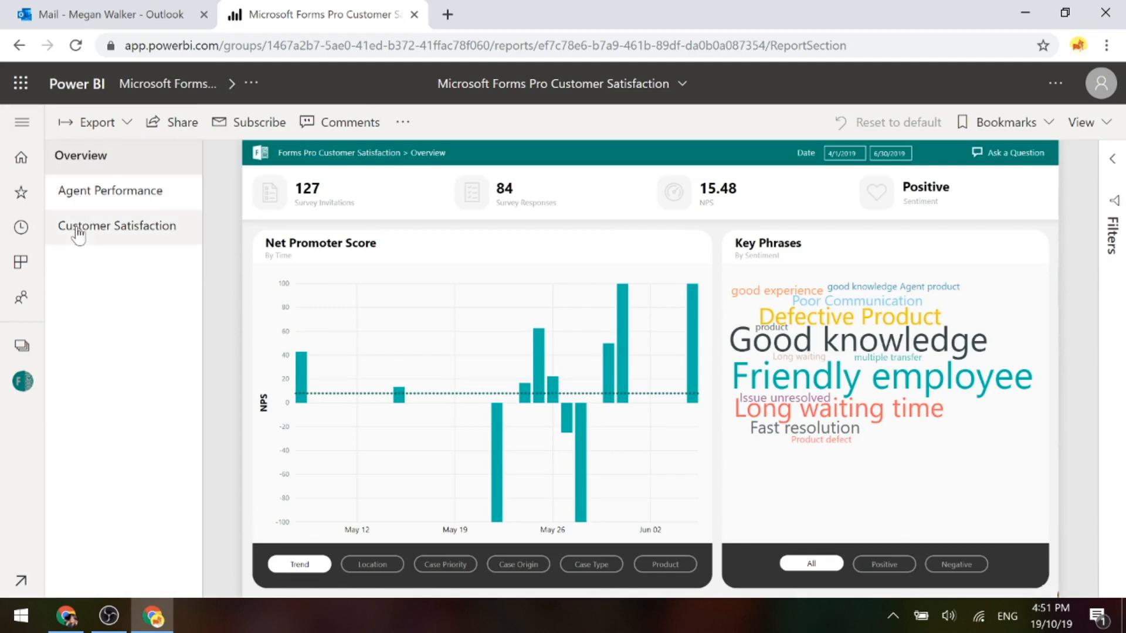
pyautogui.moveTo(66, 191)
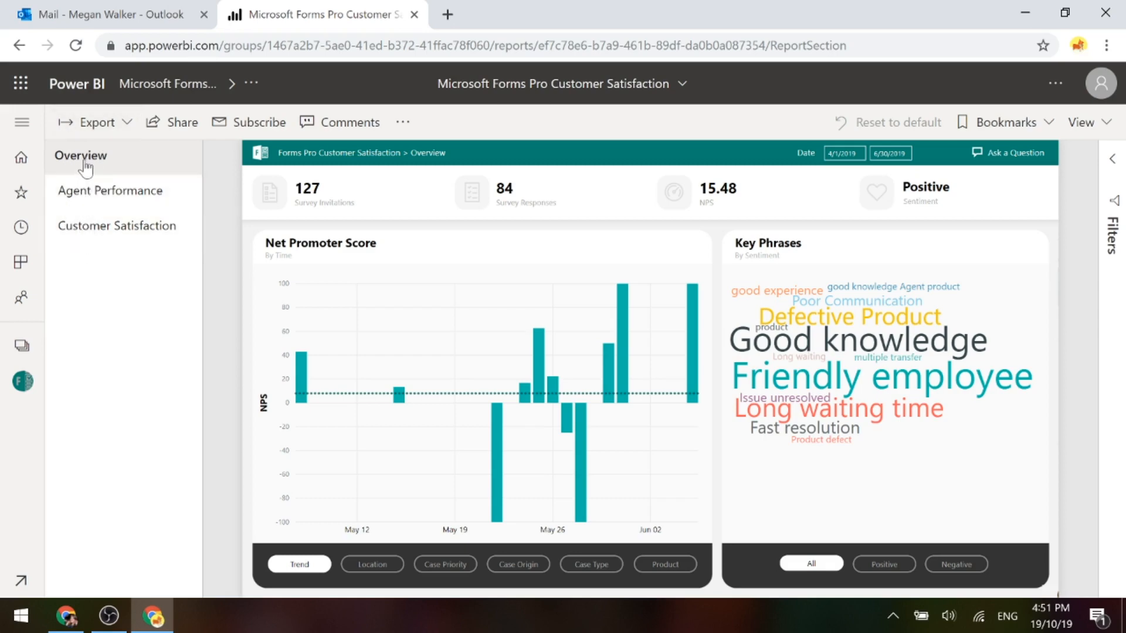
pyautogui.click(109, 190)
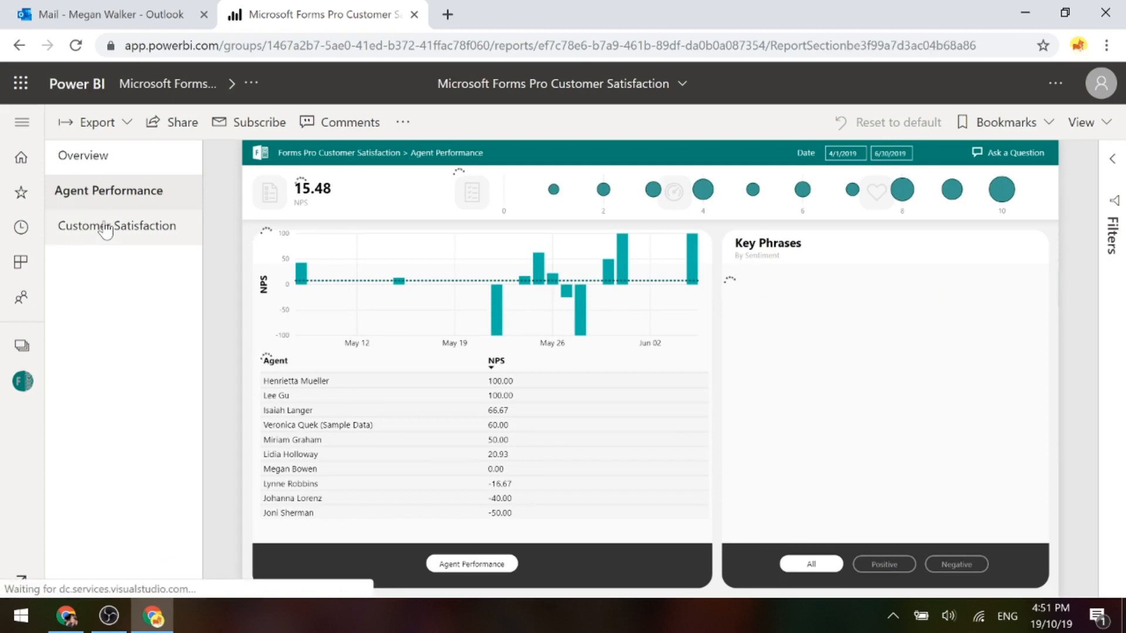
pyautogui.click(116, 225)
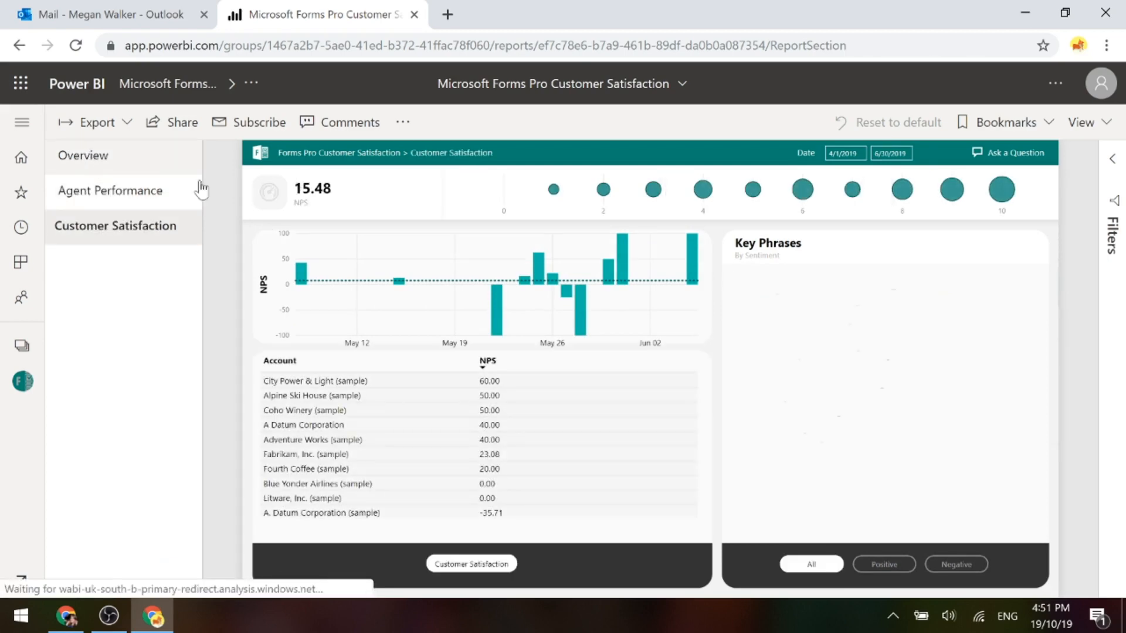
pyautogui.click(83, 154)
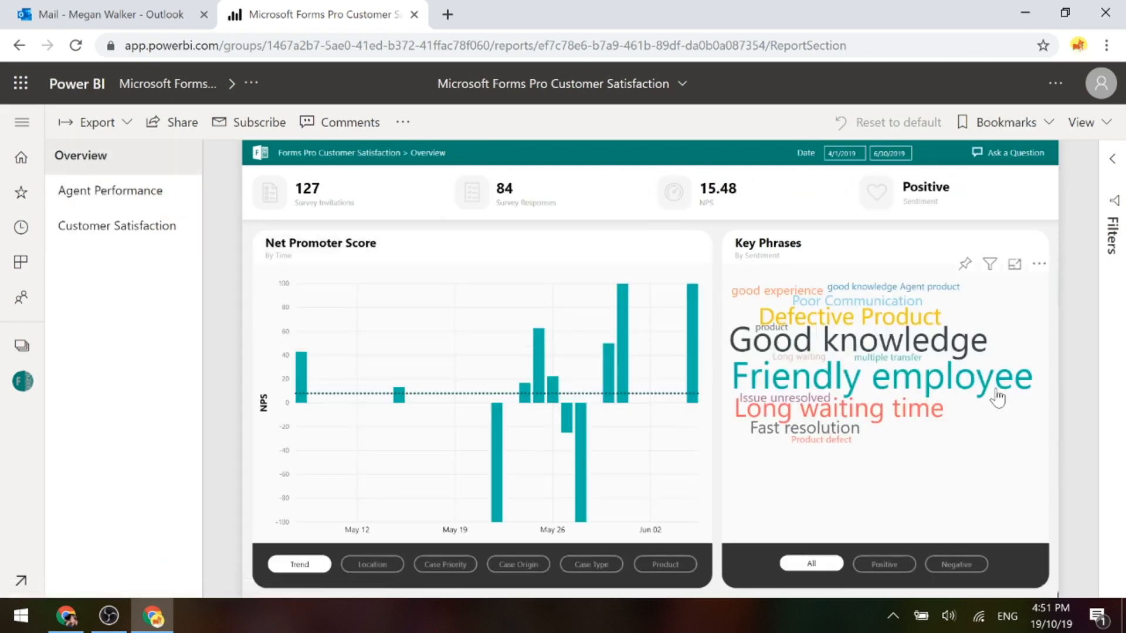
pyautogui.moveTo(229, 343)
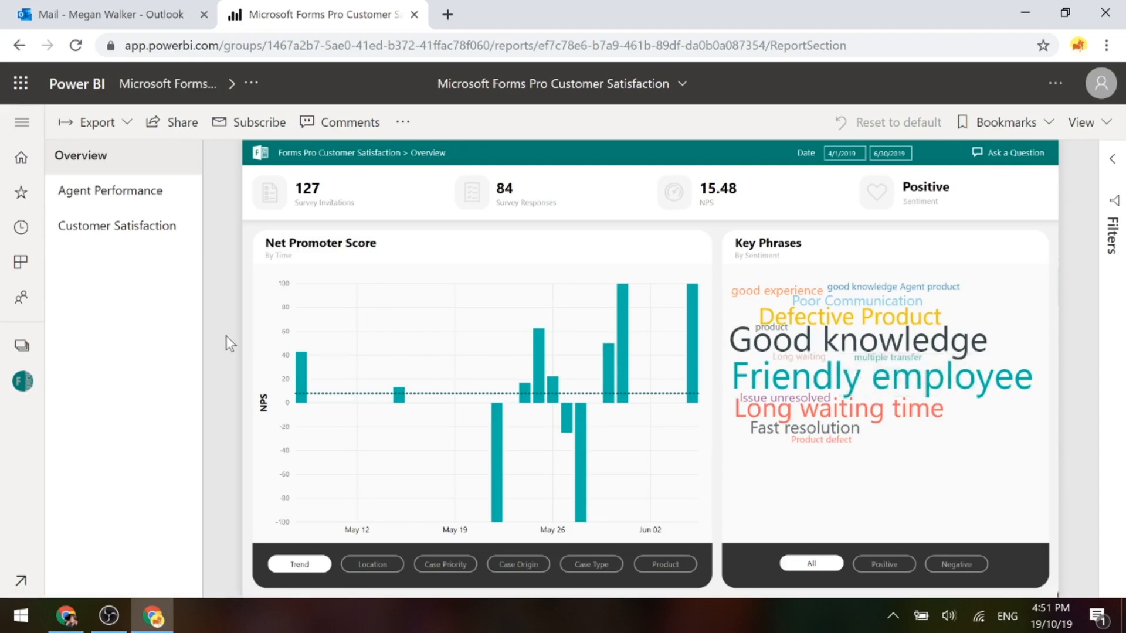
pyautogui.moveTo(289, 164)
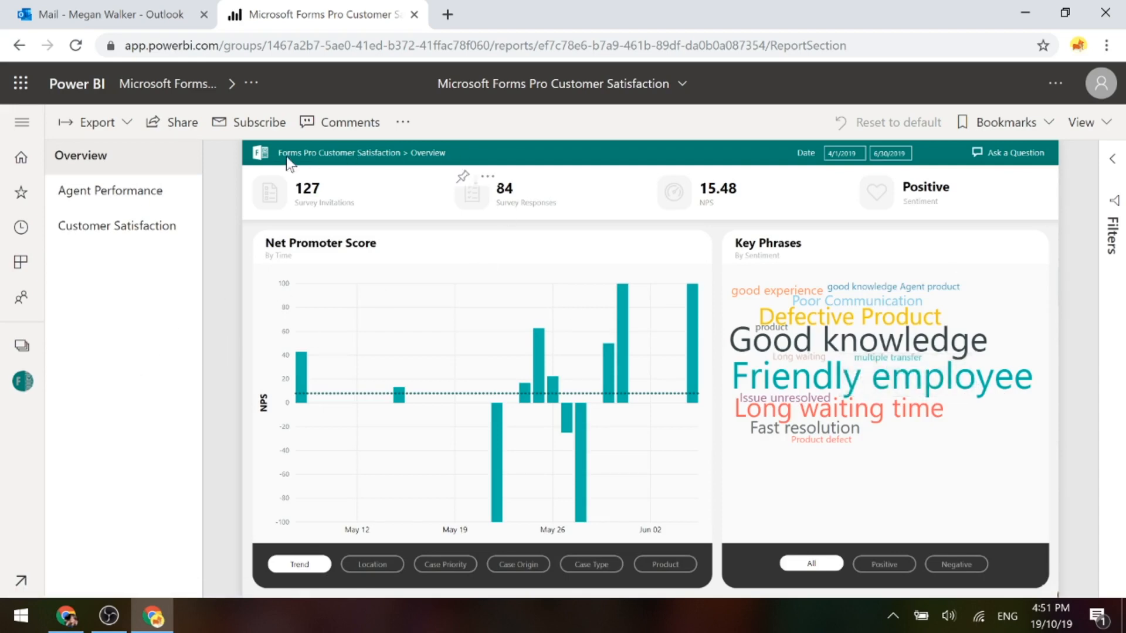
pyautogui.moveTo(359, 215)
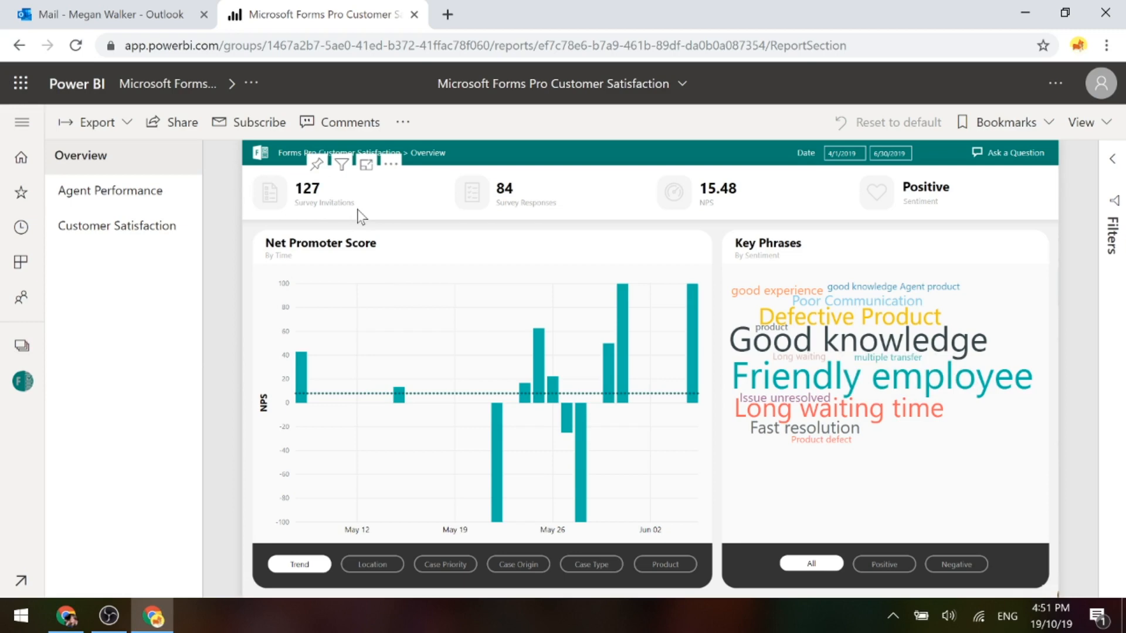
pyautogui.moveTo(515, 237)
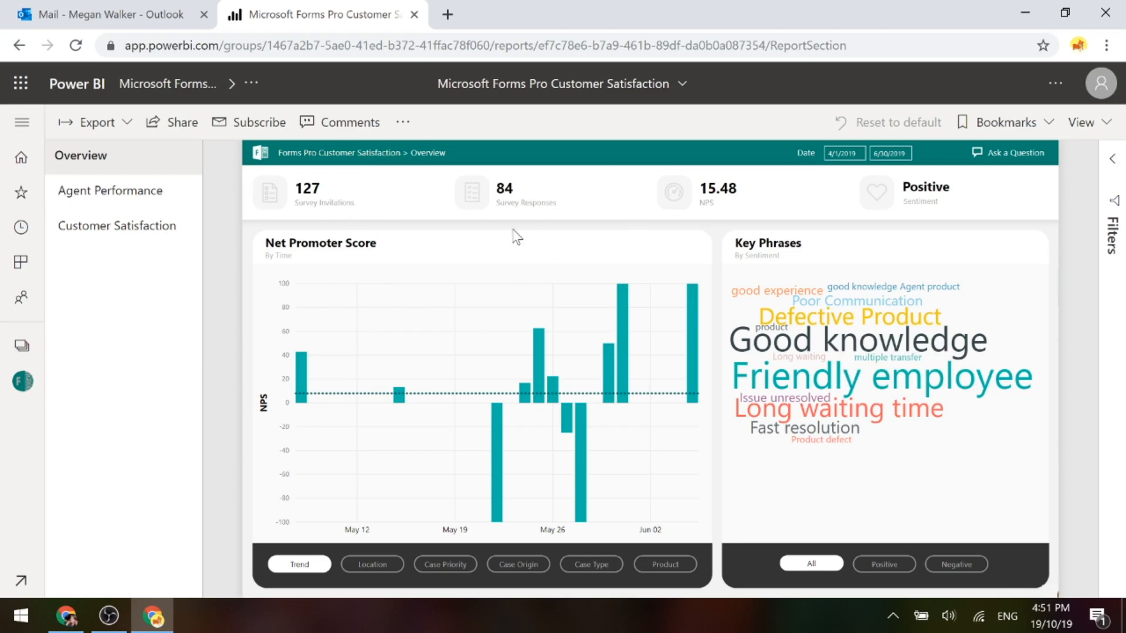
pyautogui.moveTo(516, 231)
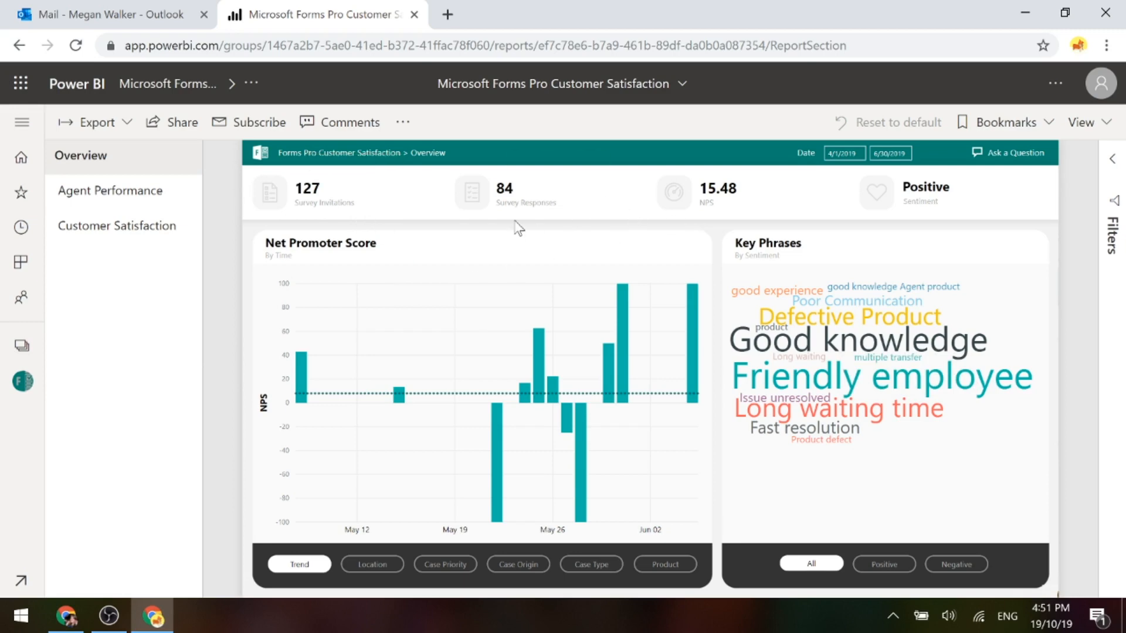
pyautogui.moveTo(531, 210)
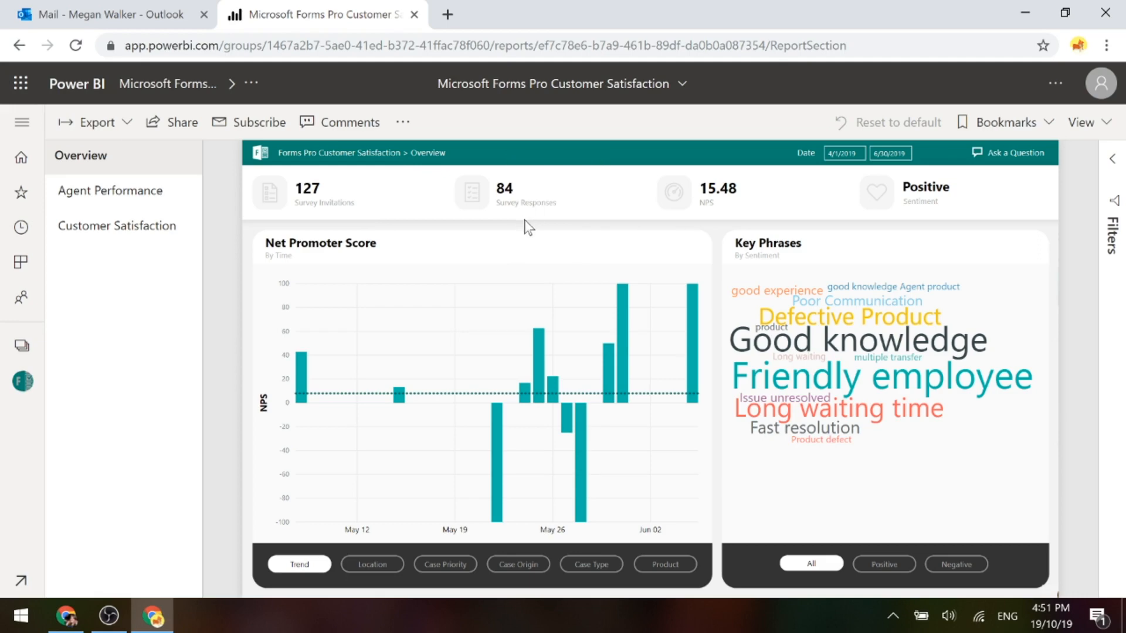
pyautogui.moveTo(685, 247)
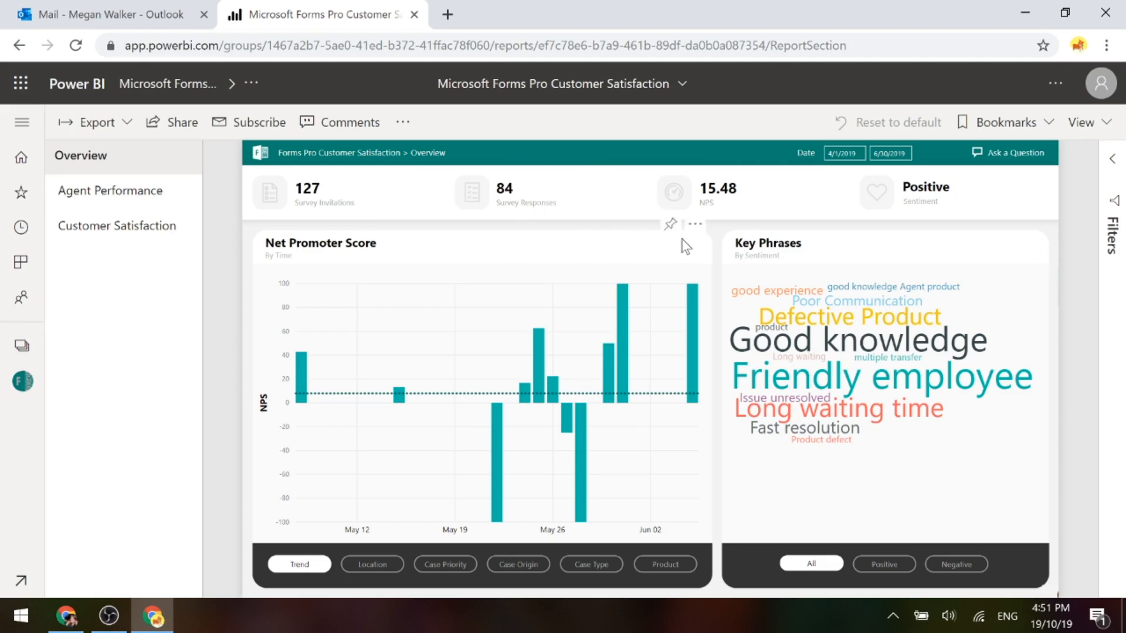
pyautogui.moveTo(722, 218)
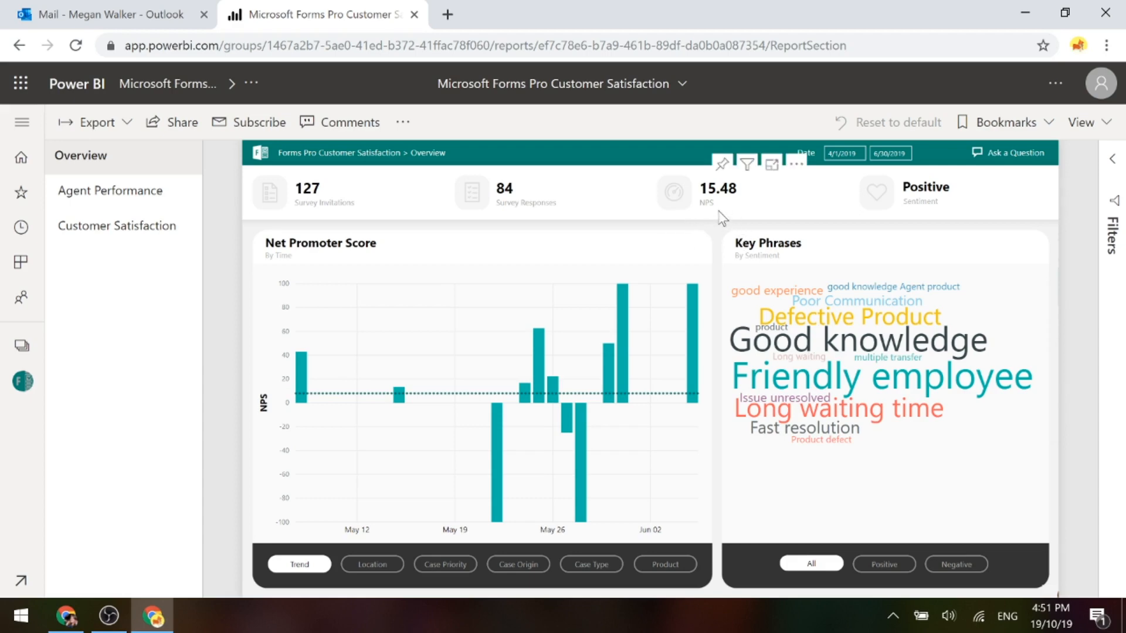
pyautogui.moveTo(714, 266)
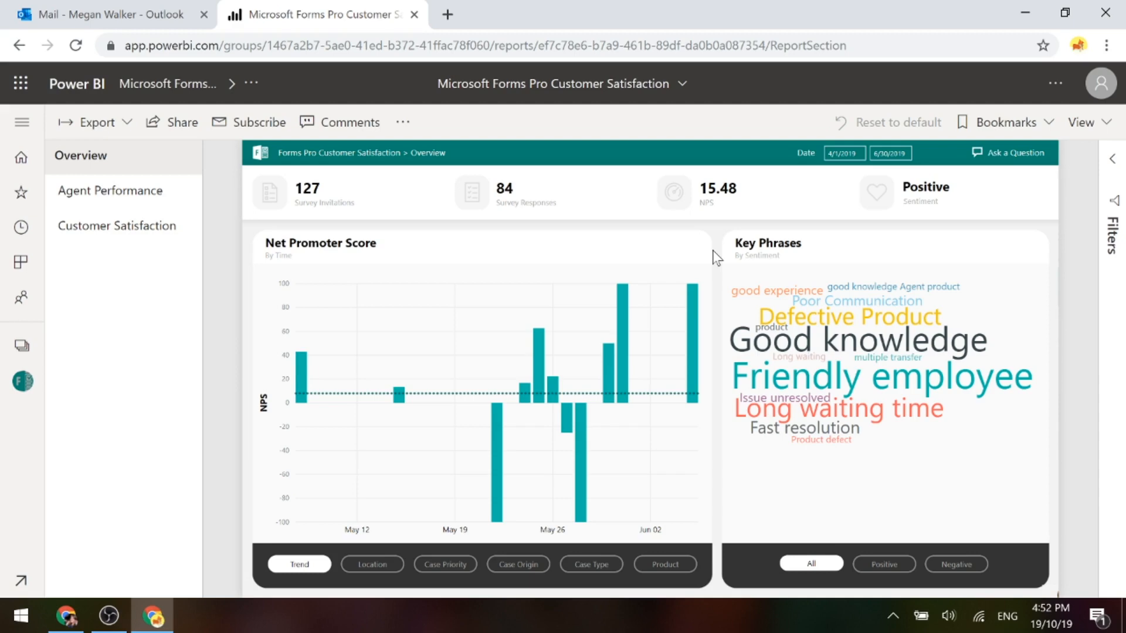
pyautogui.moveTo(940, 219)
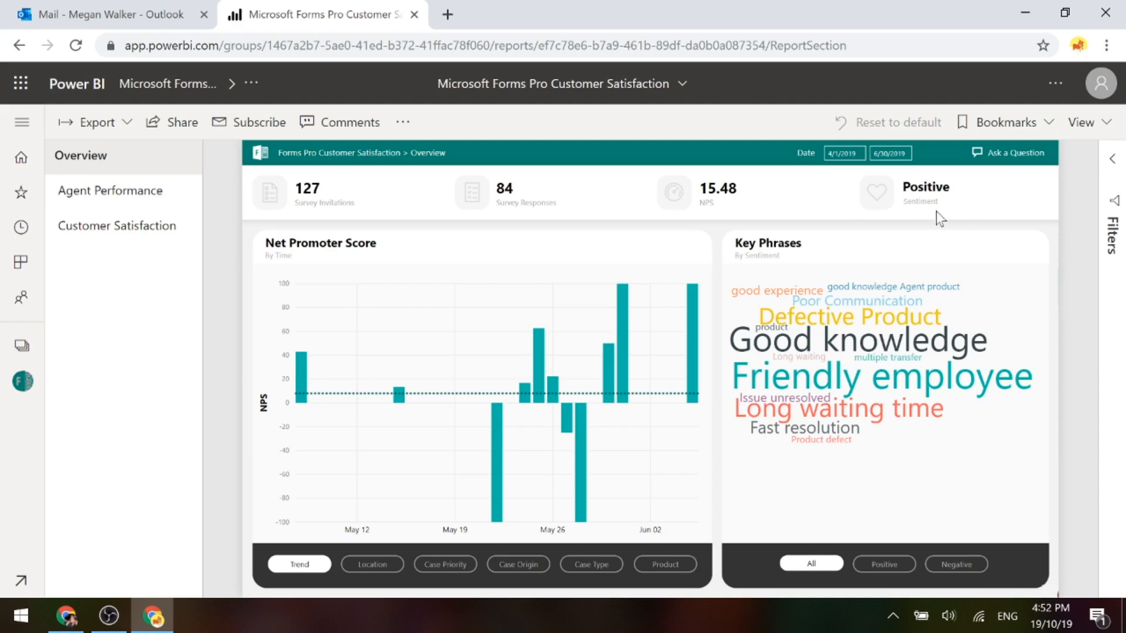
pyautogui.moveTo(1070, 285)
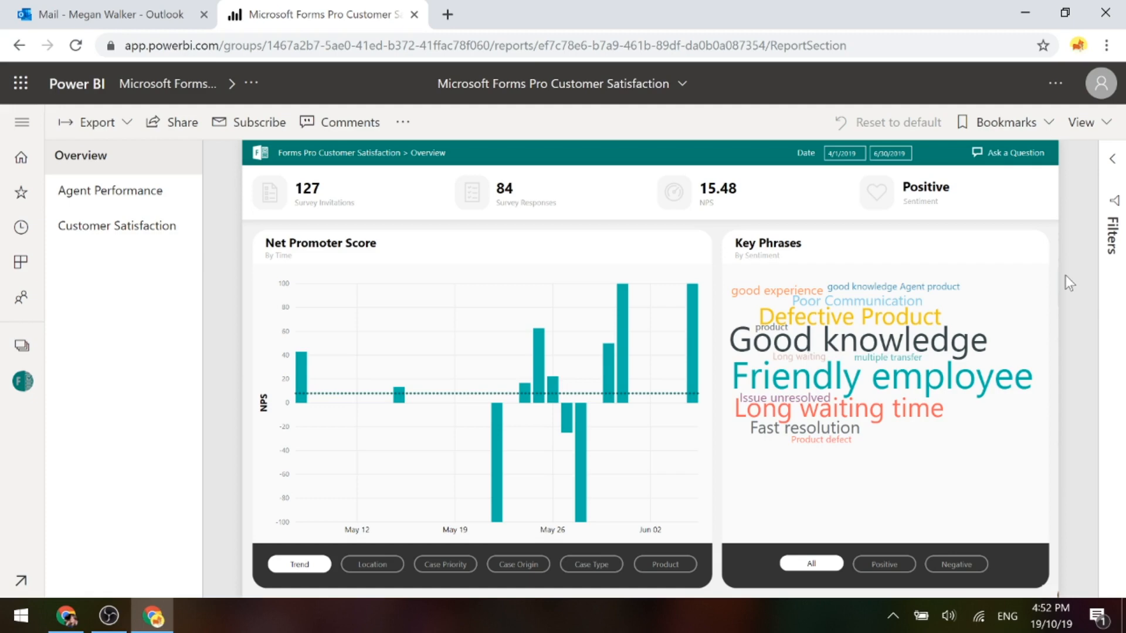
pyautogui.moveTo(373, 449)
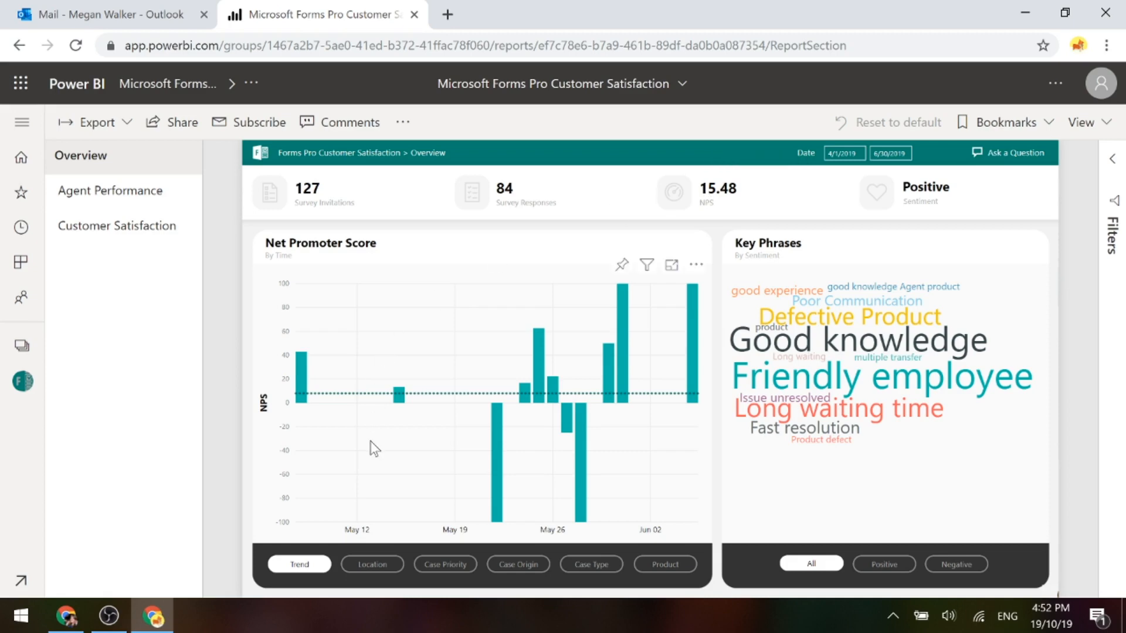
pyautogui.moveTo(307, 396)
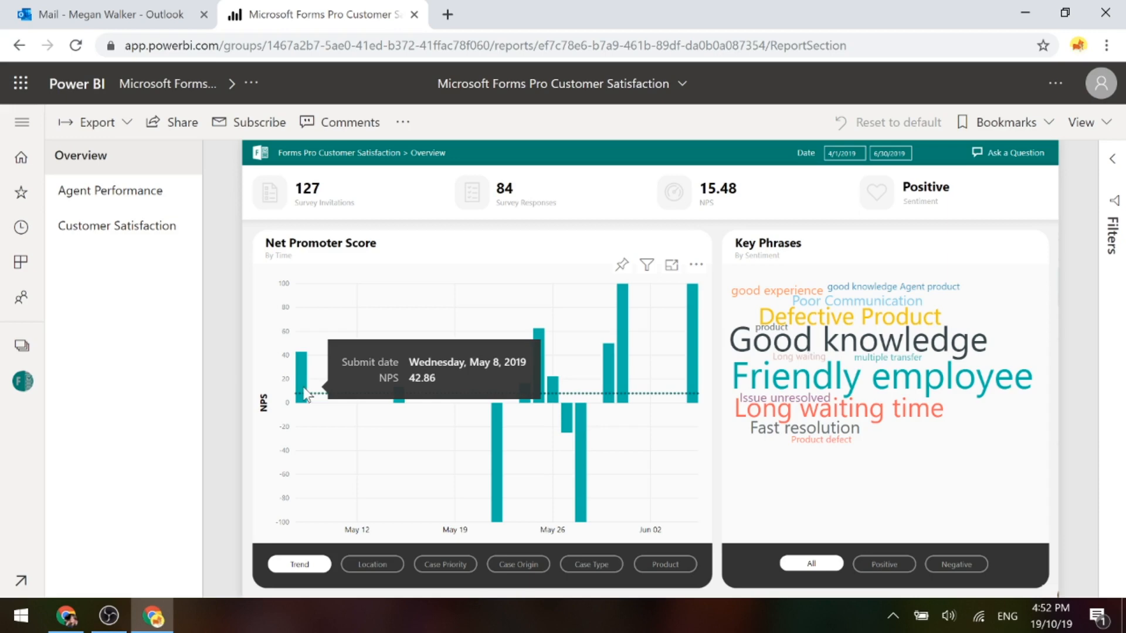
pyautogui.moveTo(396, 401)
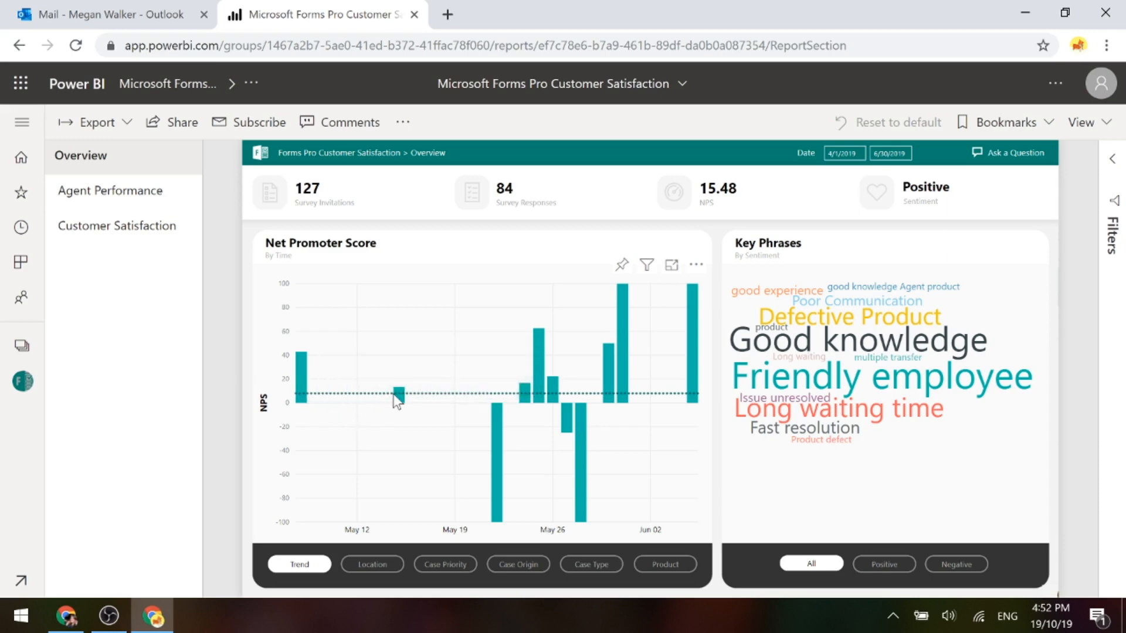
pyautogui.moveTo(561, 390)
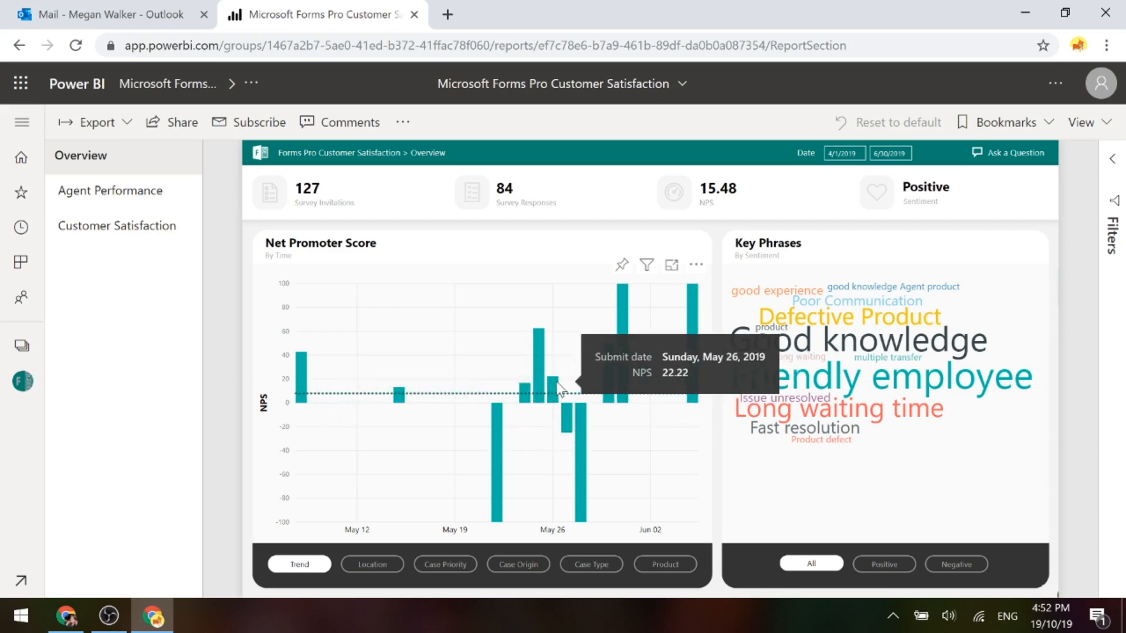
pyautogui.moveTo(713, 437)
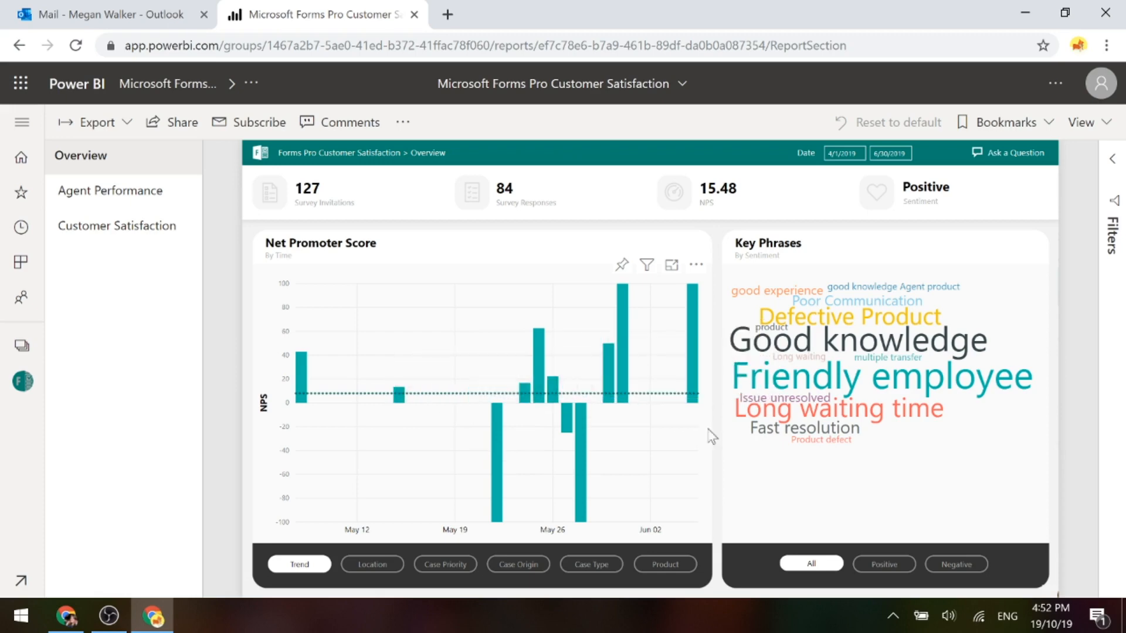
pyautogui.moveTo(918, 457)
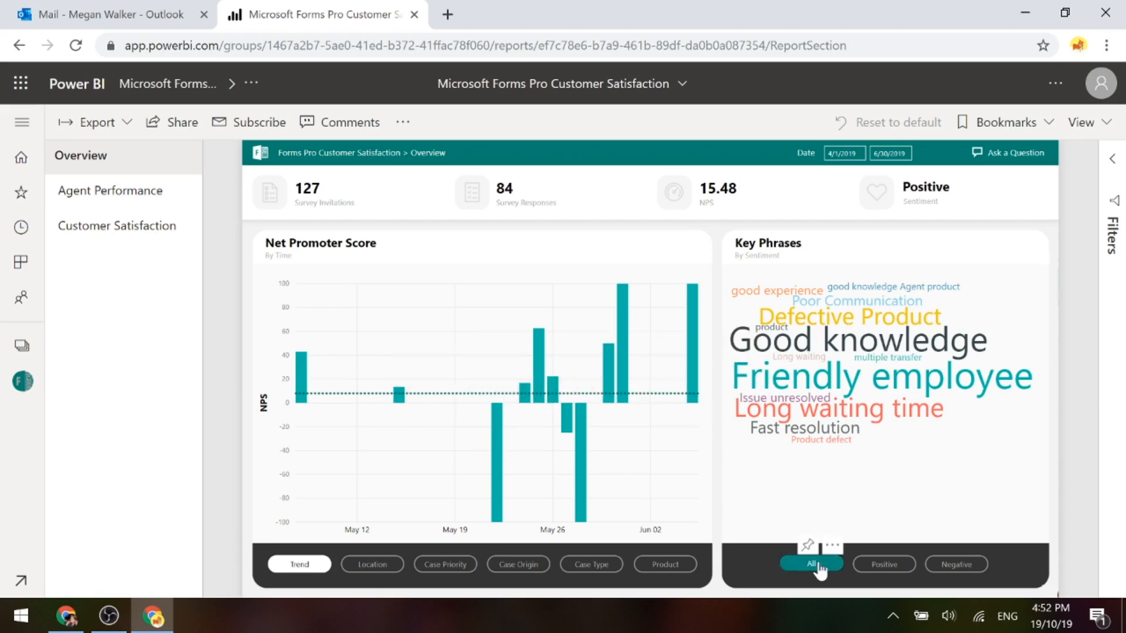
pyautogui.moveTo(880, 588)
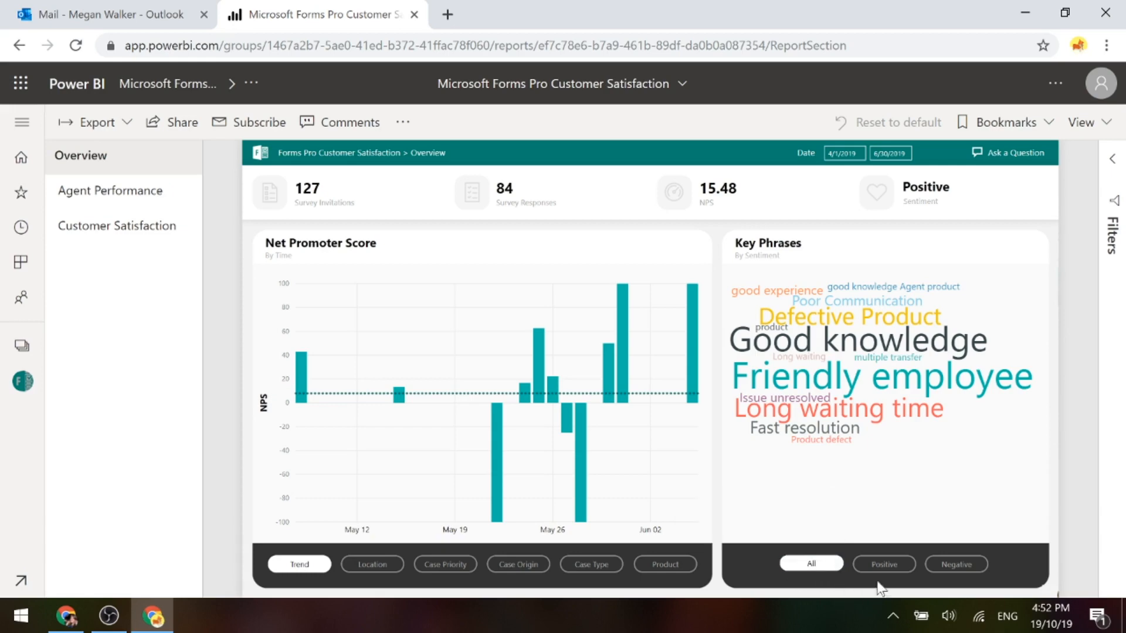
# Filter the Key Phrases word cloud to Negative sentiment responses
pyautogui.click(883, 563)
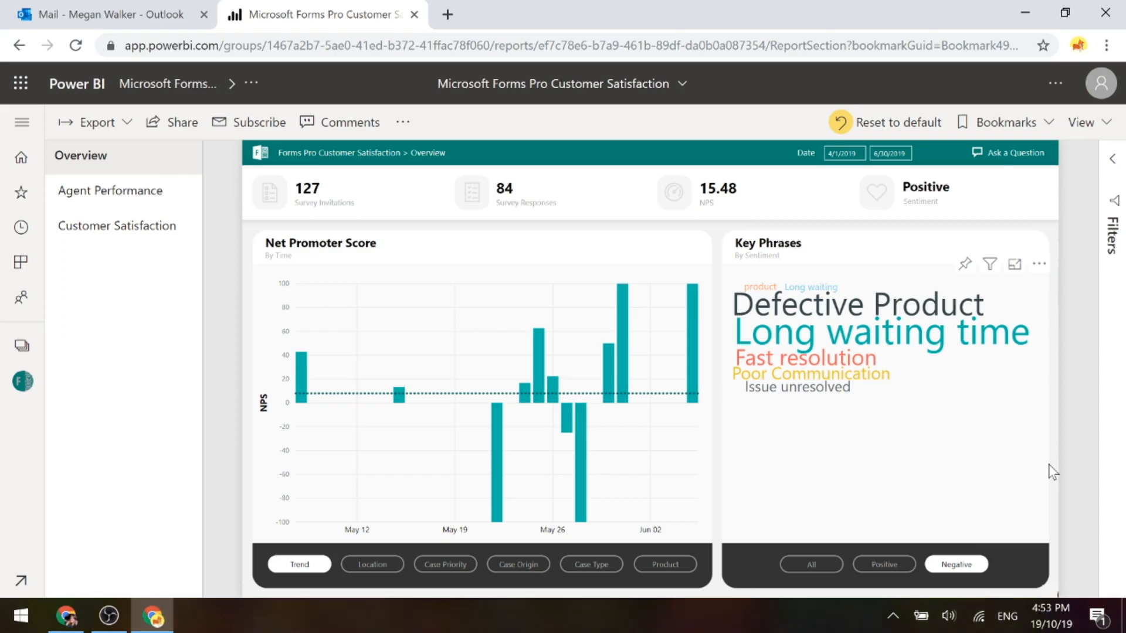
pyautogui.moveTo(386, 593)
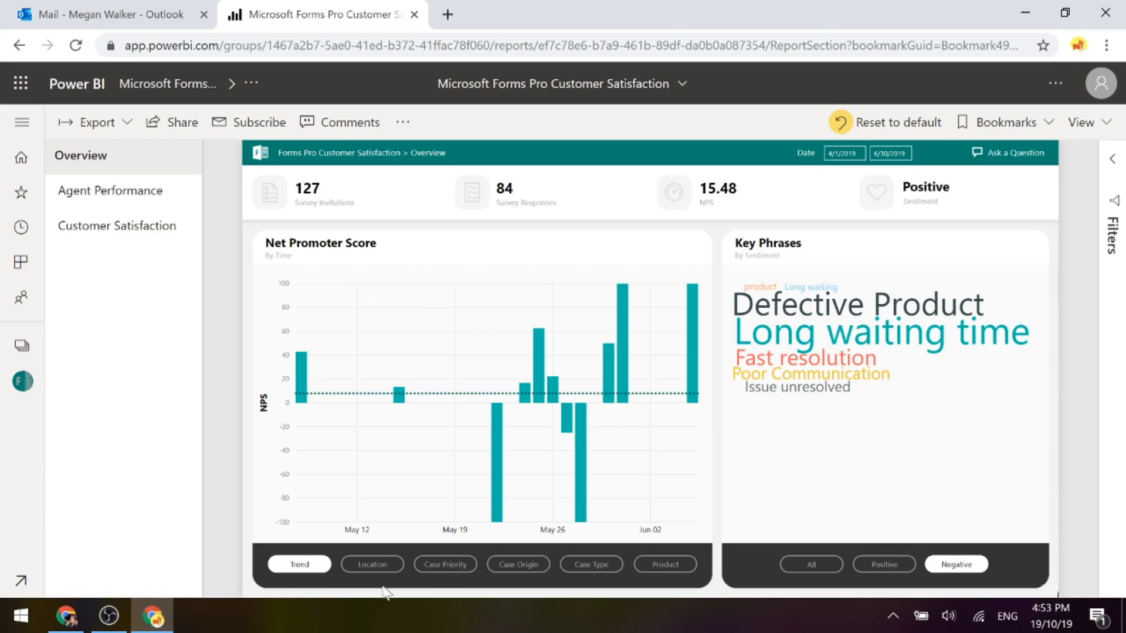
# Cycle the NPS chart through Location, Case Priority, Case Origin, Case Type, ending on Product
pyautogui.click(371, 563)
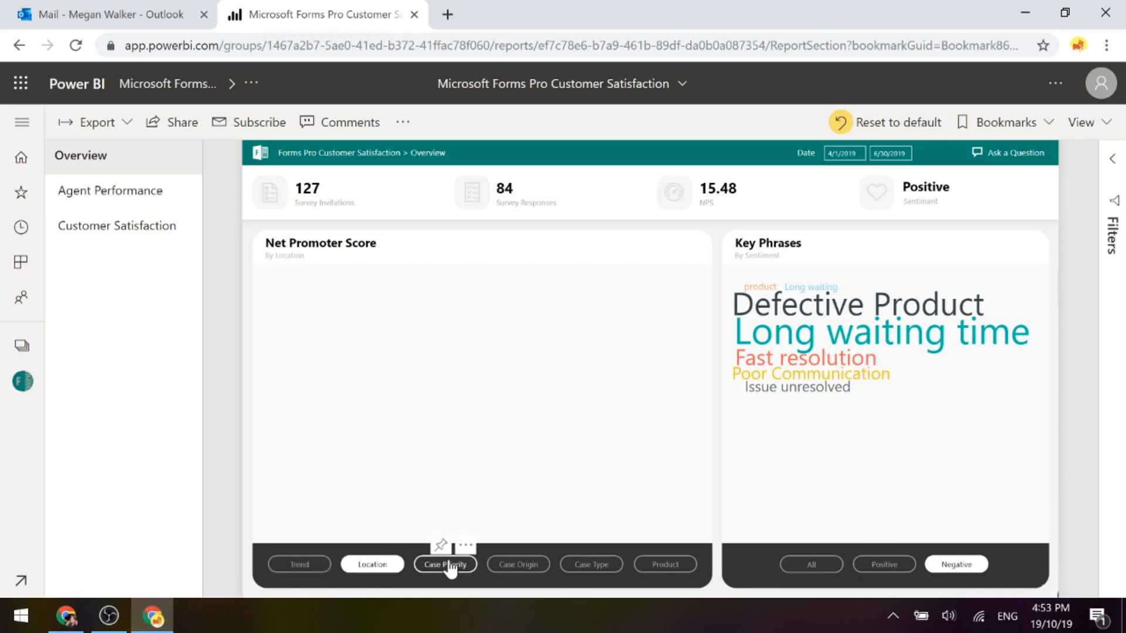
pyautogui.click(372, 564)
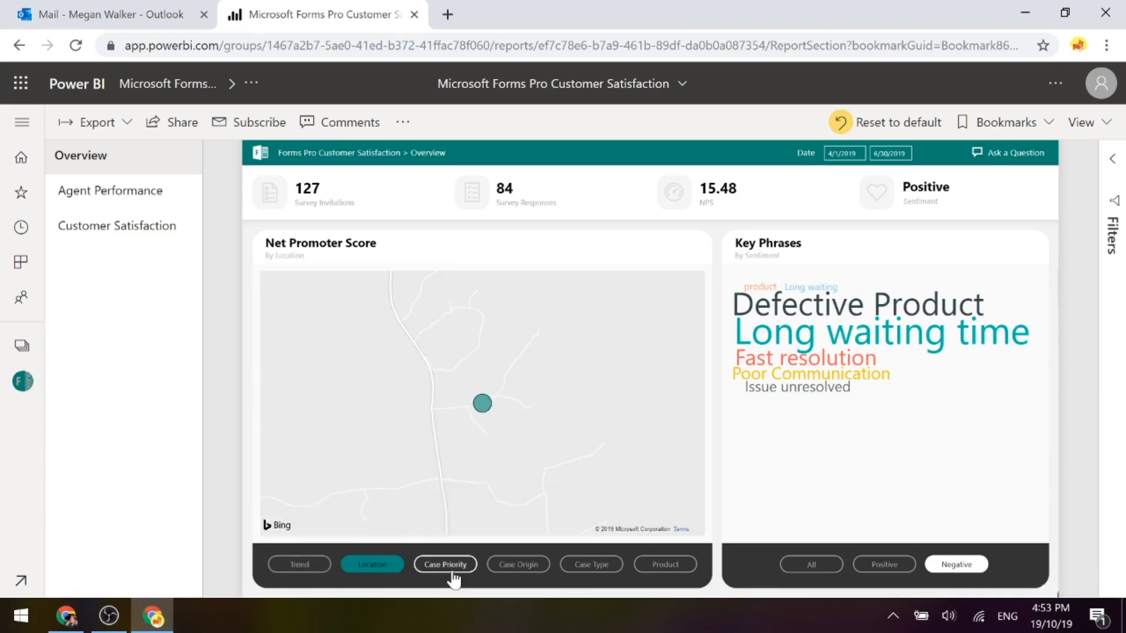
pyautogui.click(444, 564)
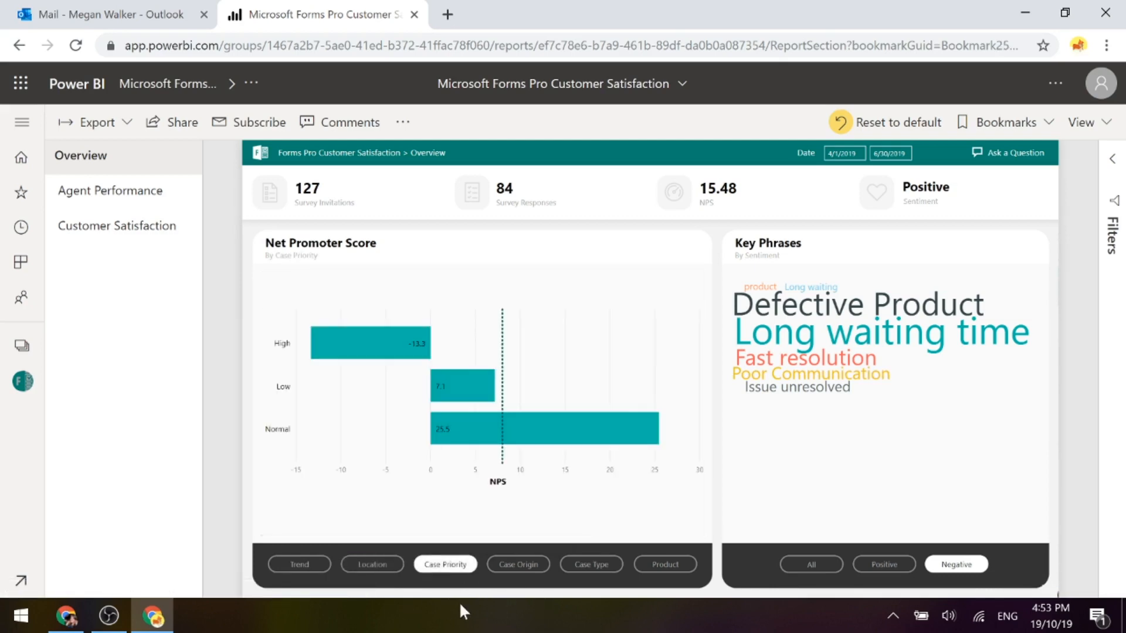
pyautogui.moveTo(518, 564)
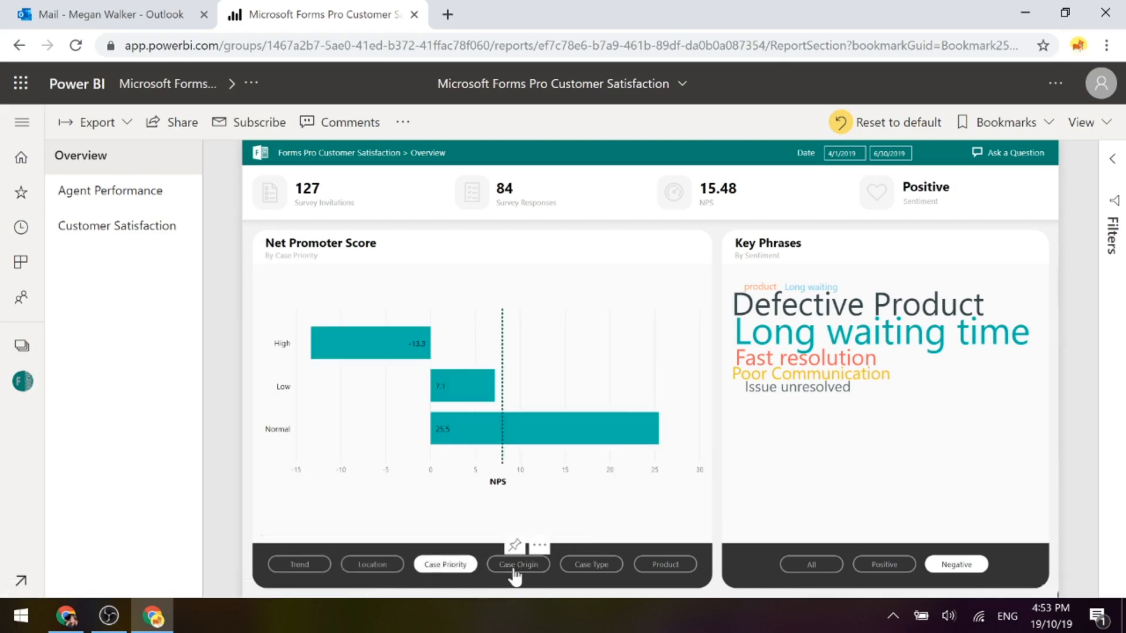
pyautogui.click(518, 563)
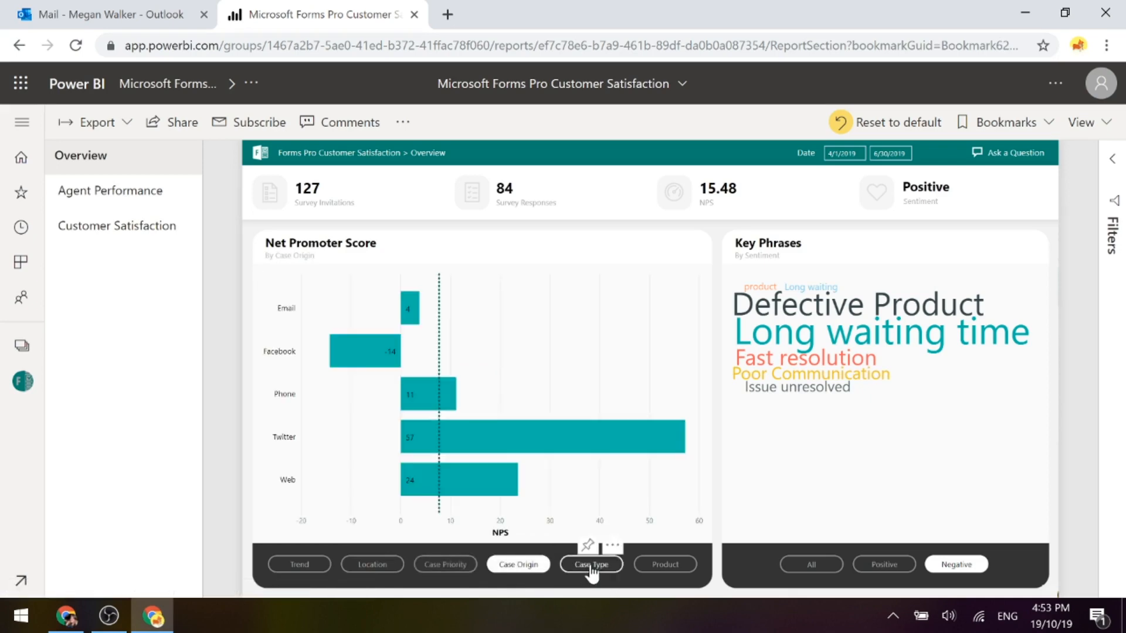
pyautogui.click(591, 564)
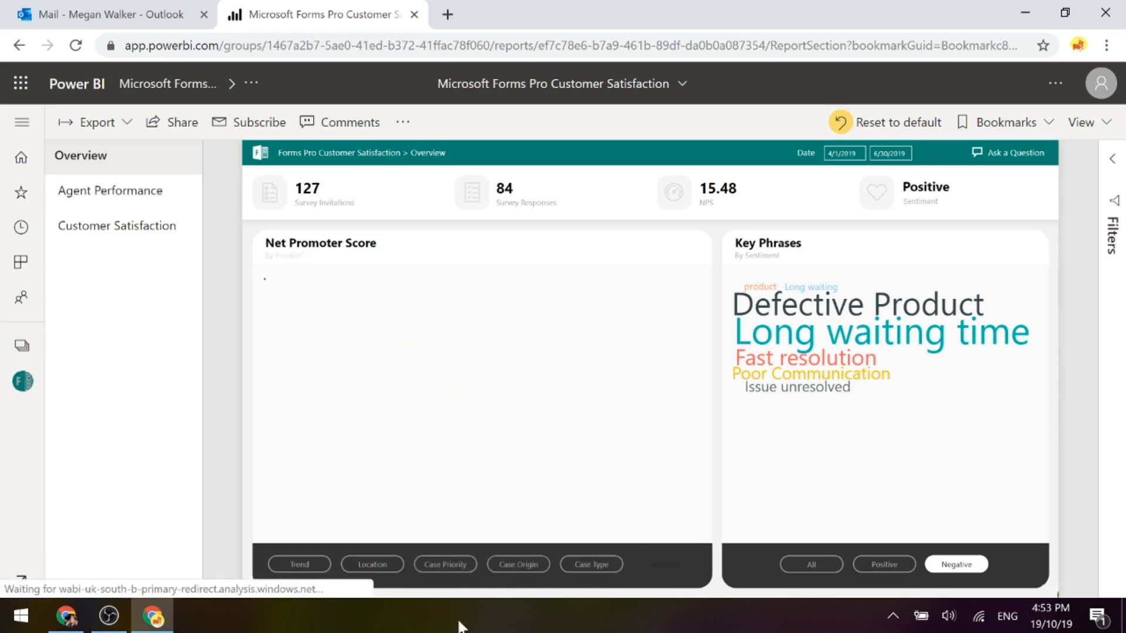
pyautogui.click(664, 564)
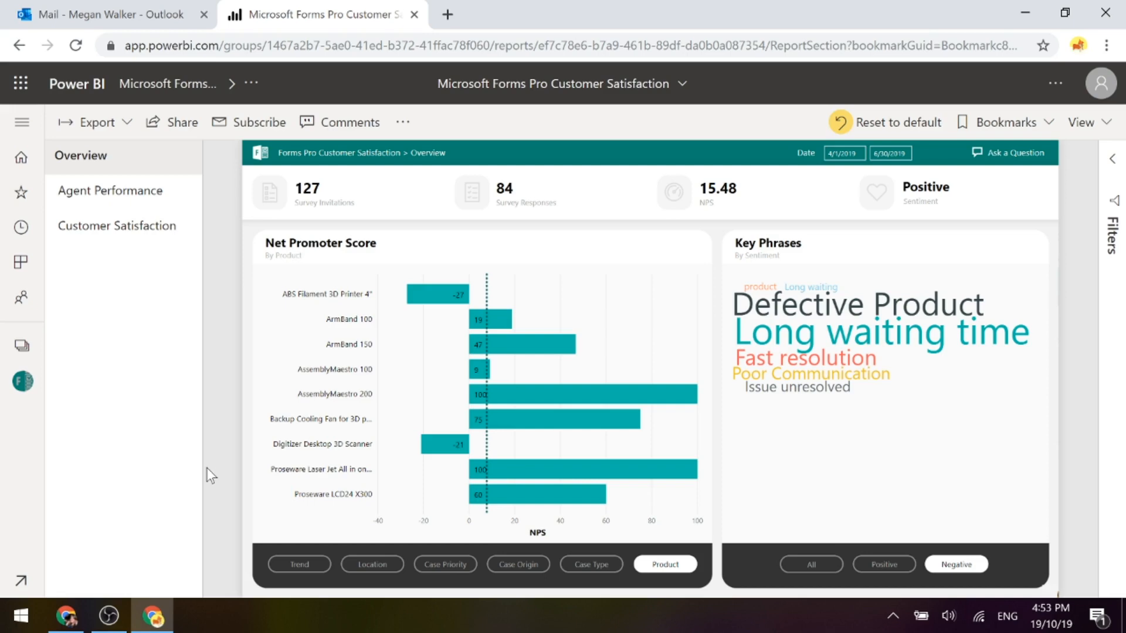
pyautogui.moveTo(111, 190)
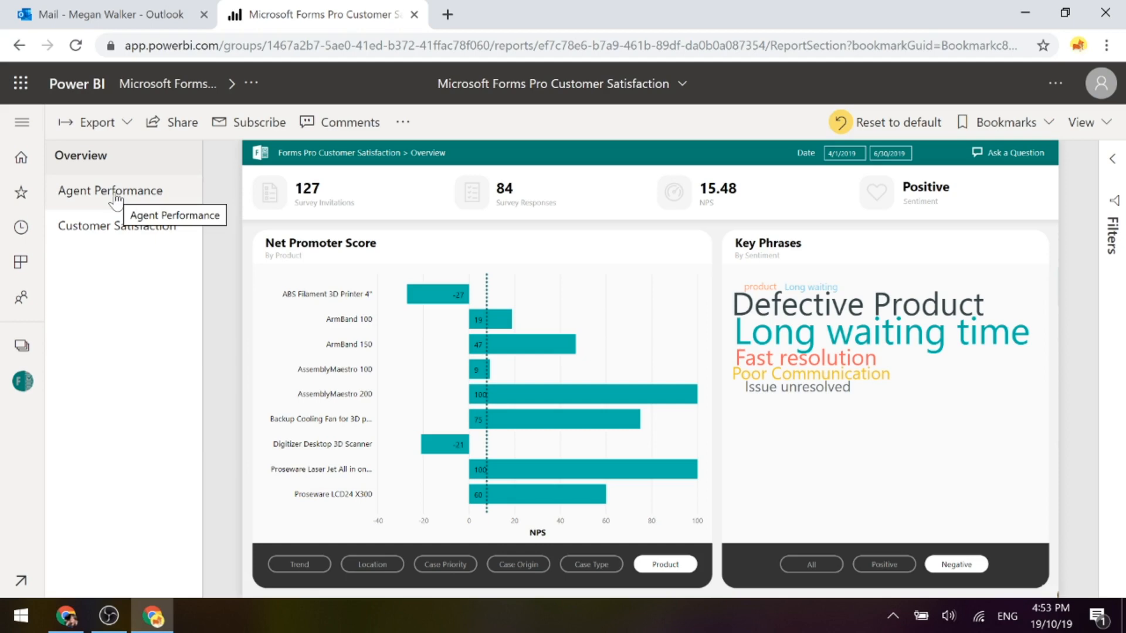
# Switch to Agent Performance and filter it to agent Lidia Holloway with 20.93 NPS
pyautogui.click(110, 190)
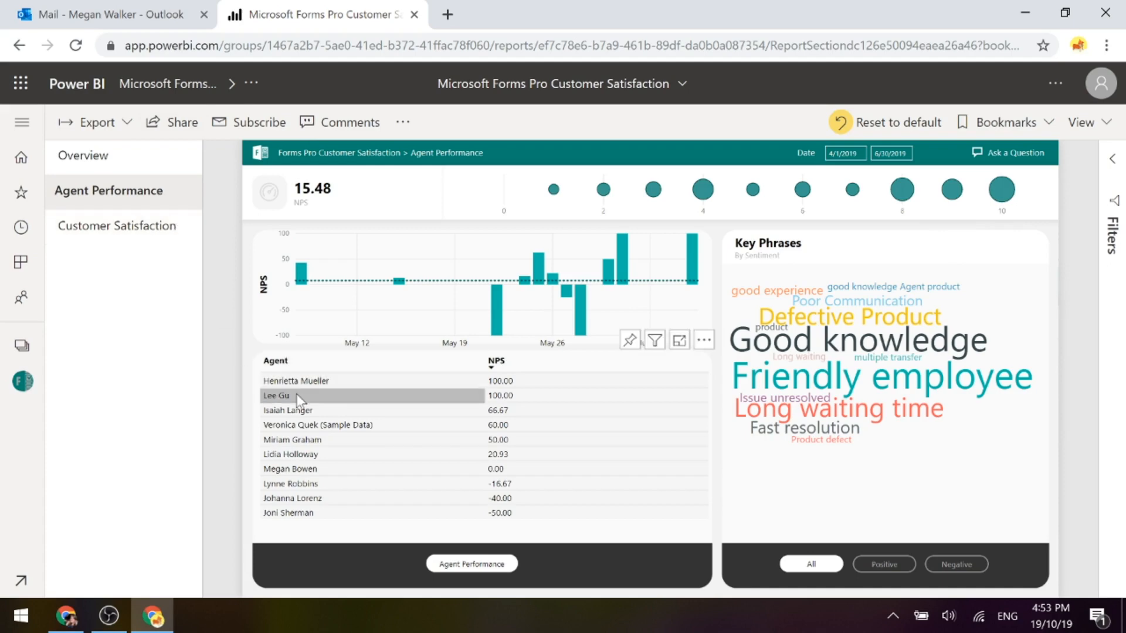
pyautogui.moveTo(294, 396)
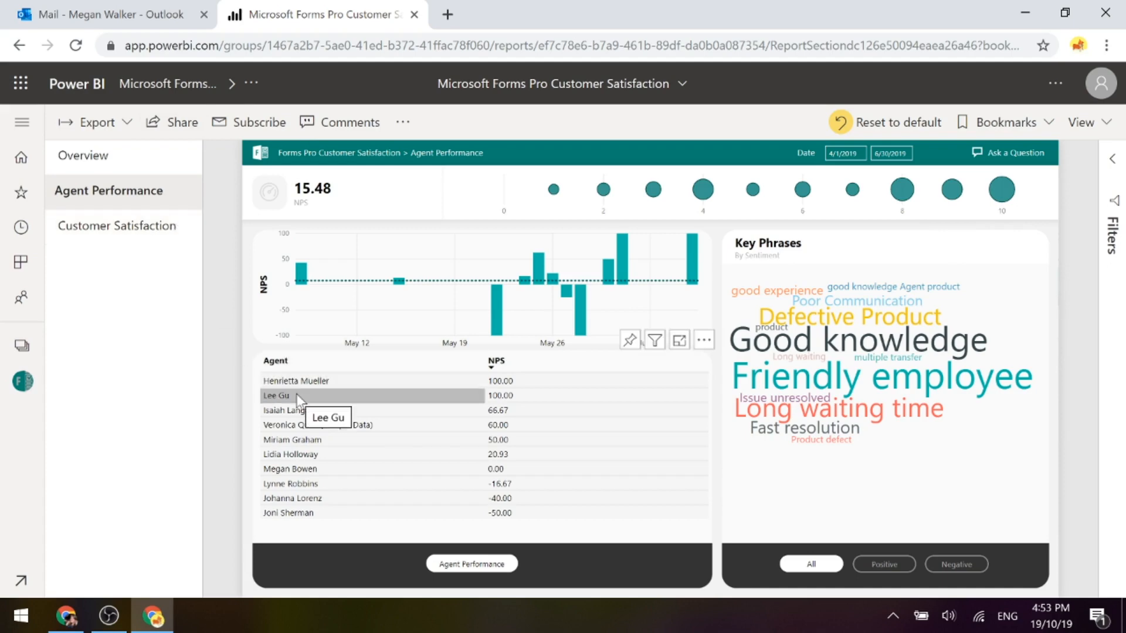
pyautogui.moveTo(359, 380)
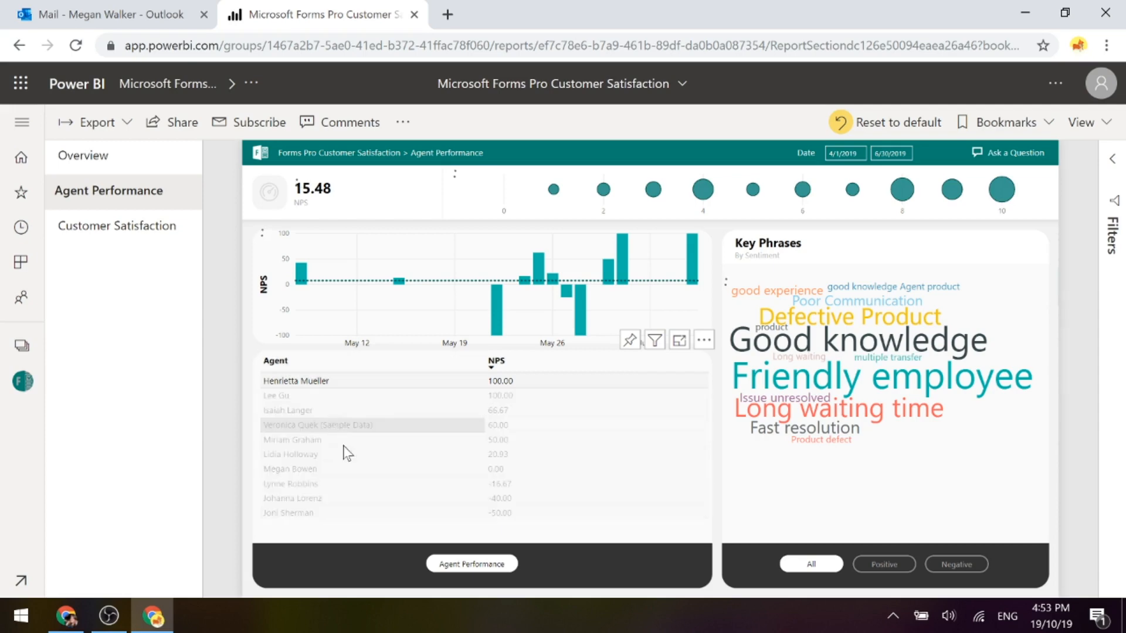
pyautogui.click(295, 381)
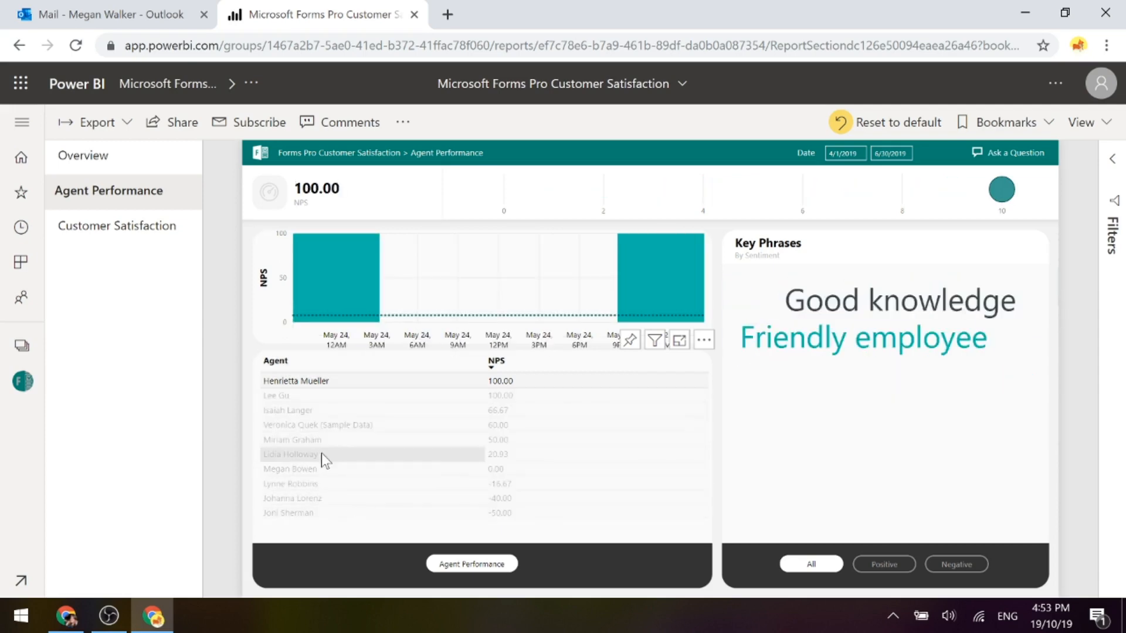
pyautogui.click(290, 454)
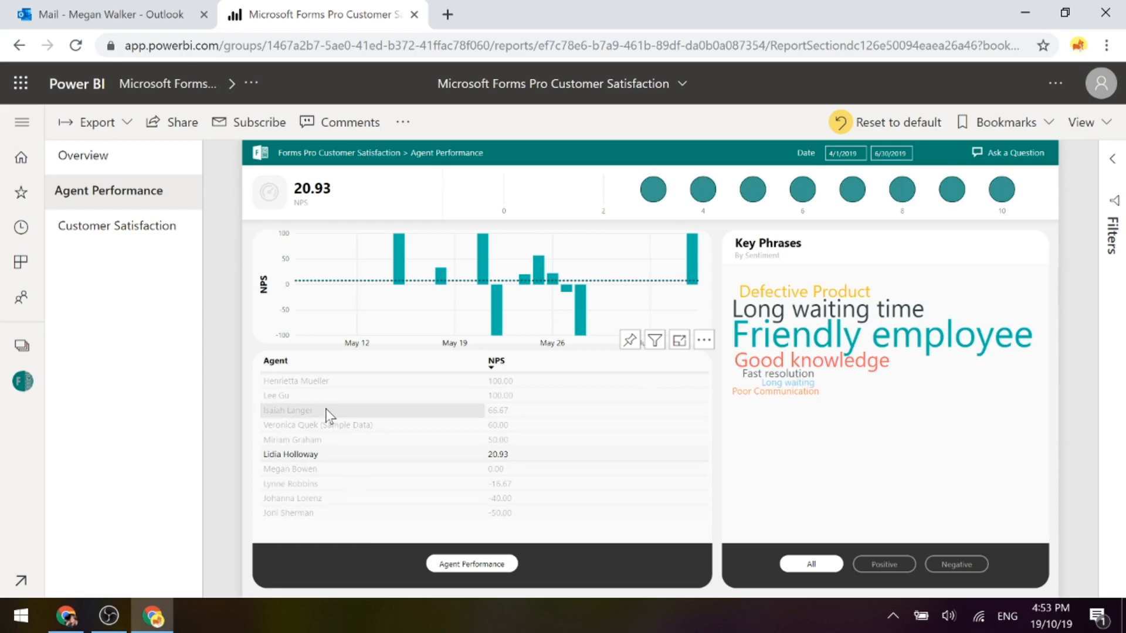
pyautogui.moveTo(203, 322)
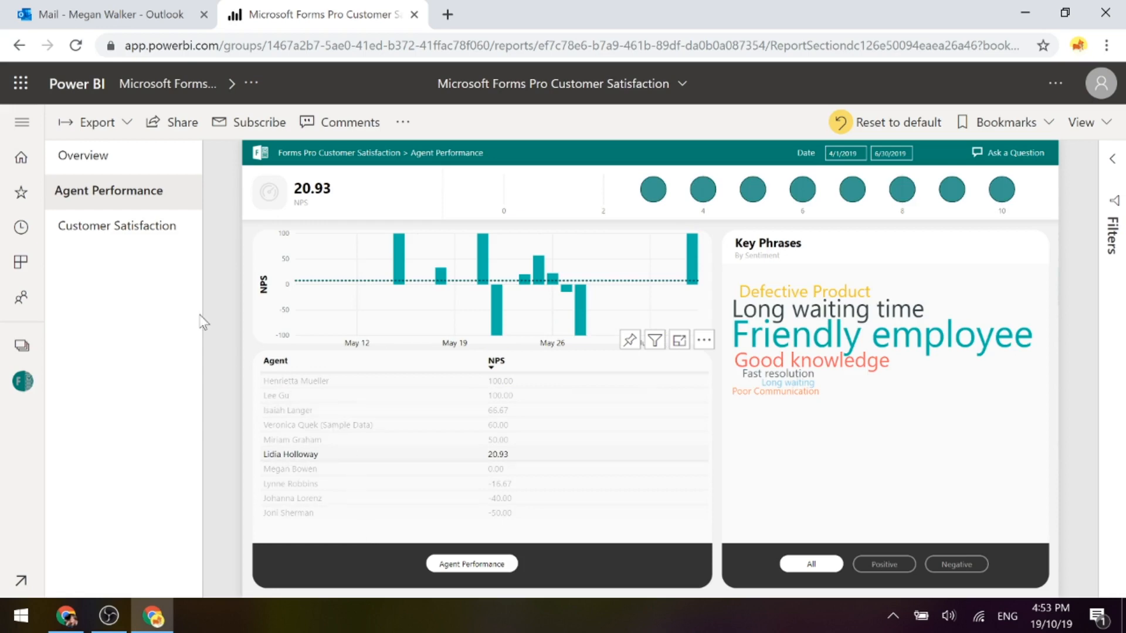
pyautogui.moveTo(278, 233)
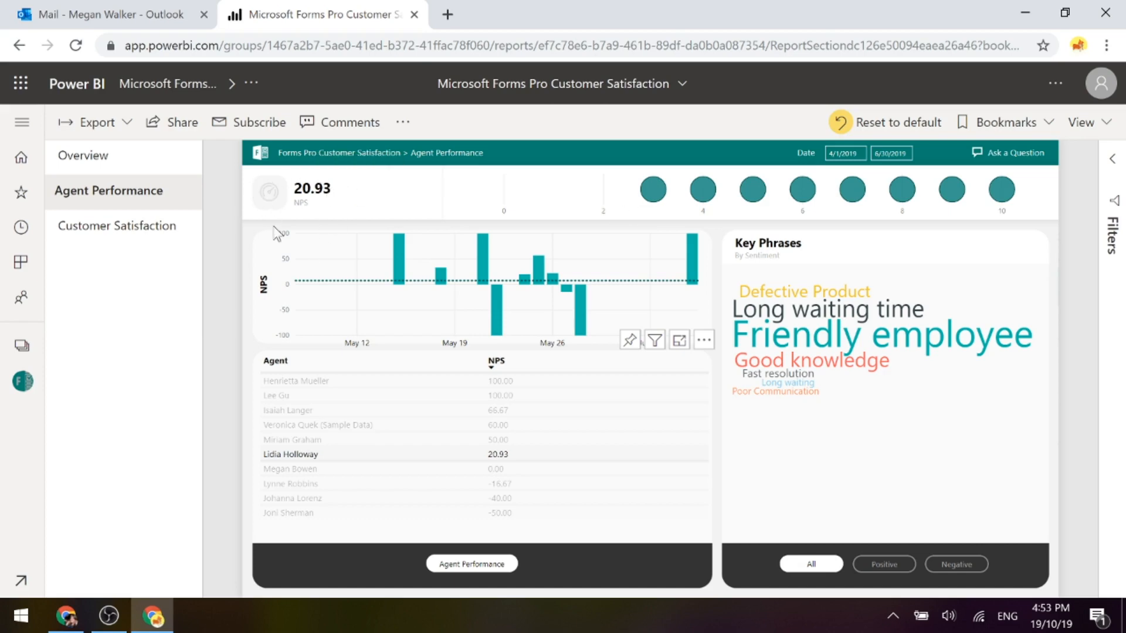
pyautogui.moveTo(374, 472)
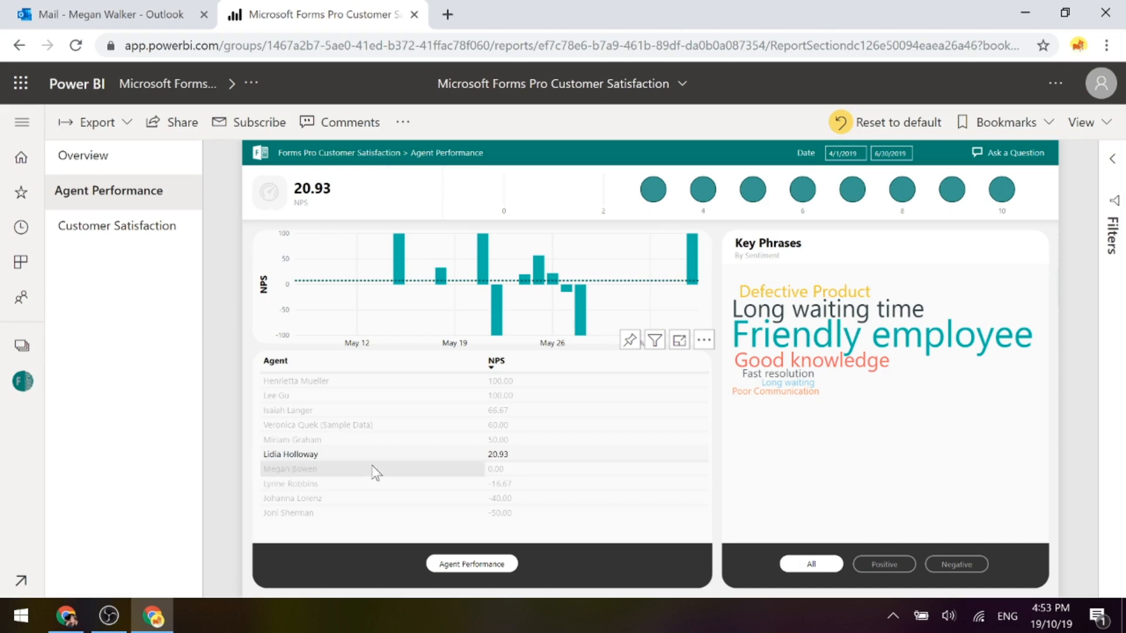
pyautogui.moveTo(791, 448)
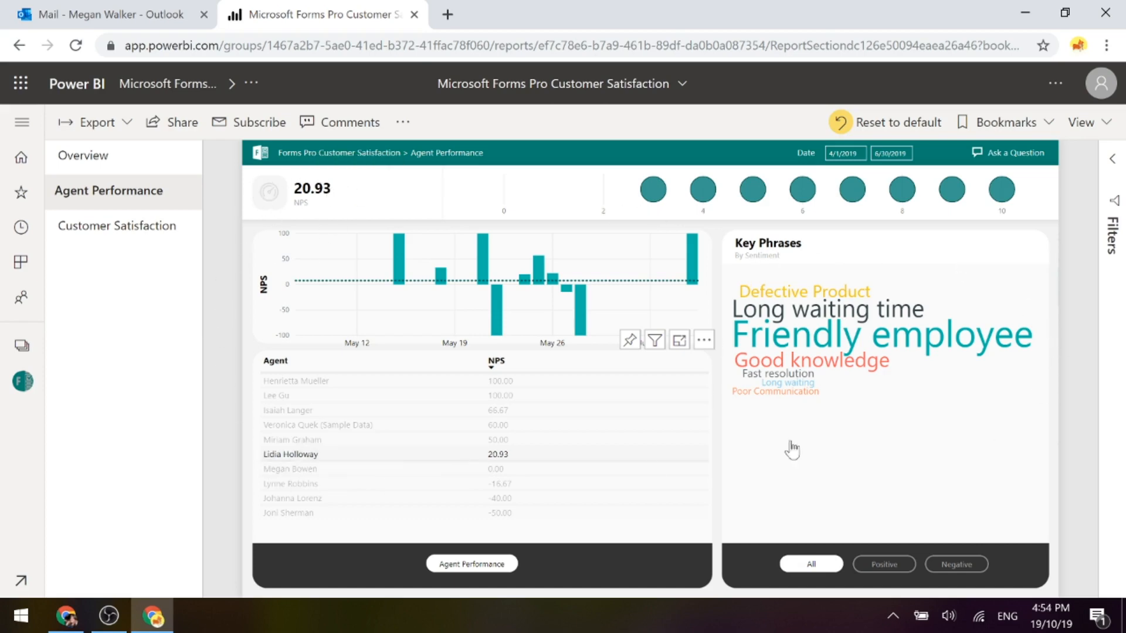
pyautogui.moveTo(818, 489)
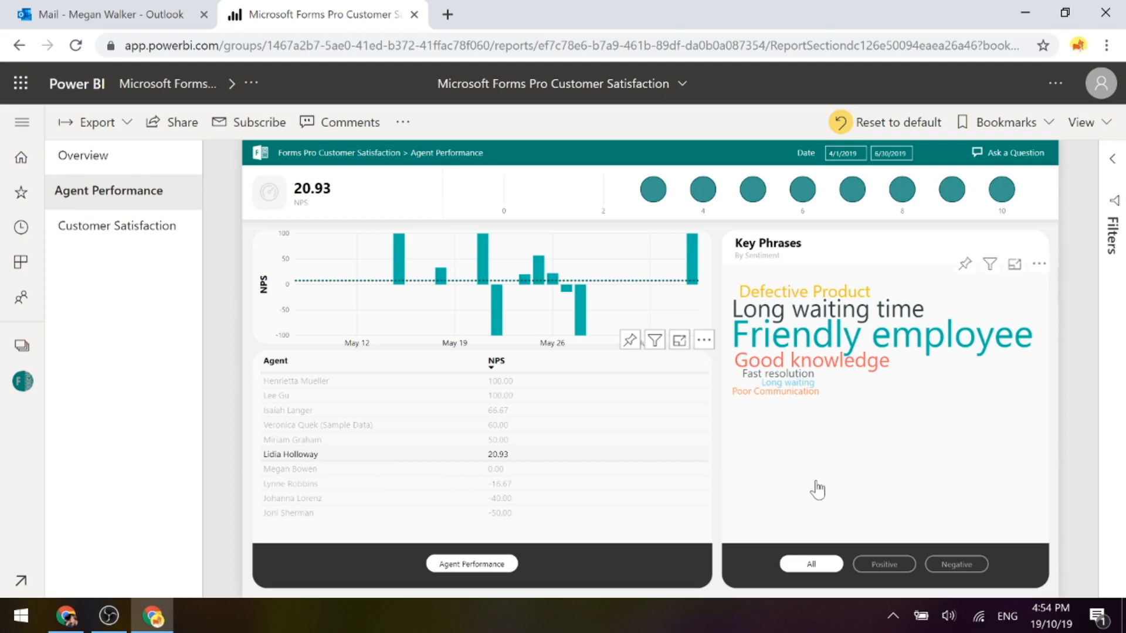
pyautogui.moveTo(832, 597)
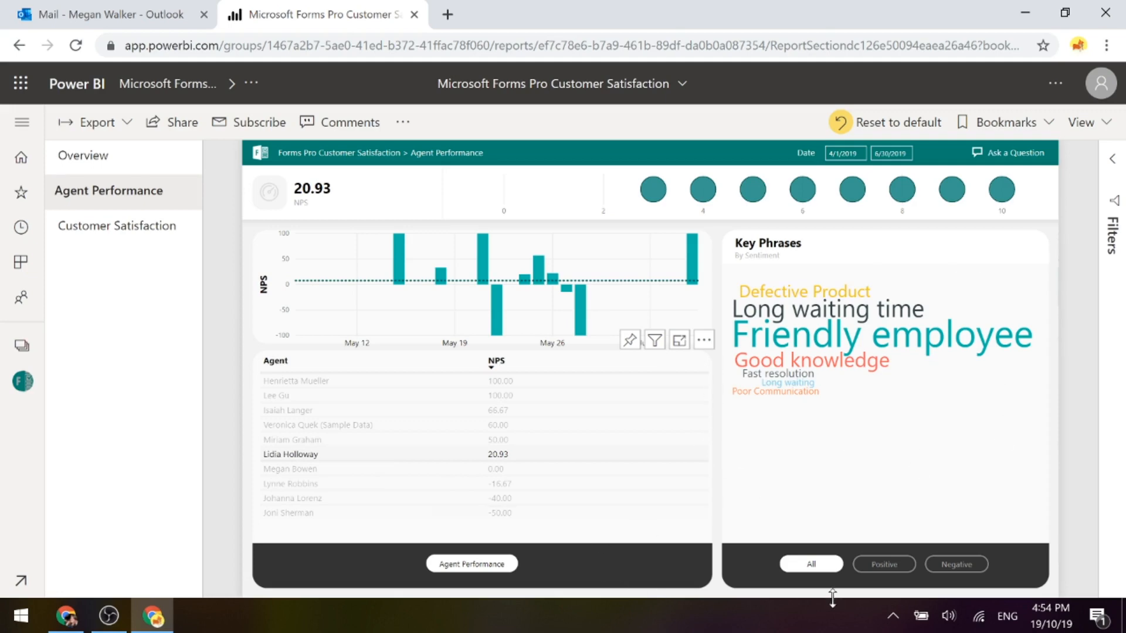
# Switch to Customer Satisfaction and cross-filter it to the Coho Winery (sample) account, NPS 50.00
pyautogui.click(117, 225)
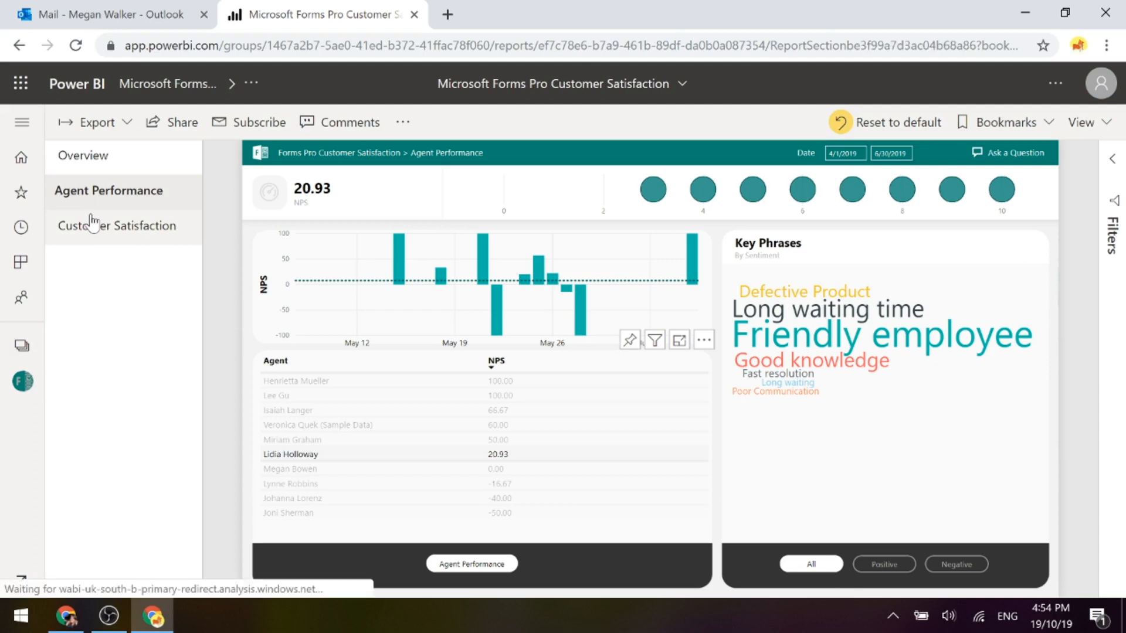
pyautogui.click(115, 225)
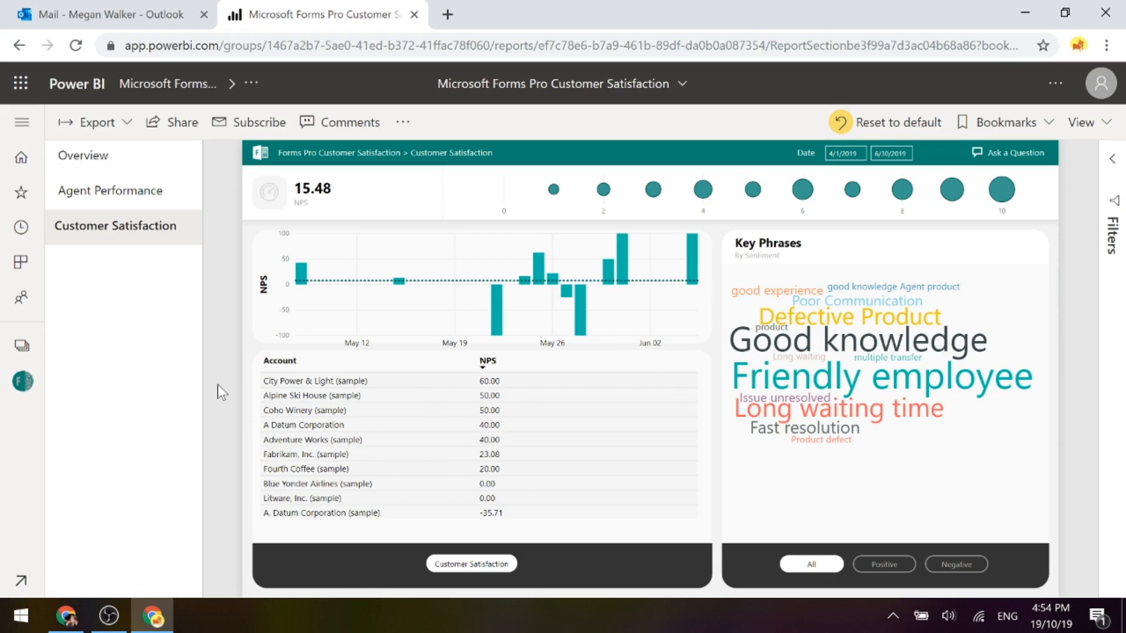
pyautogui.moveTo(969, 444)
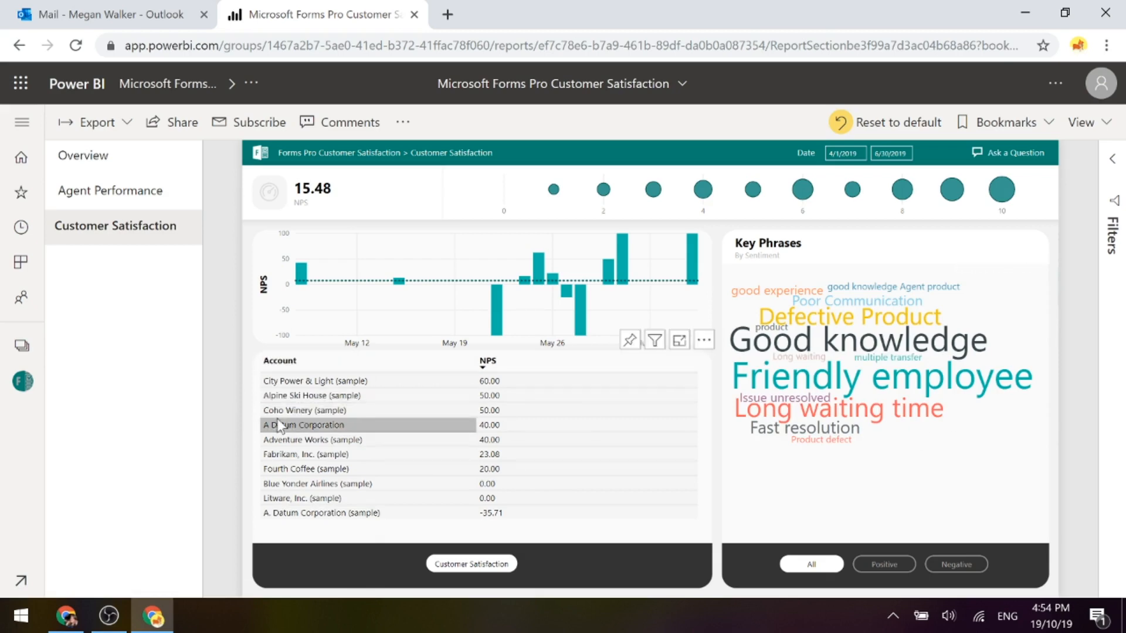
pyautogui.click(303, 410)
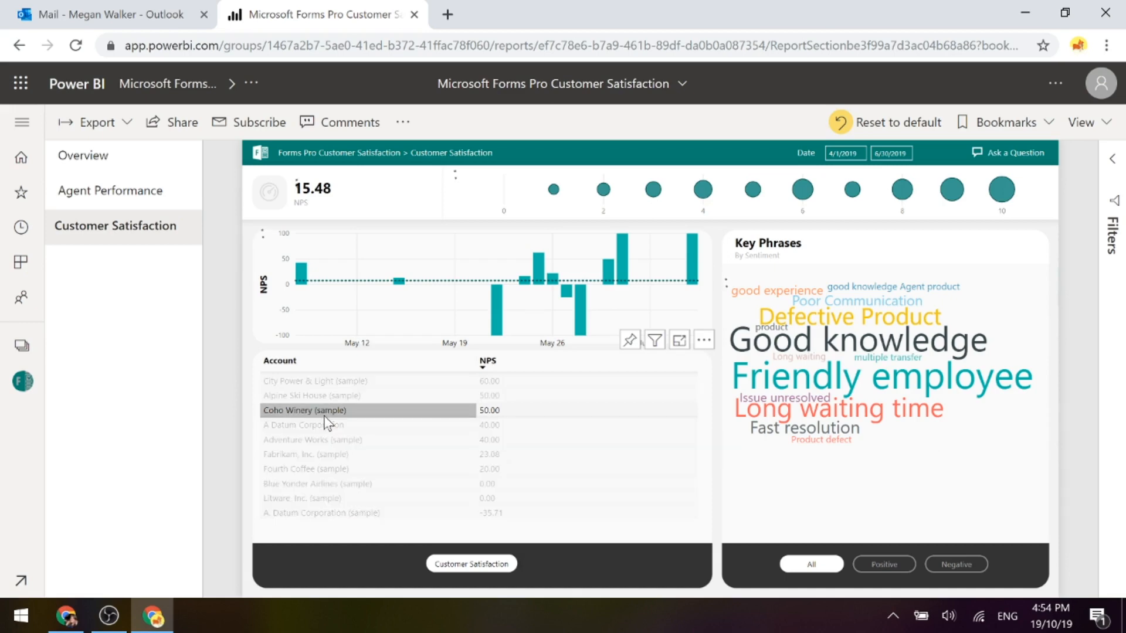
pyautogui.click(304, 410)
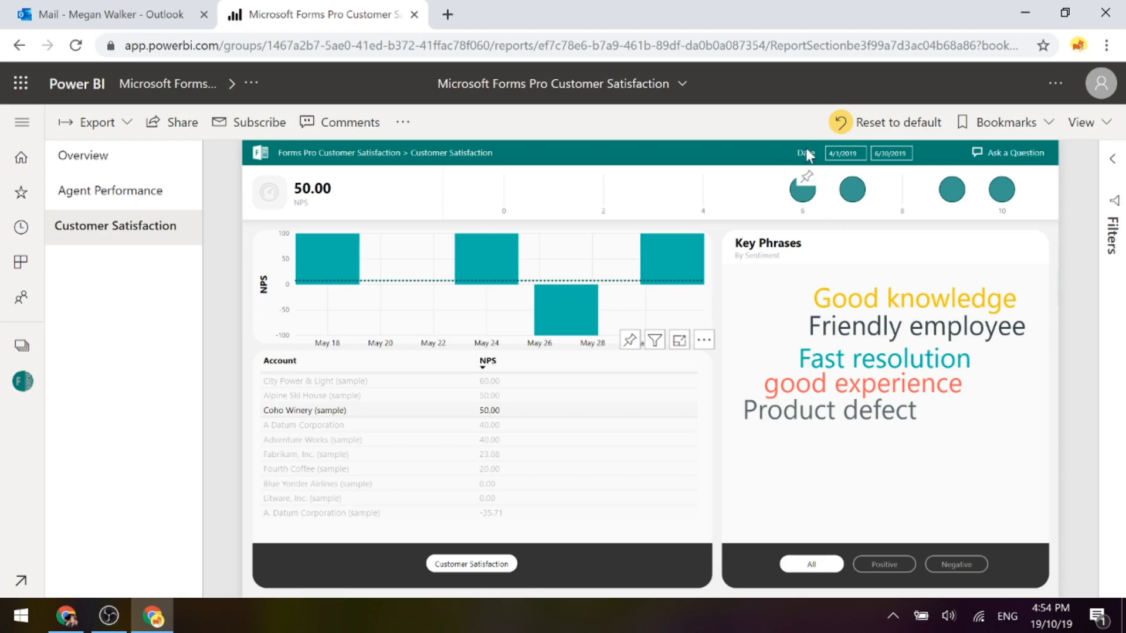
pyautogui.moveTo(821, 161)
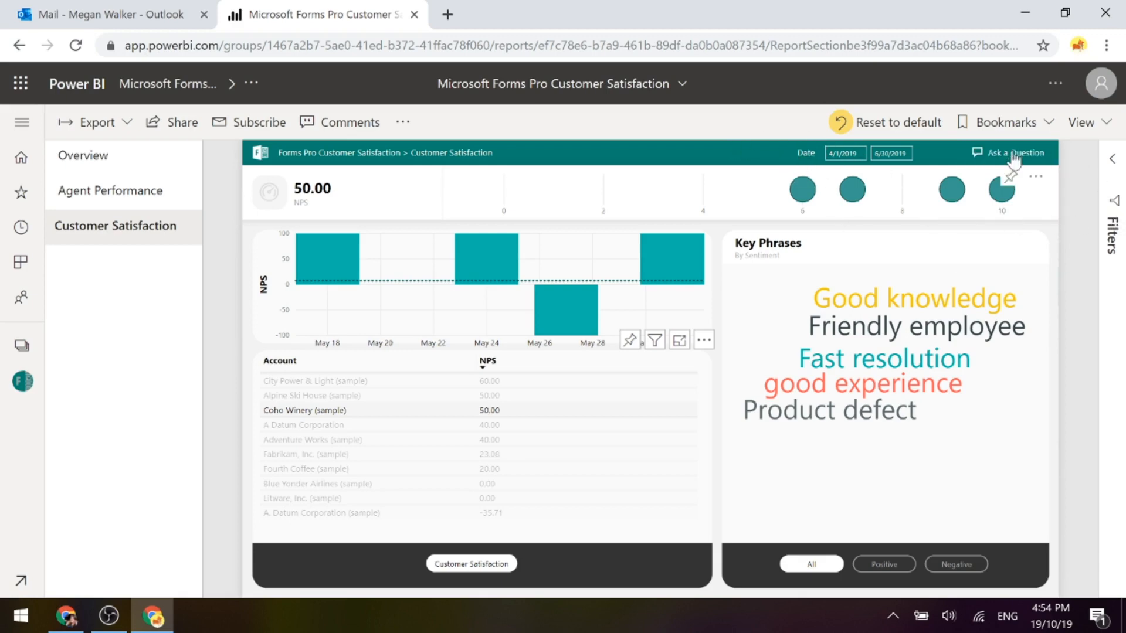
pyautogui.moveTo(1069, 302)
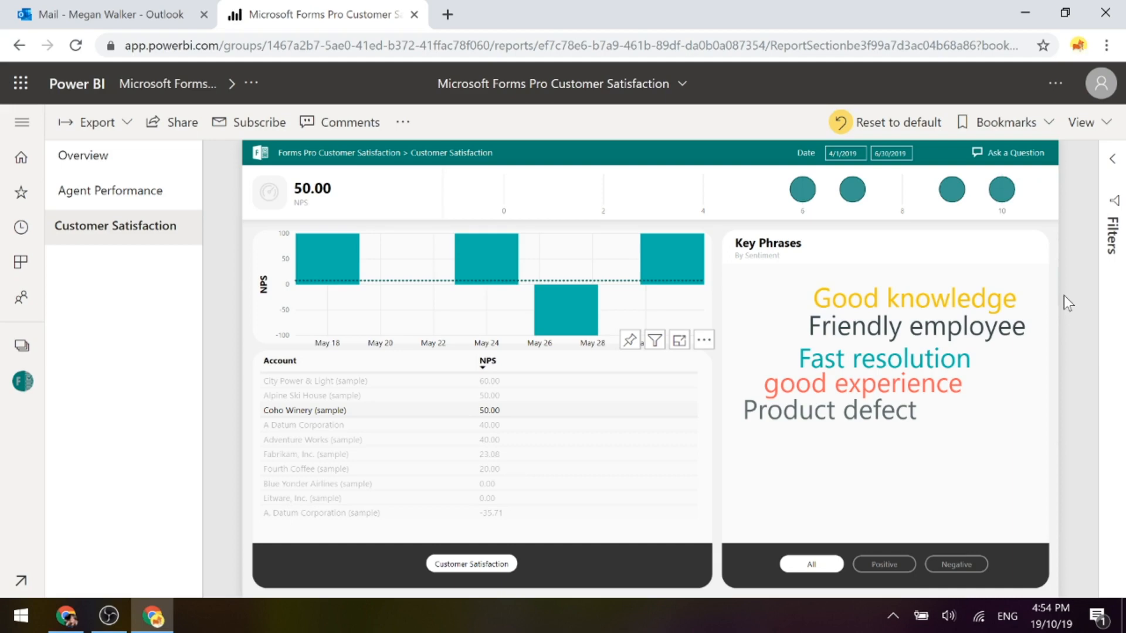
# Ask Q&A 'top responses by nps' then 'top key phrases by nps' for a key-phrase bar chart
pyautogui.click(1008, 152)
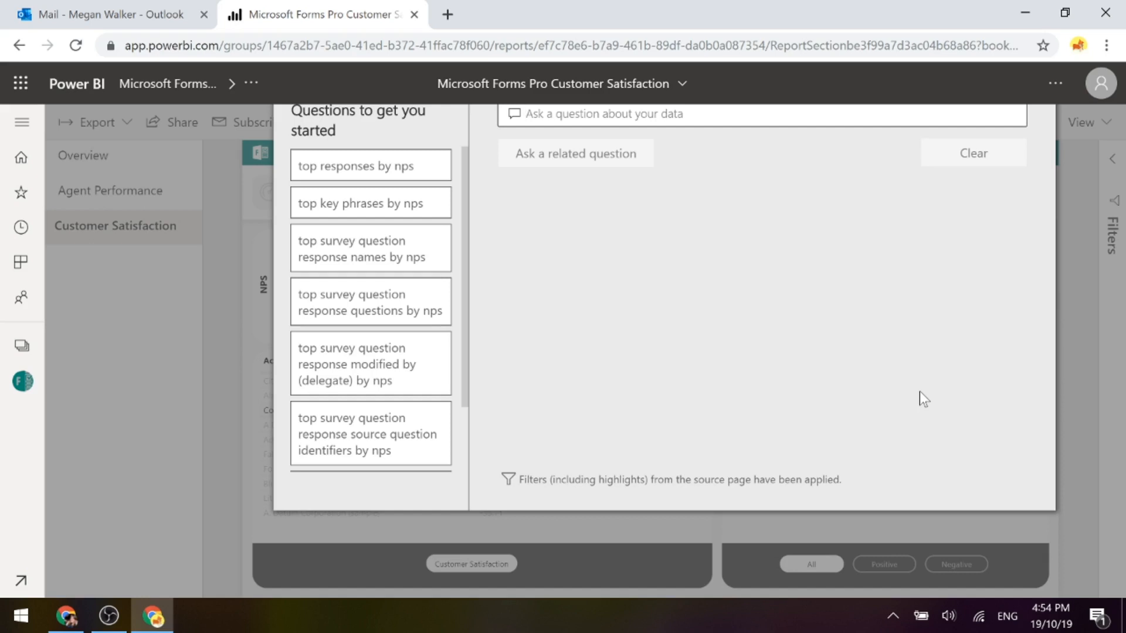
pyautogui.moveTo(373, 164)
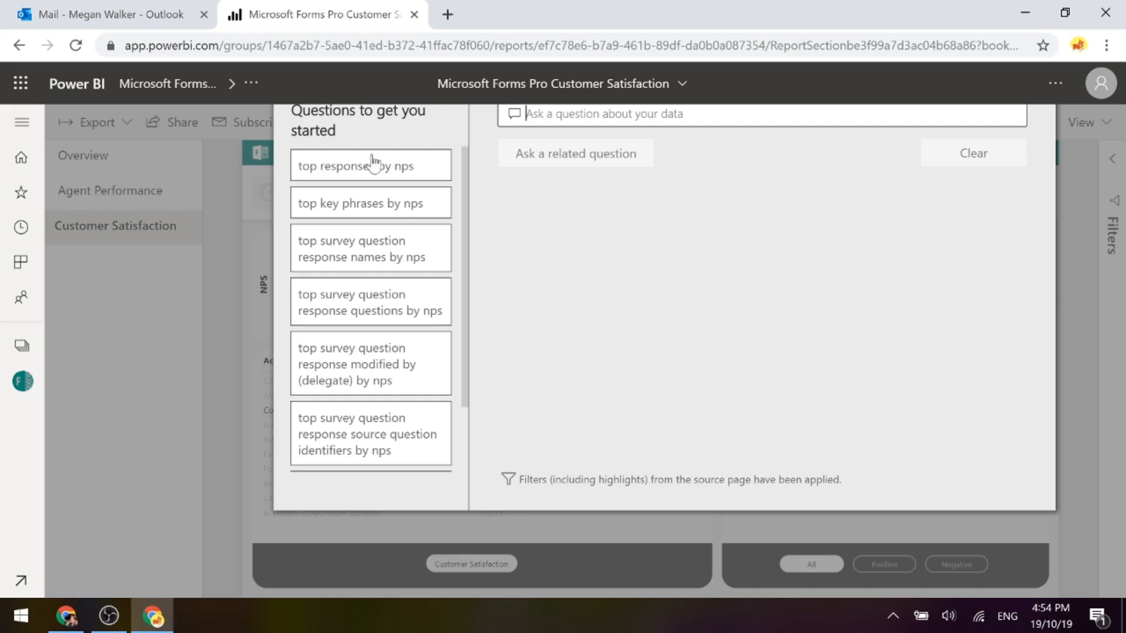
pyautogui.moveTo(351, 177)
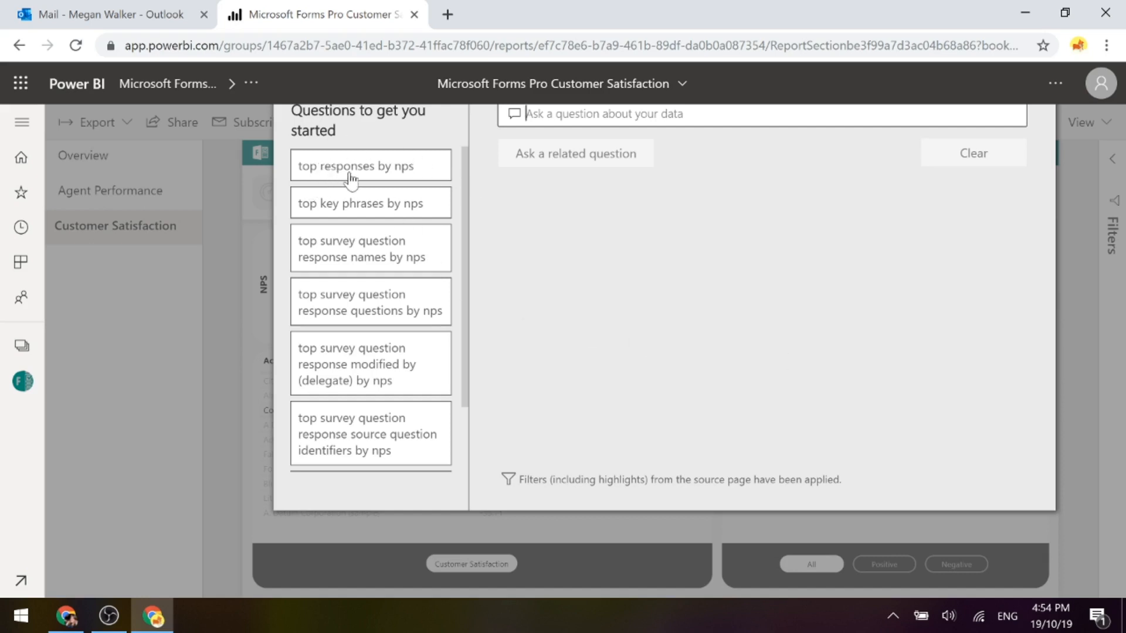
pyautogui.click(370, 166)
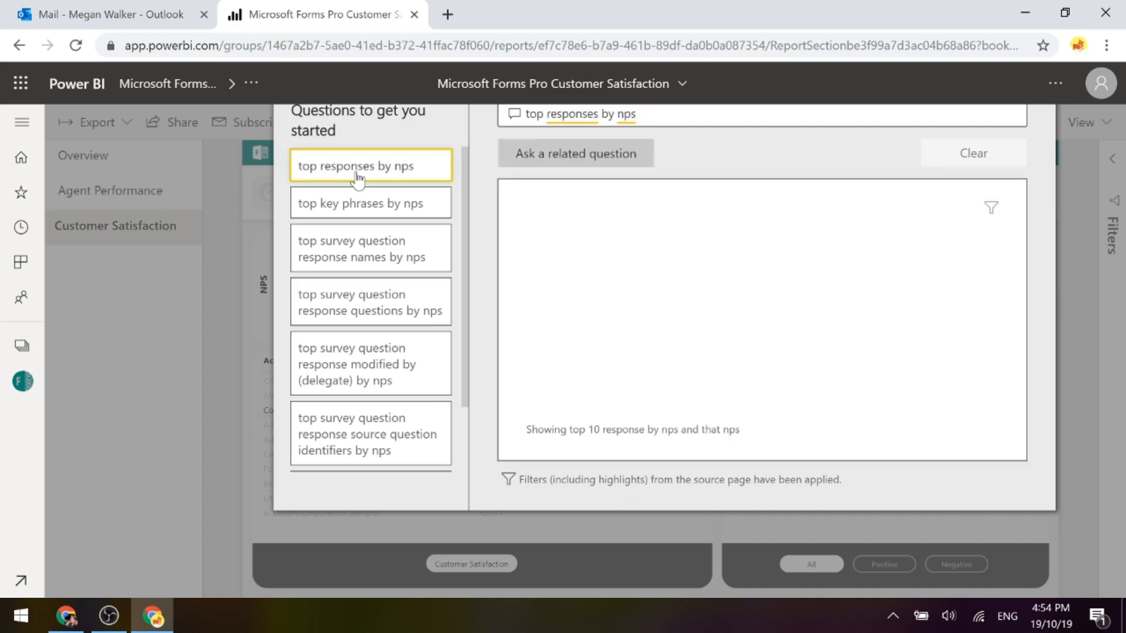
pyautogui.click(370, 203)
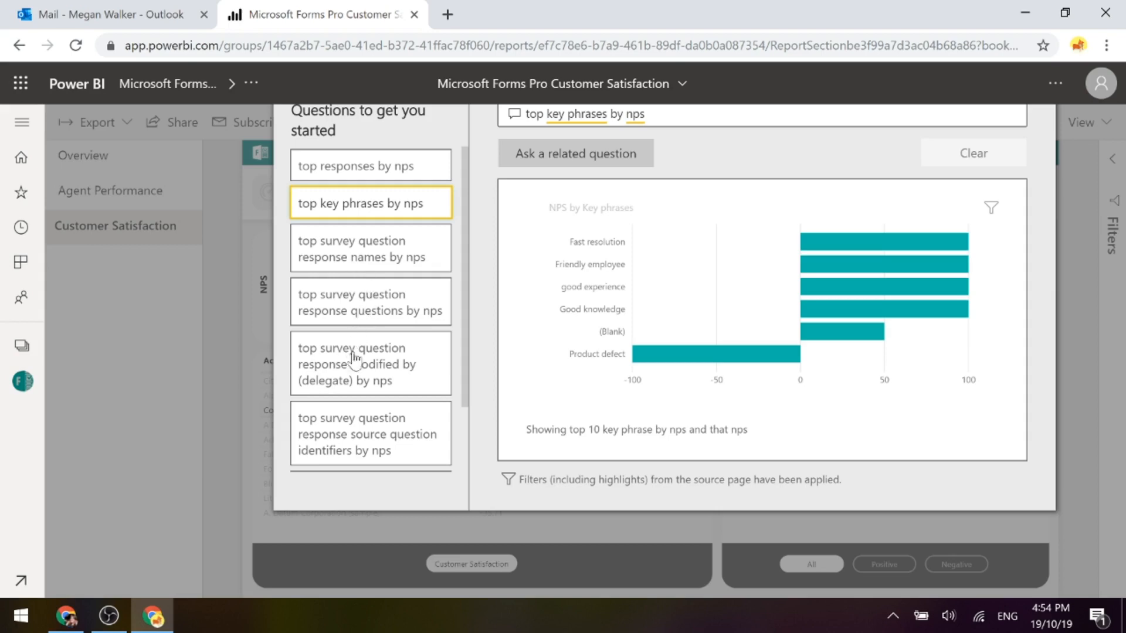
pyautogui.scroll(-3)
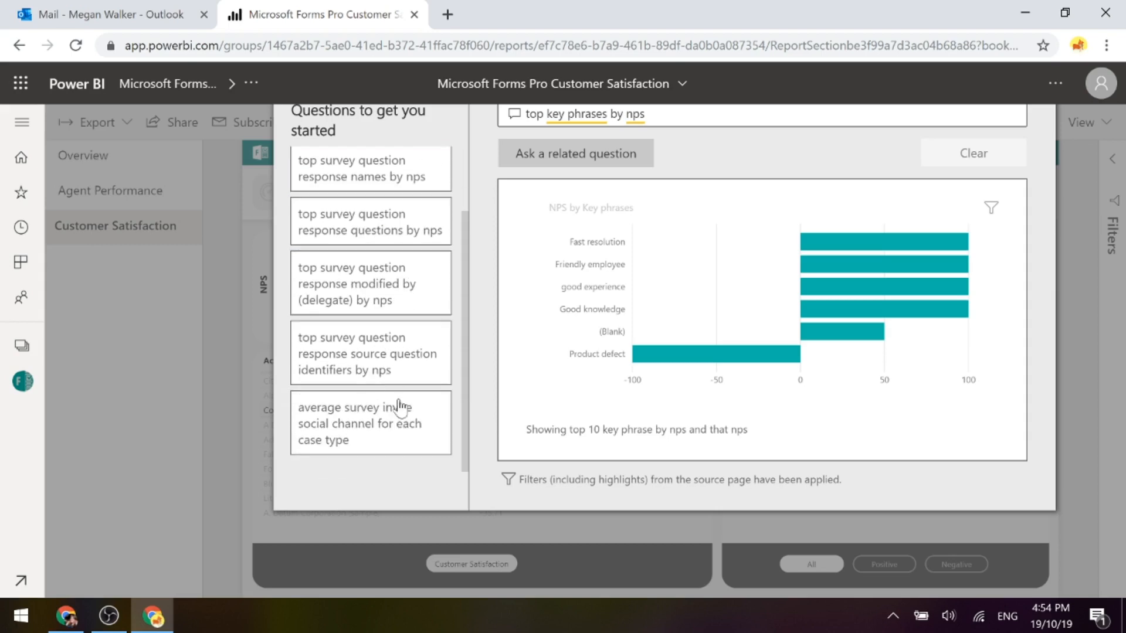
pyautogui.moveTo(740, 169)
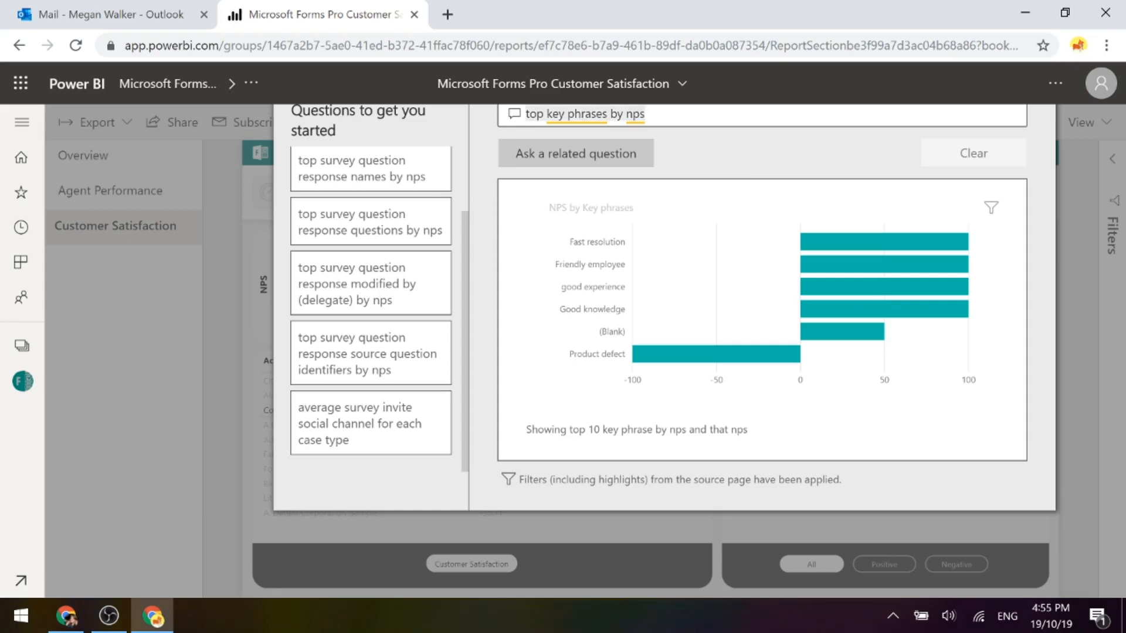
# Ask Q&A 'account by nps by owner' for an accounts table, then check the report's title details
pyautogui.write('account by')
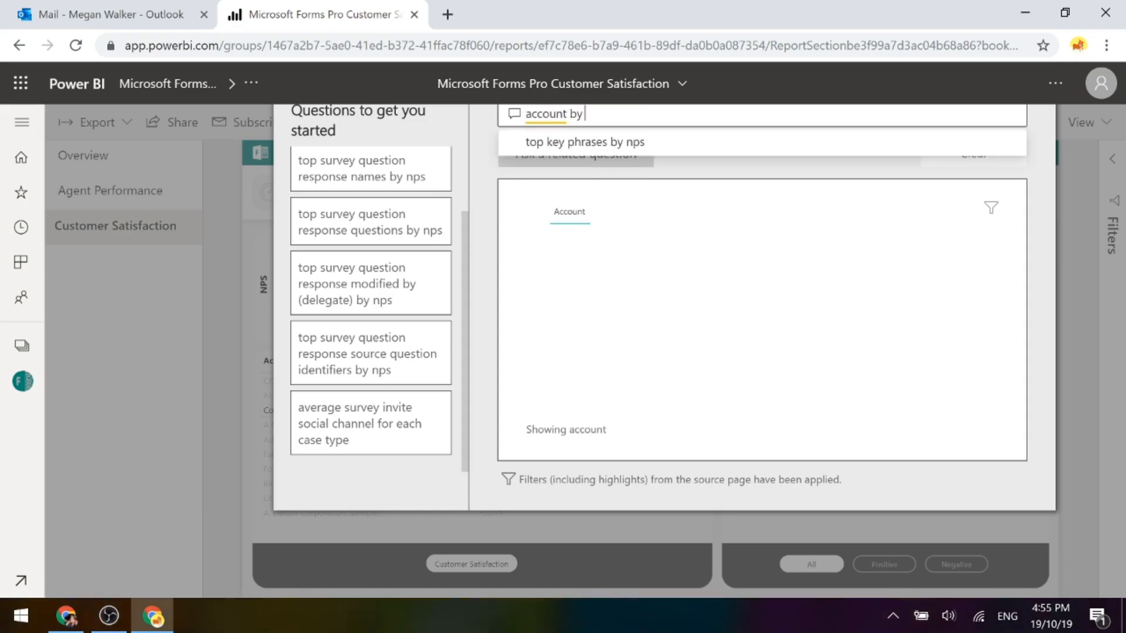
pyautogui.write('nps')
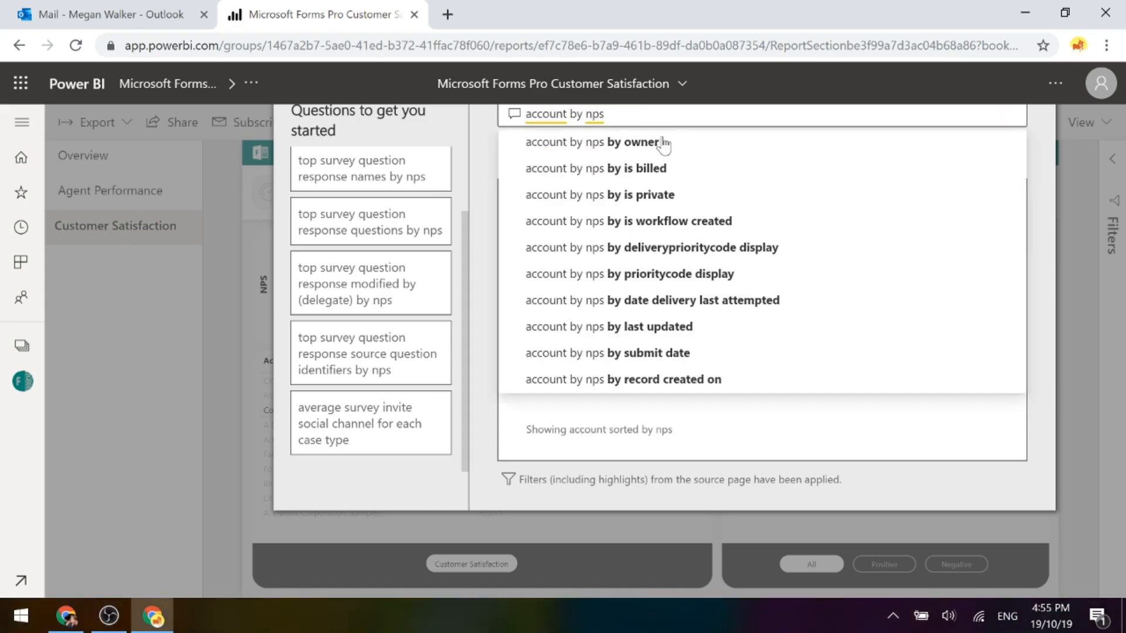
pyautogui.click(592, 141)
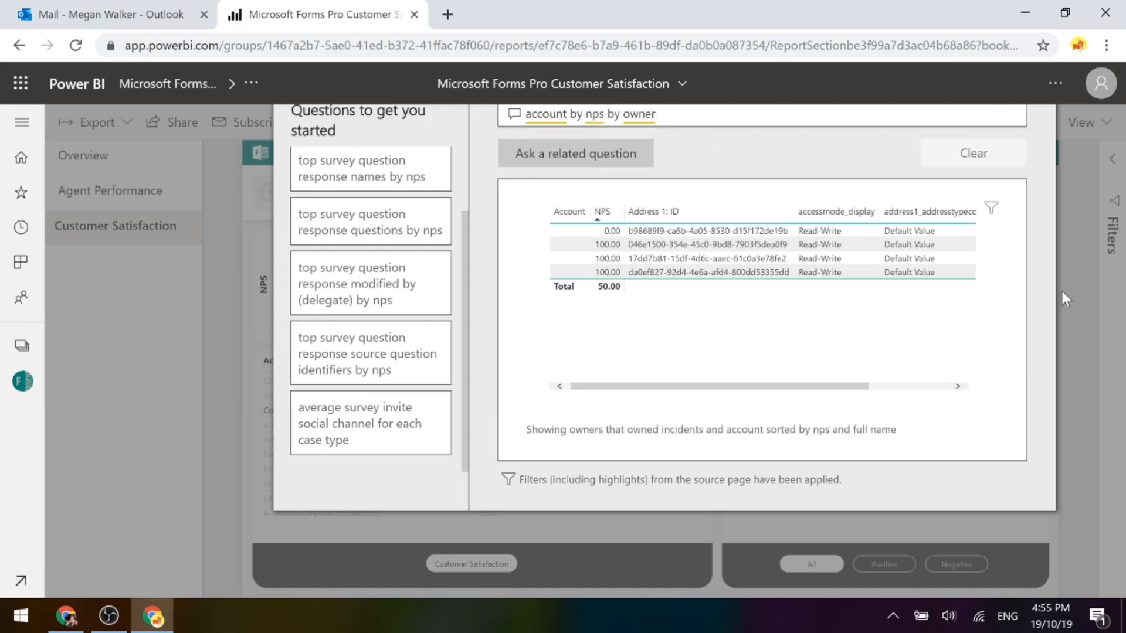
pyautogui.moveTo(770, 377)
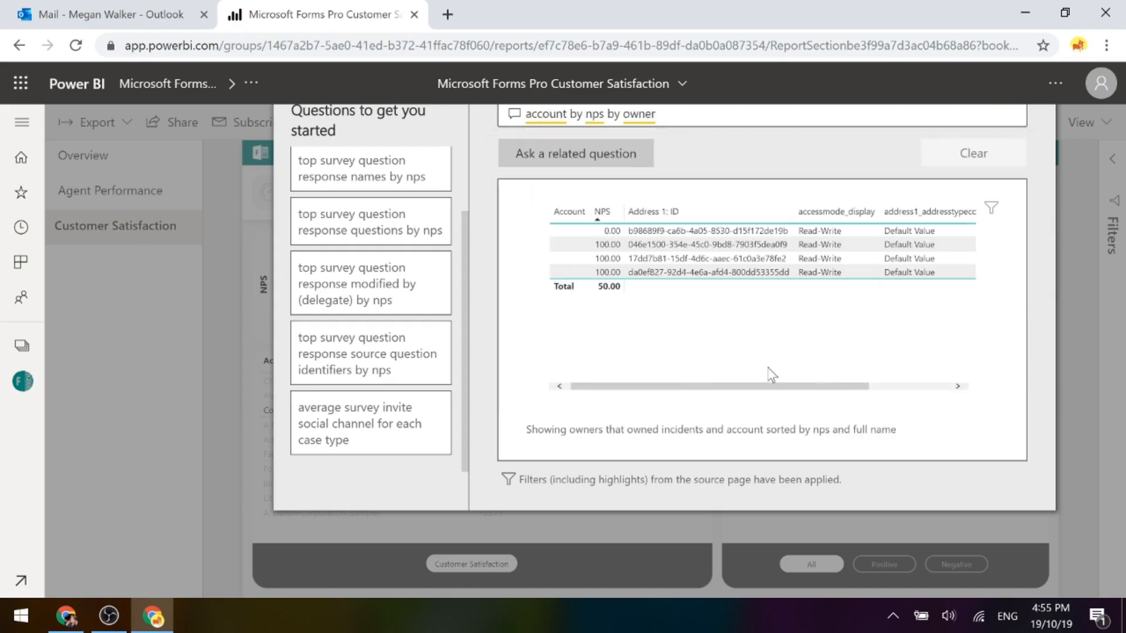
pyautogui.moveTo(248, 243)
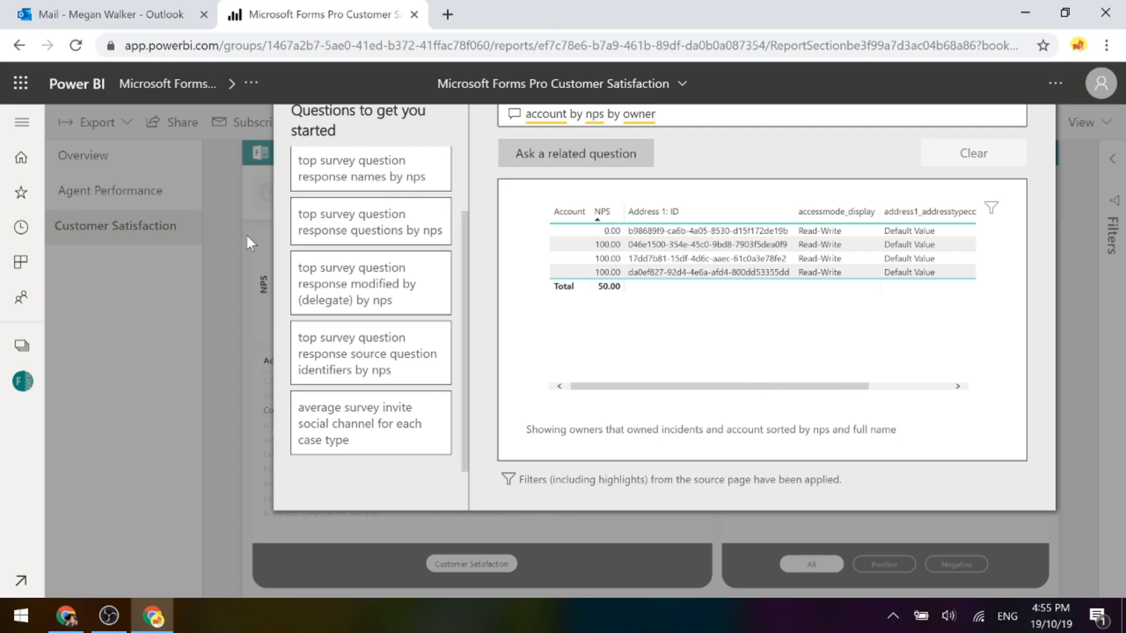
pyautogui.moveTo(99, 466)
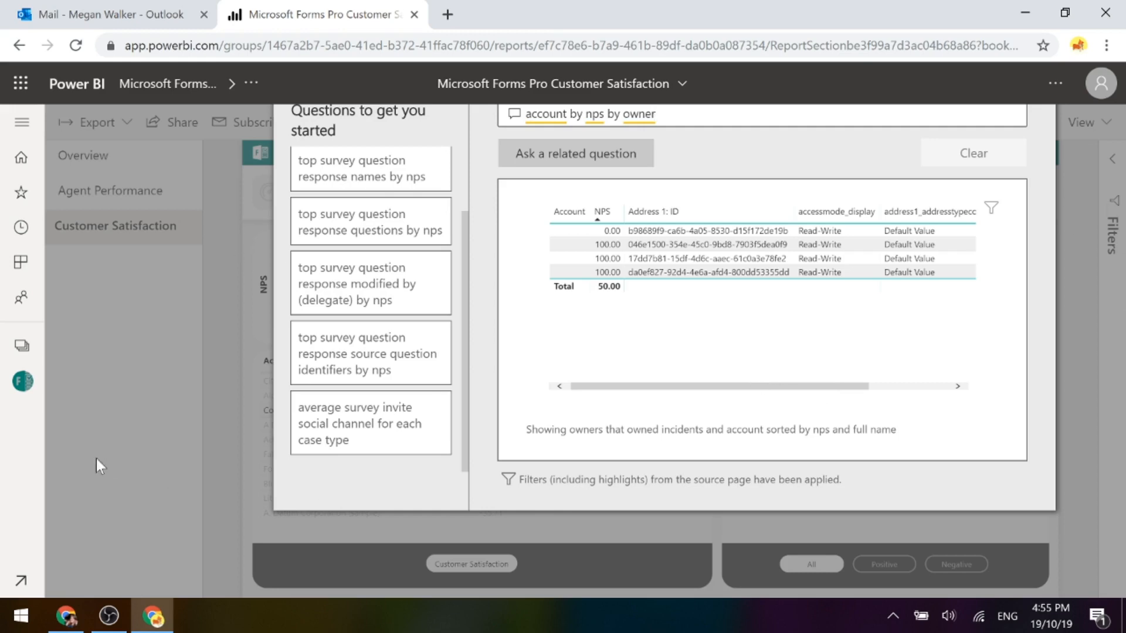
pyautogui.moveTo(185, 441)
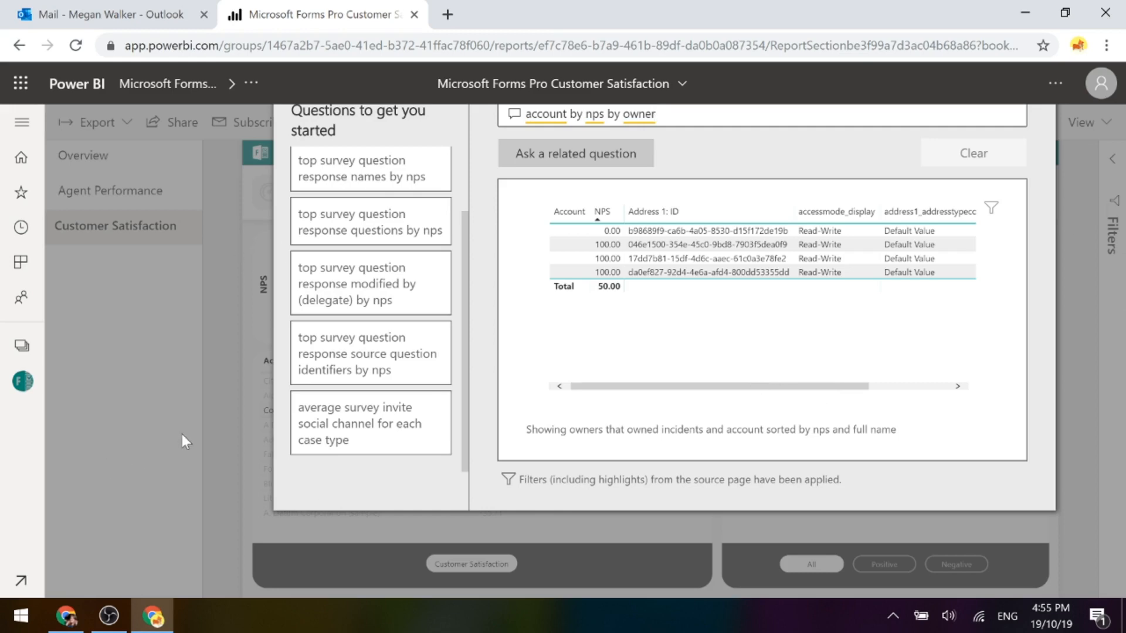
pyautogui.click(560, 83)
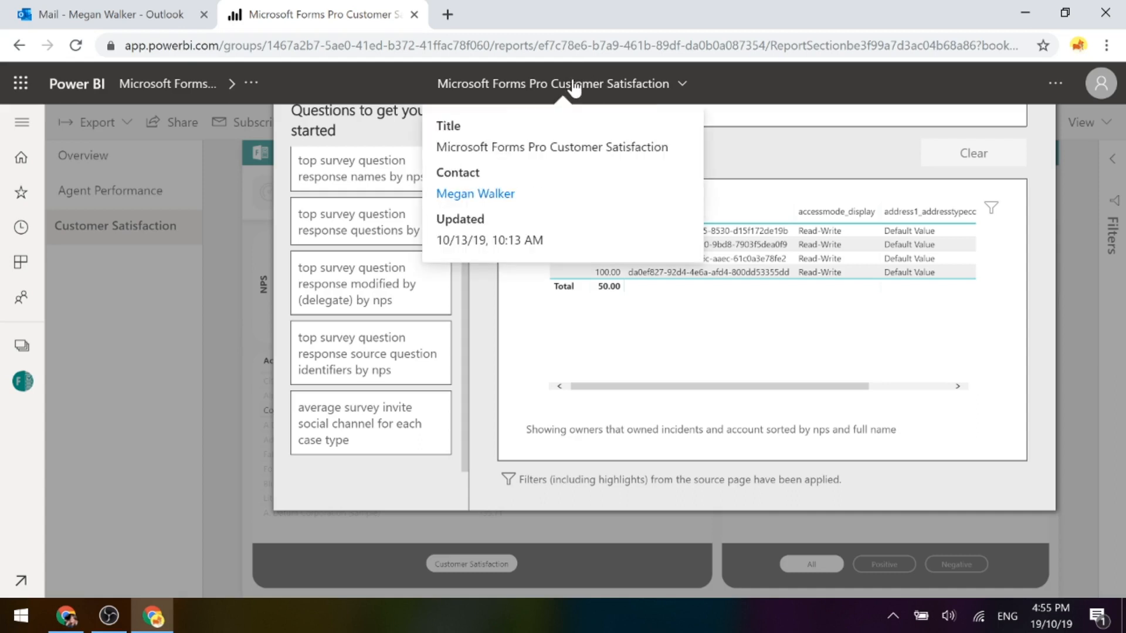
# Dismiss the Q&A popup, return via Agent Performance to Overview, and break NPS down by case origin
pyautogui.click(192, 173)
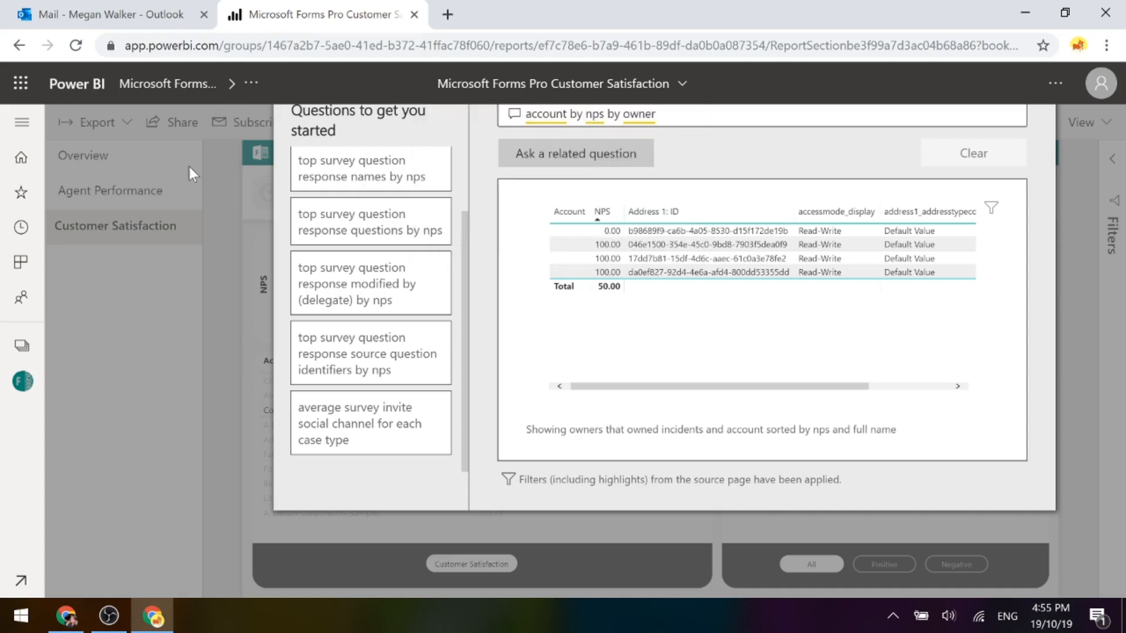
pyautogui.moveTo(1079, 272)
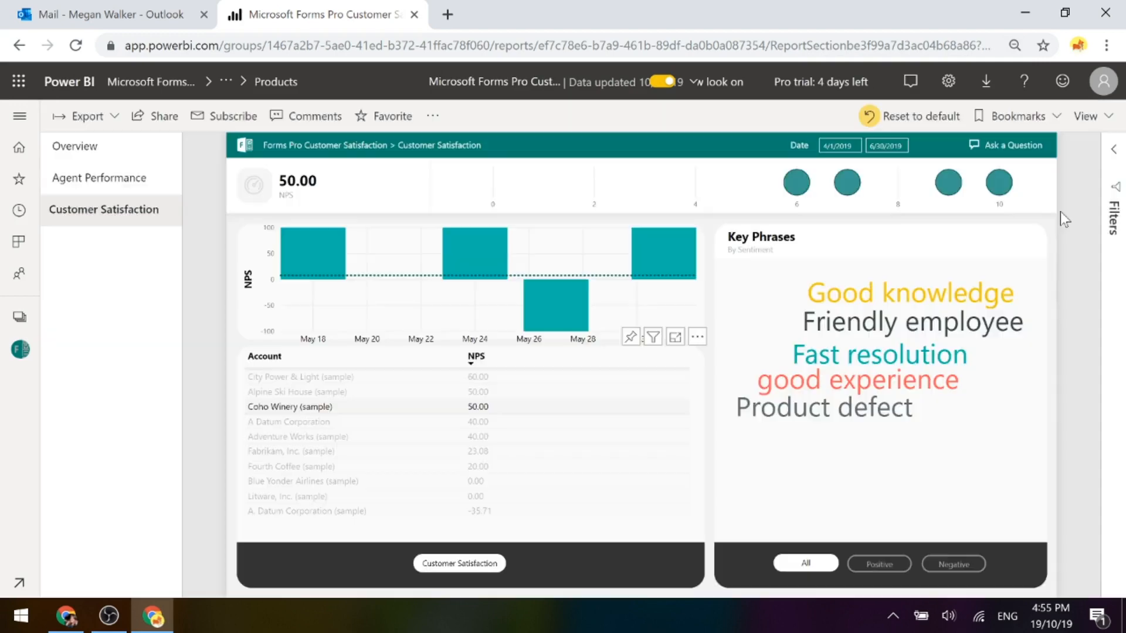
pyautogui.moveTo(48, 245)
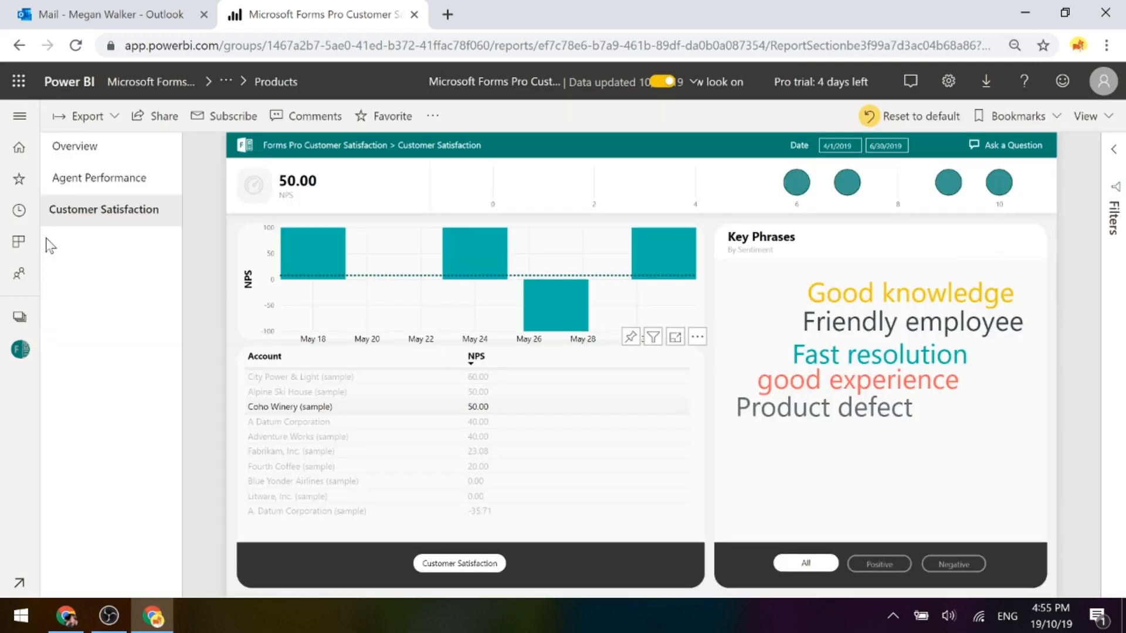
pyautogui.click(99, 177)
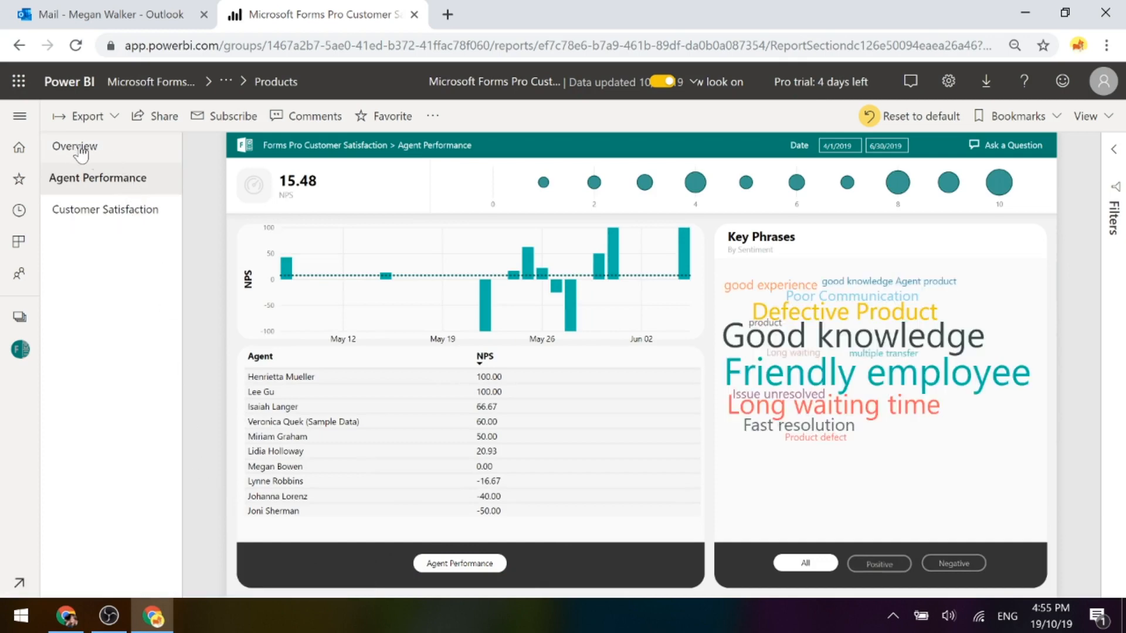
pyautogui.click(74, 147)
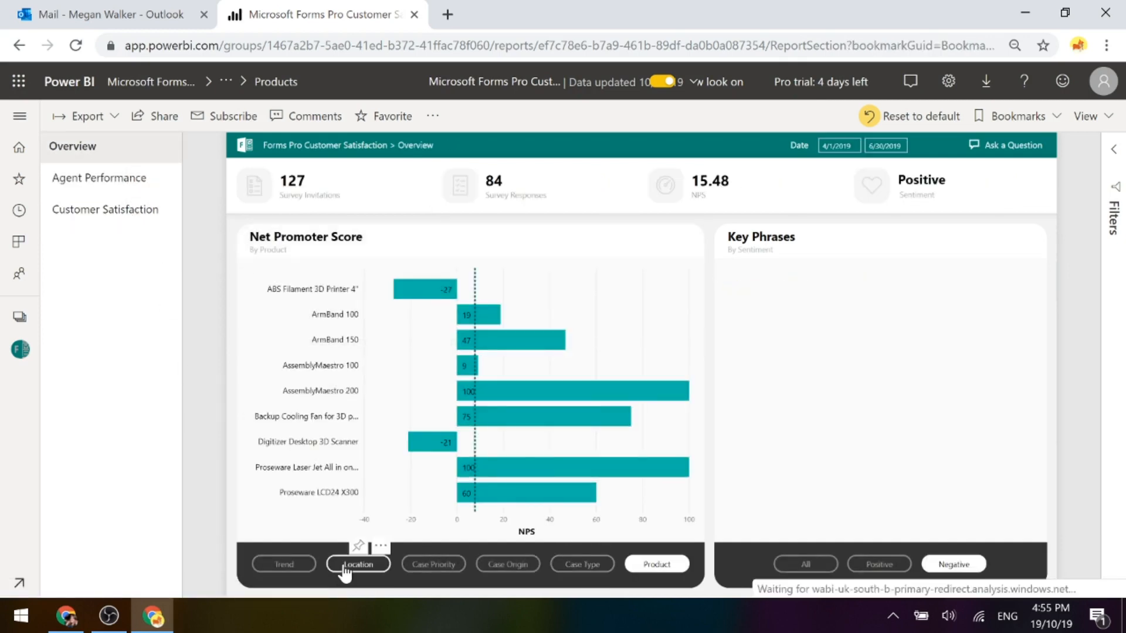
pyautogui.click(508, 564)
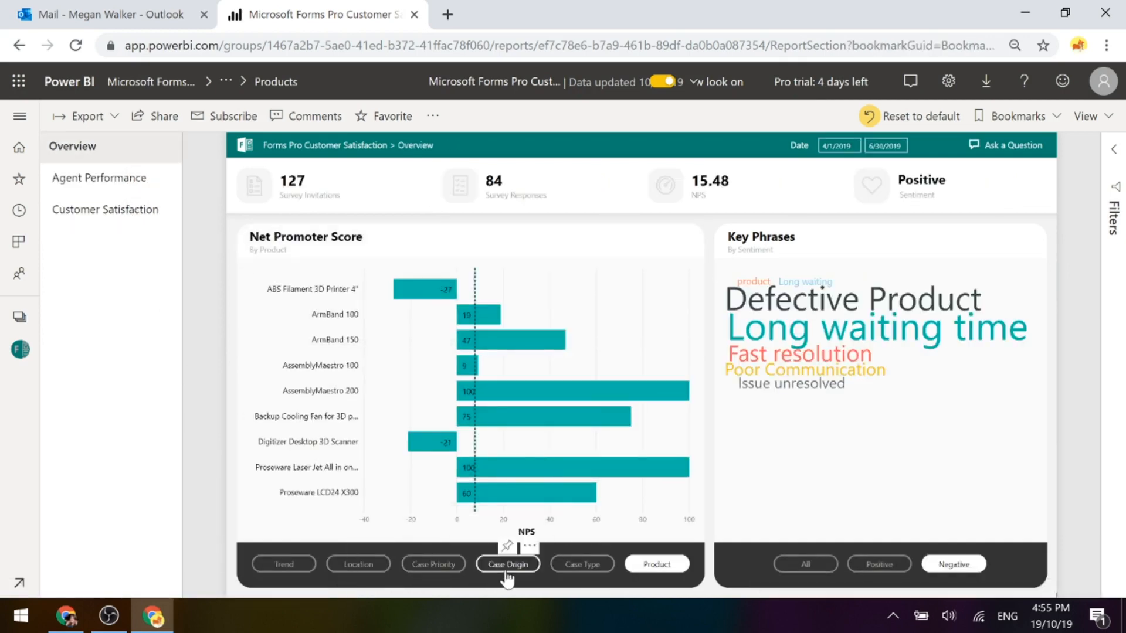